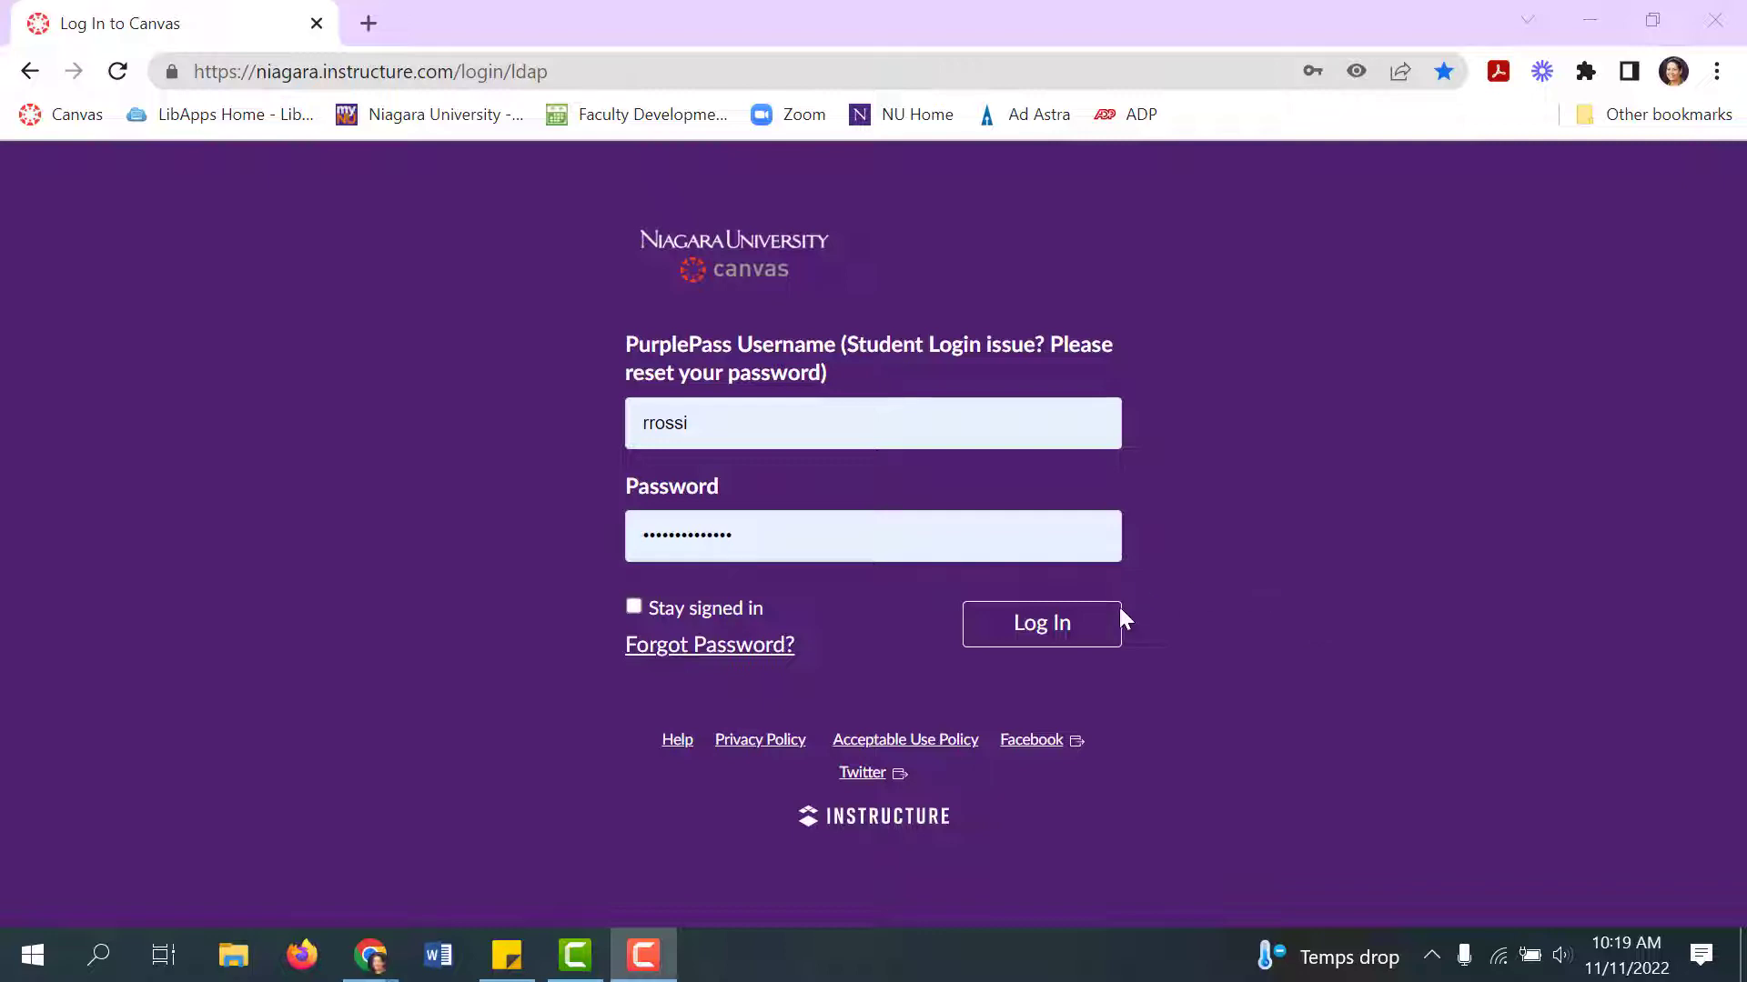
Step: Log in to Canvas and bring up the November 2022 month calendar
{"action": "left_click", "coordinate": [1039, 622]}
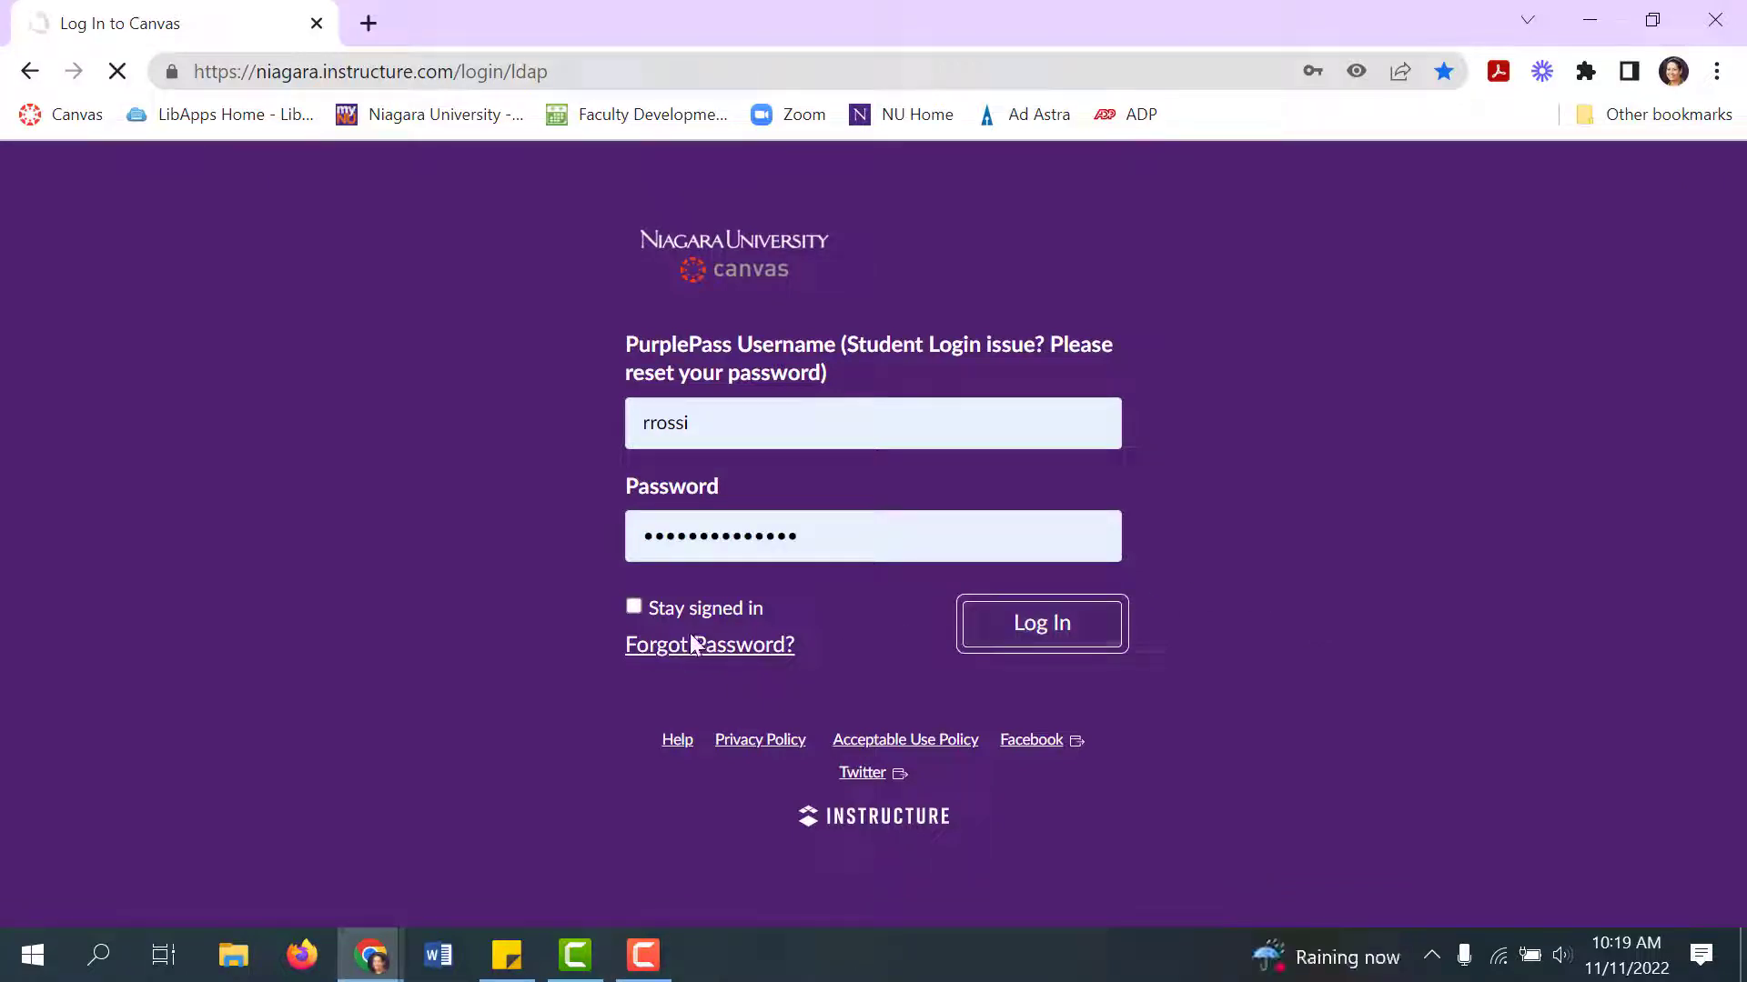
{"action": "left_click", "coordinate": [1039, 622]}
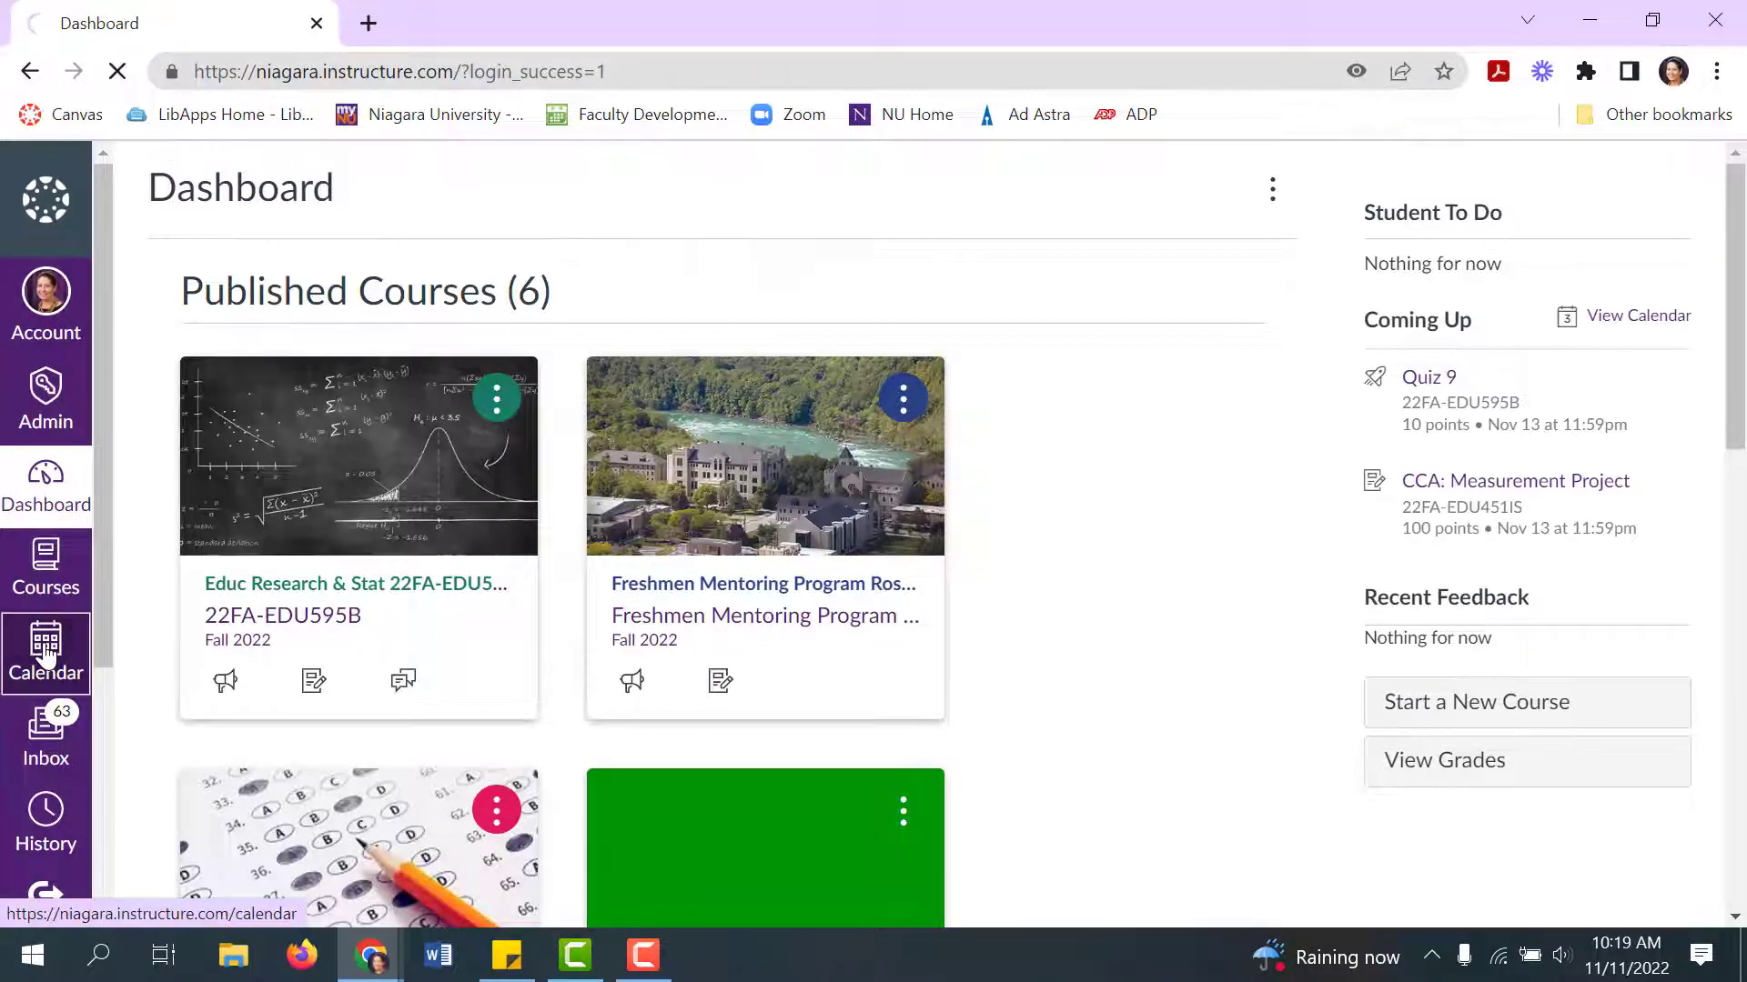
{"action": "left_click", "coordinate": [46, 652]}
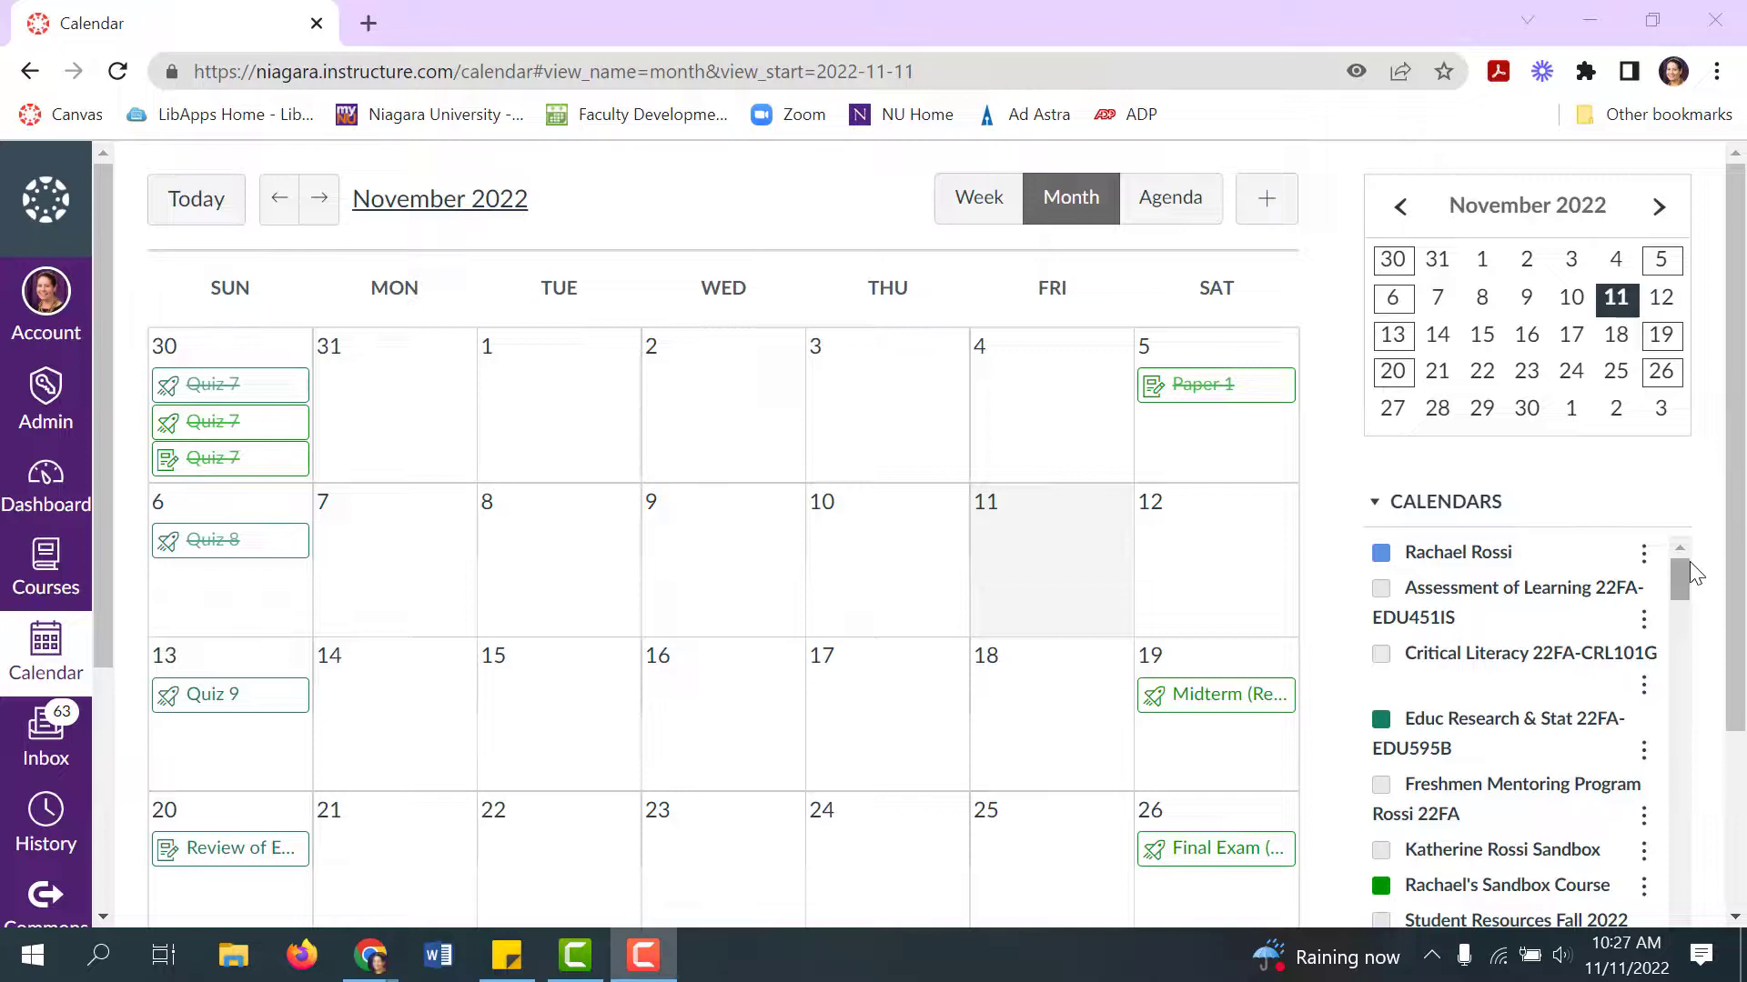
{"action": "scroll", "scroll_direction": "down", "scroll_amount": 3}
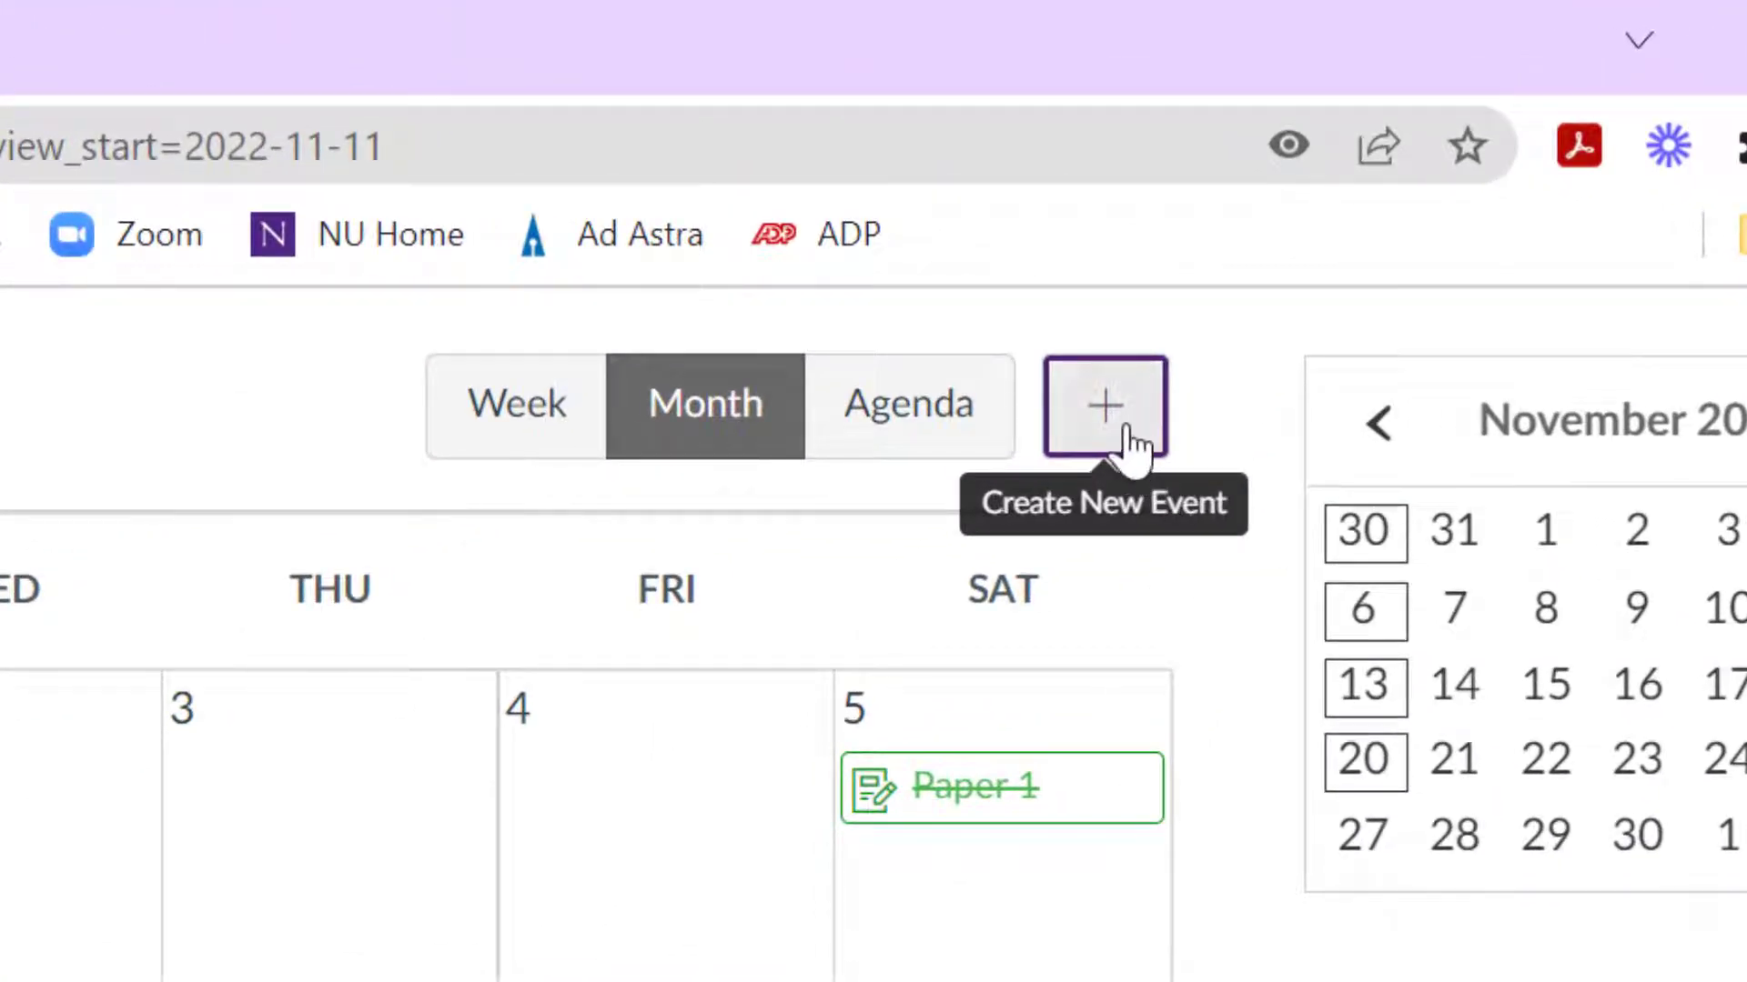
Step: Start a new appointment group named 'In Class Presentations'
{"action": "left_click", "coordinate": [1103, 404]}
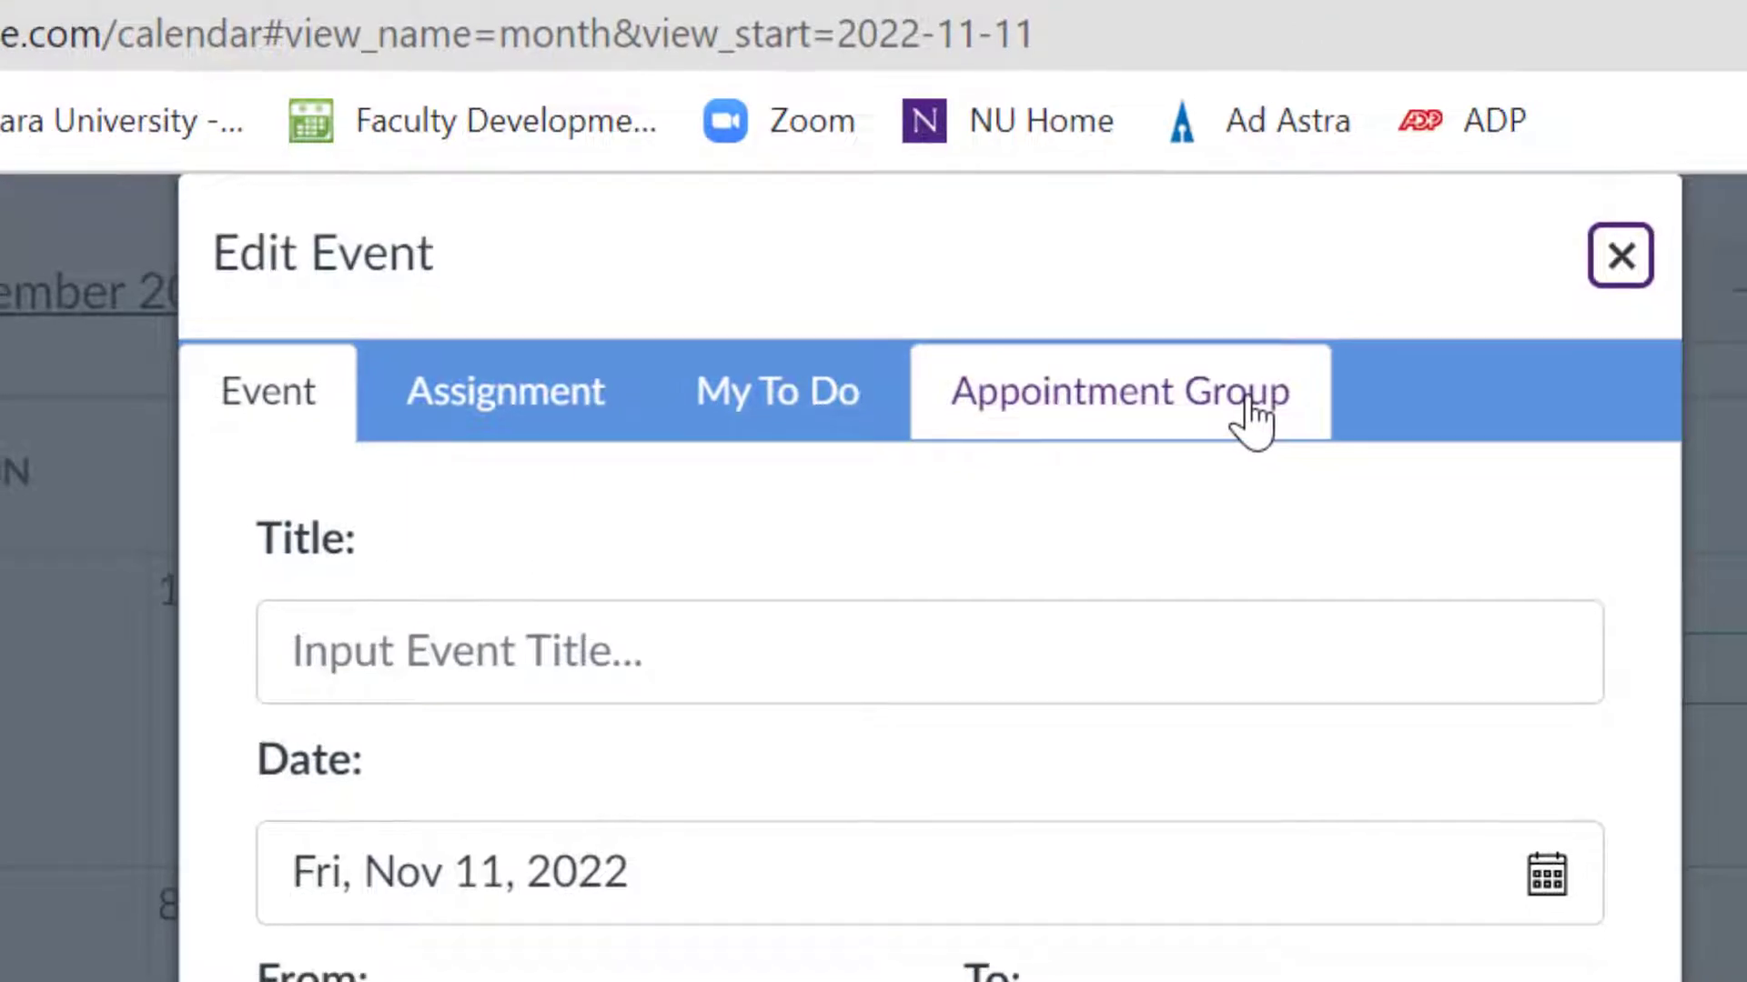
{"action": "left_click", "coordinate": [1114, 391]}
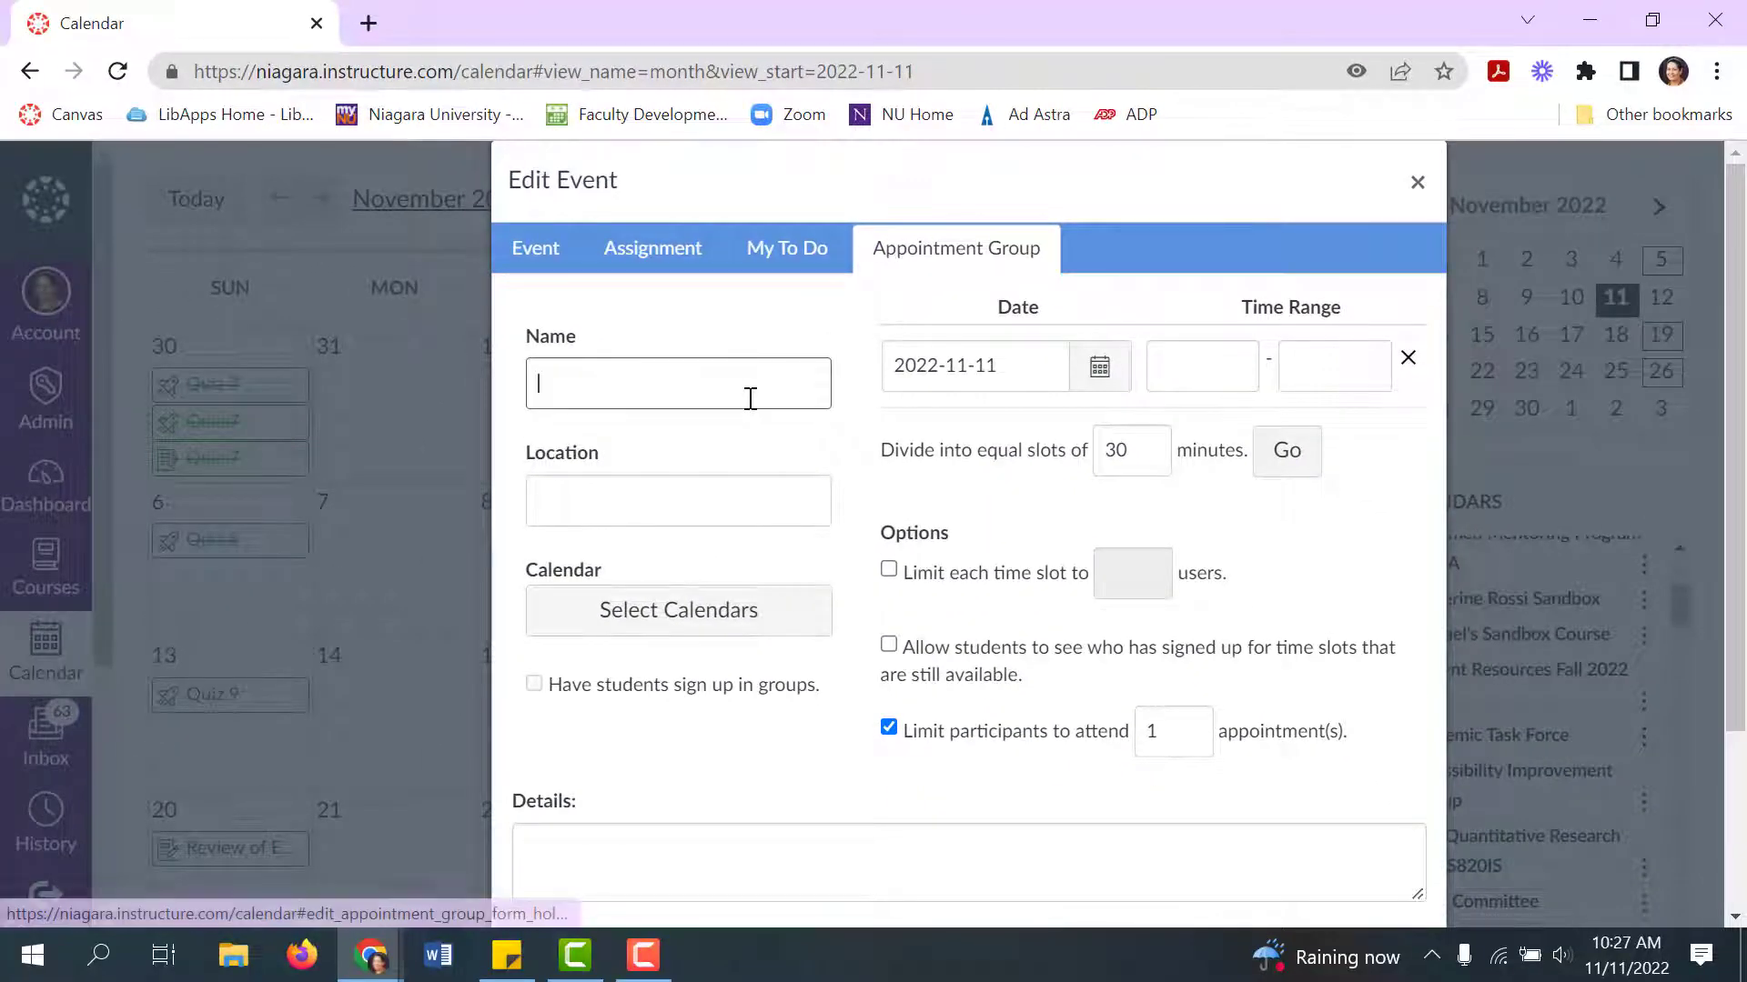
{"action": "type", "text": "In Class Presentation"}
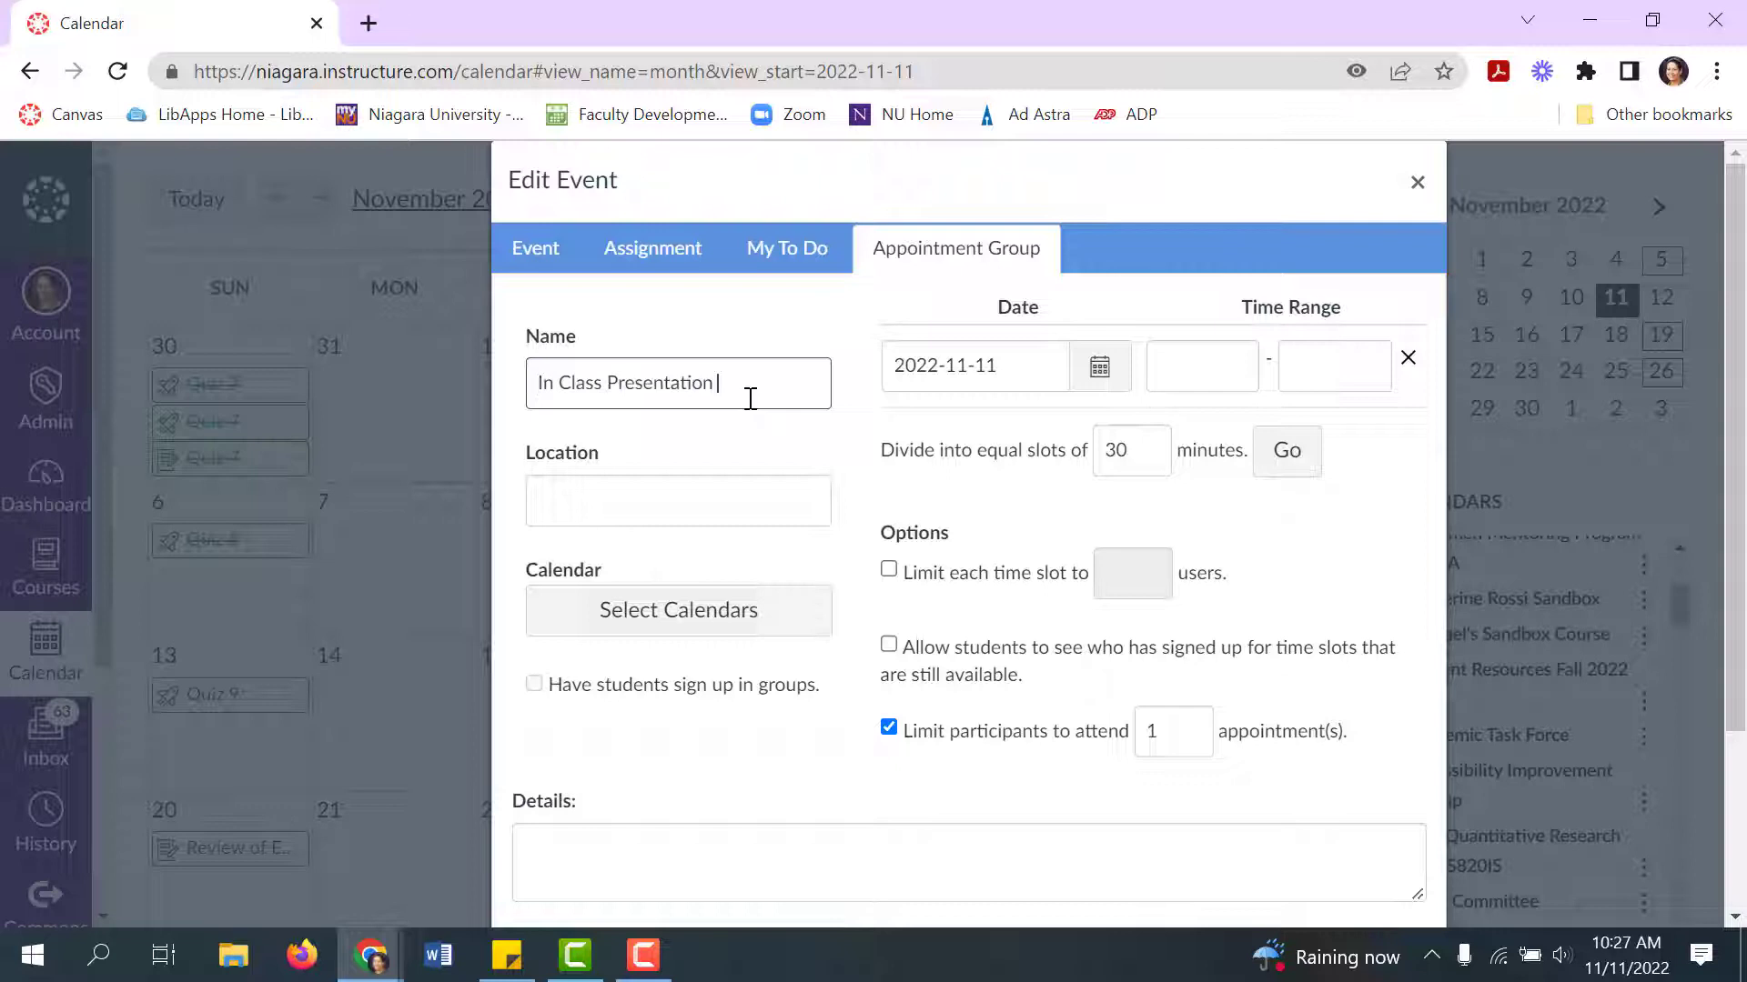
{"action": "type", "text": "s"}
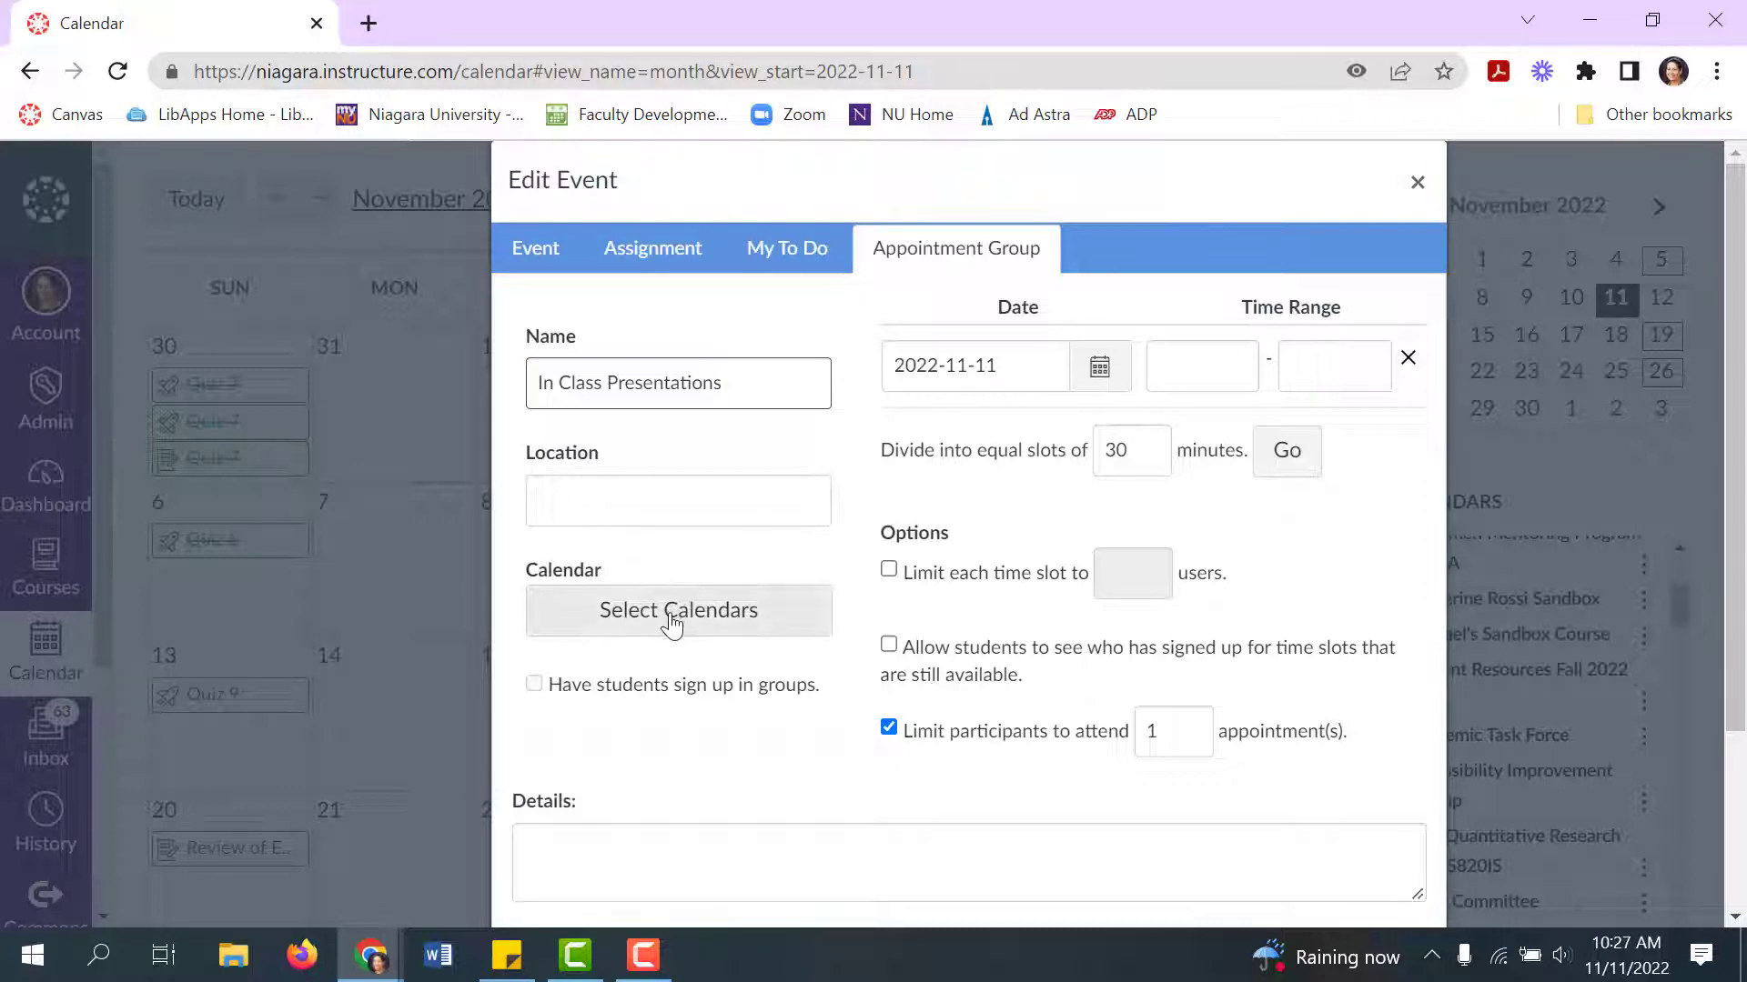
Step: Assign the appointment group to Rachael's Sandbox Course calendar
{"action": "left_click", "coordinate": [677, 611]}
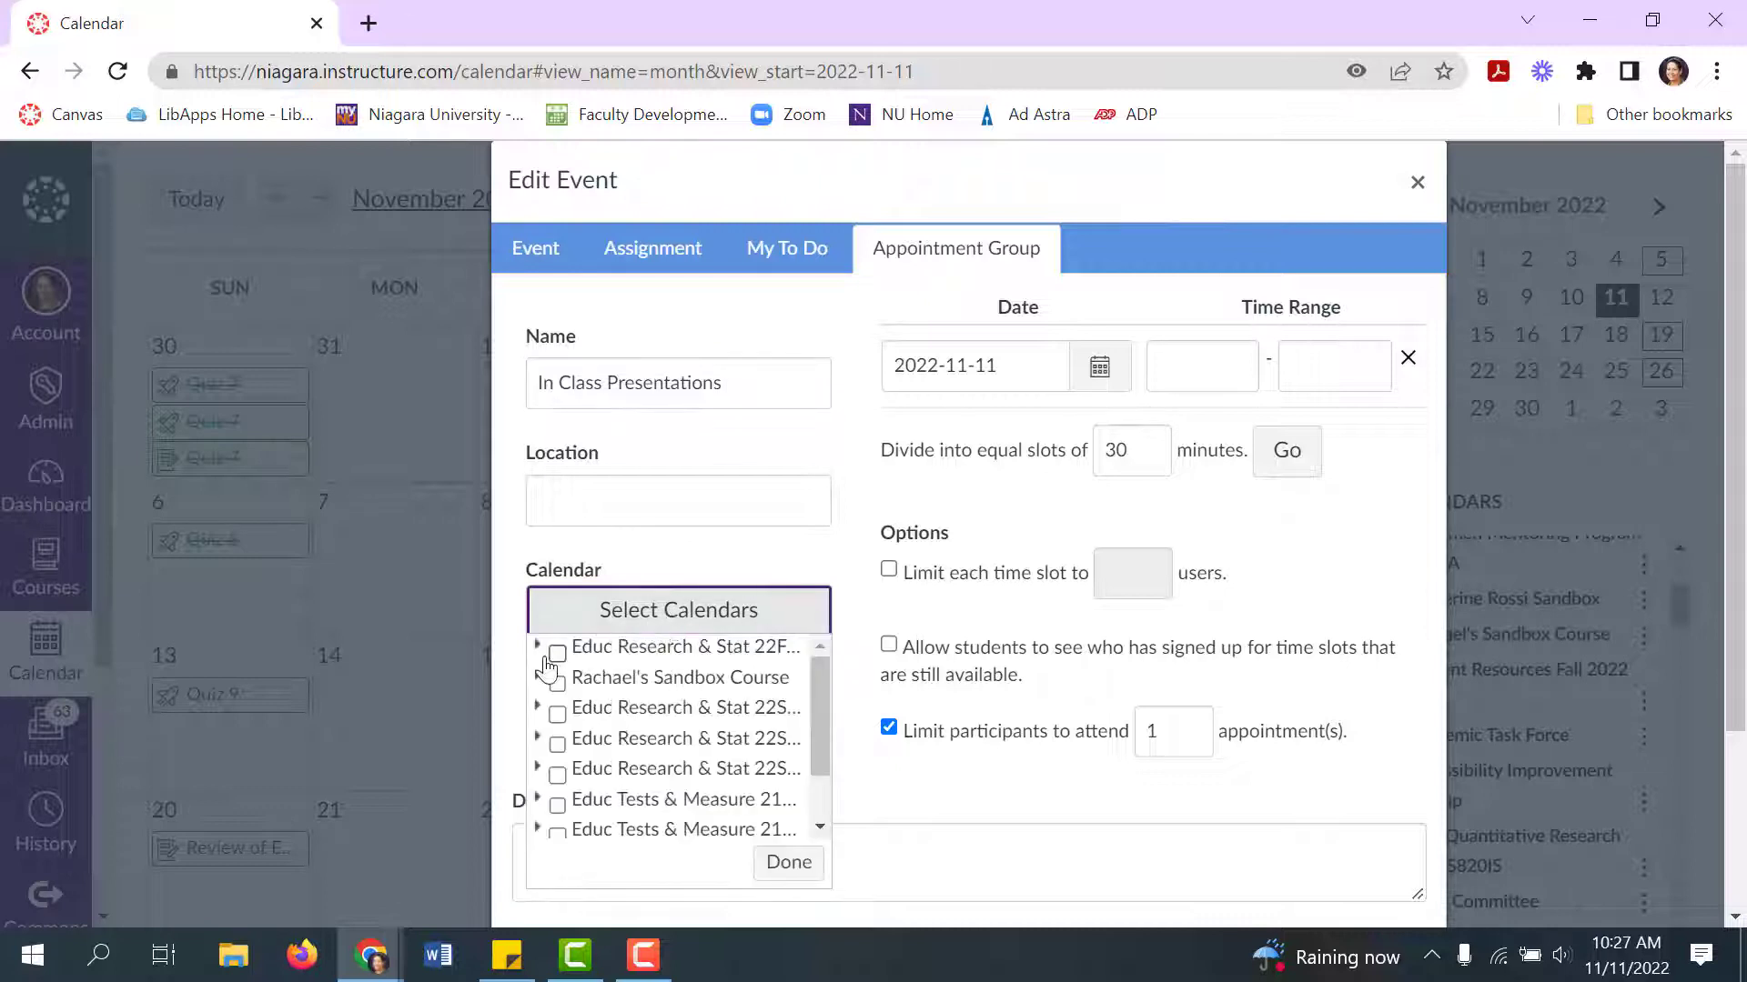
{"action": "left_click", "coordinate": [556, 684]}
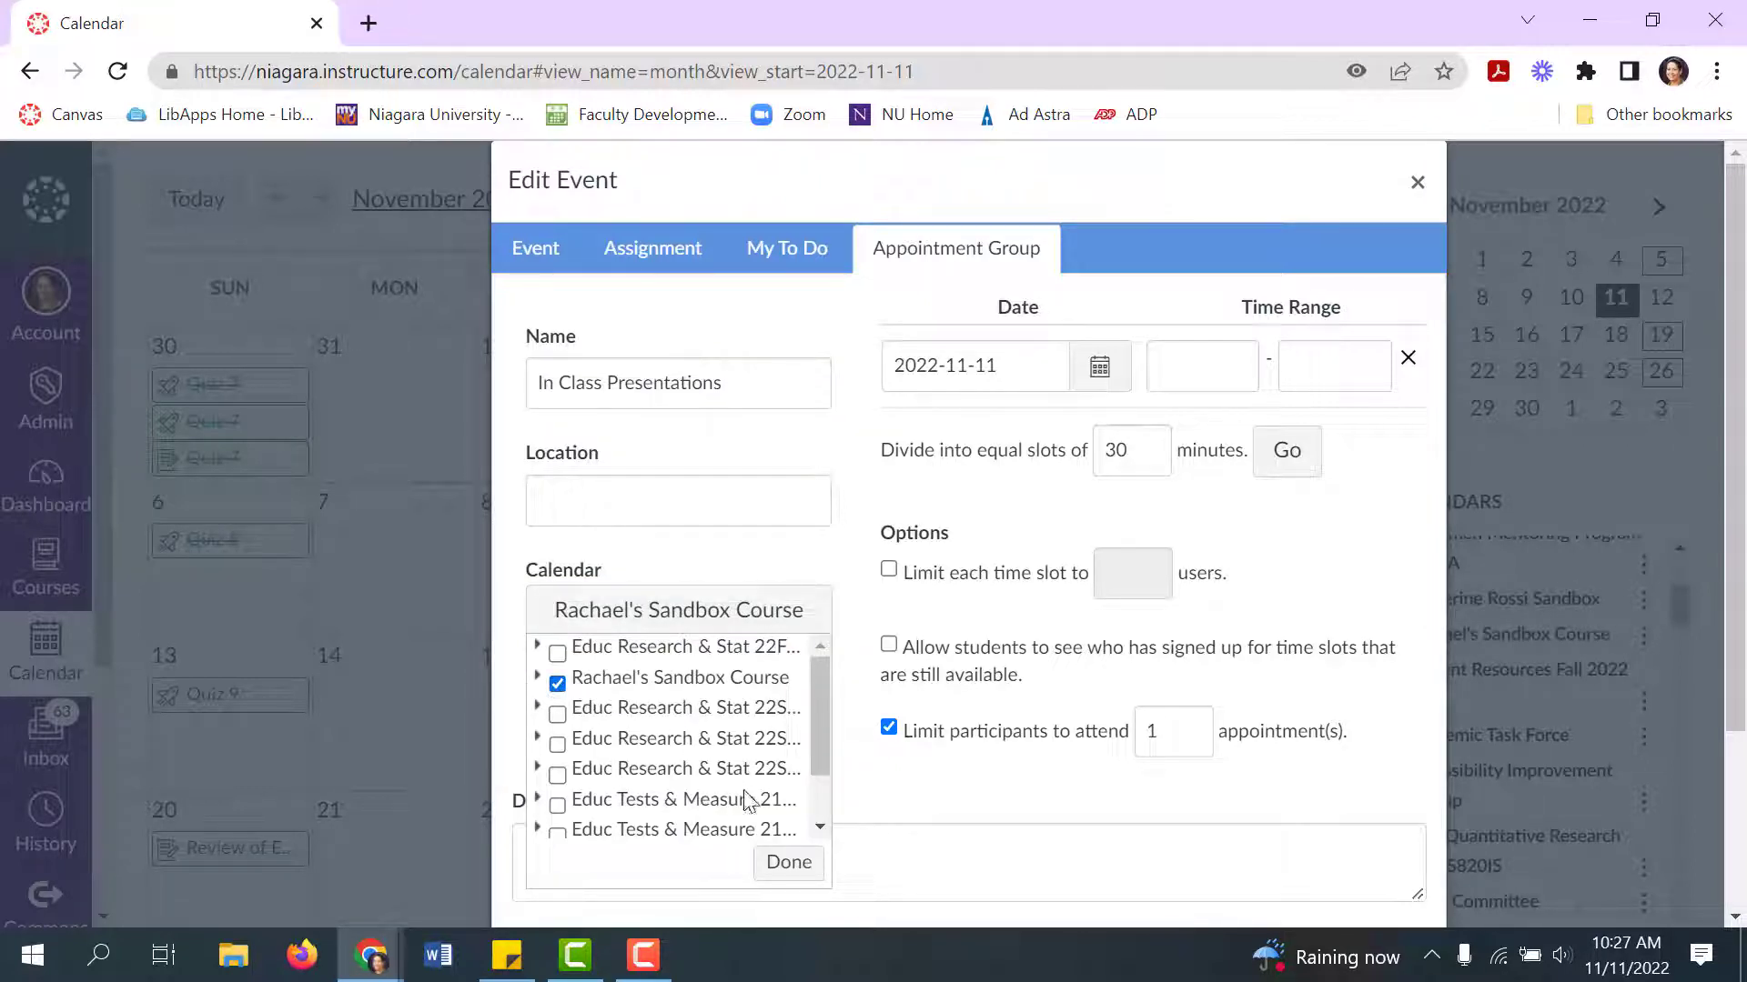
{"action": "left_click", "coordinate": [788, 863]}
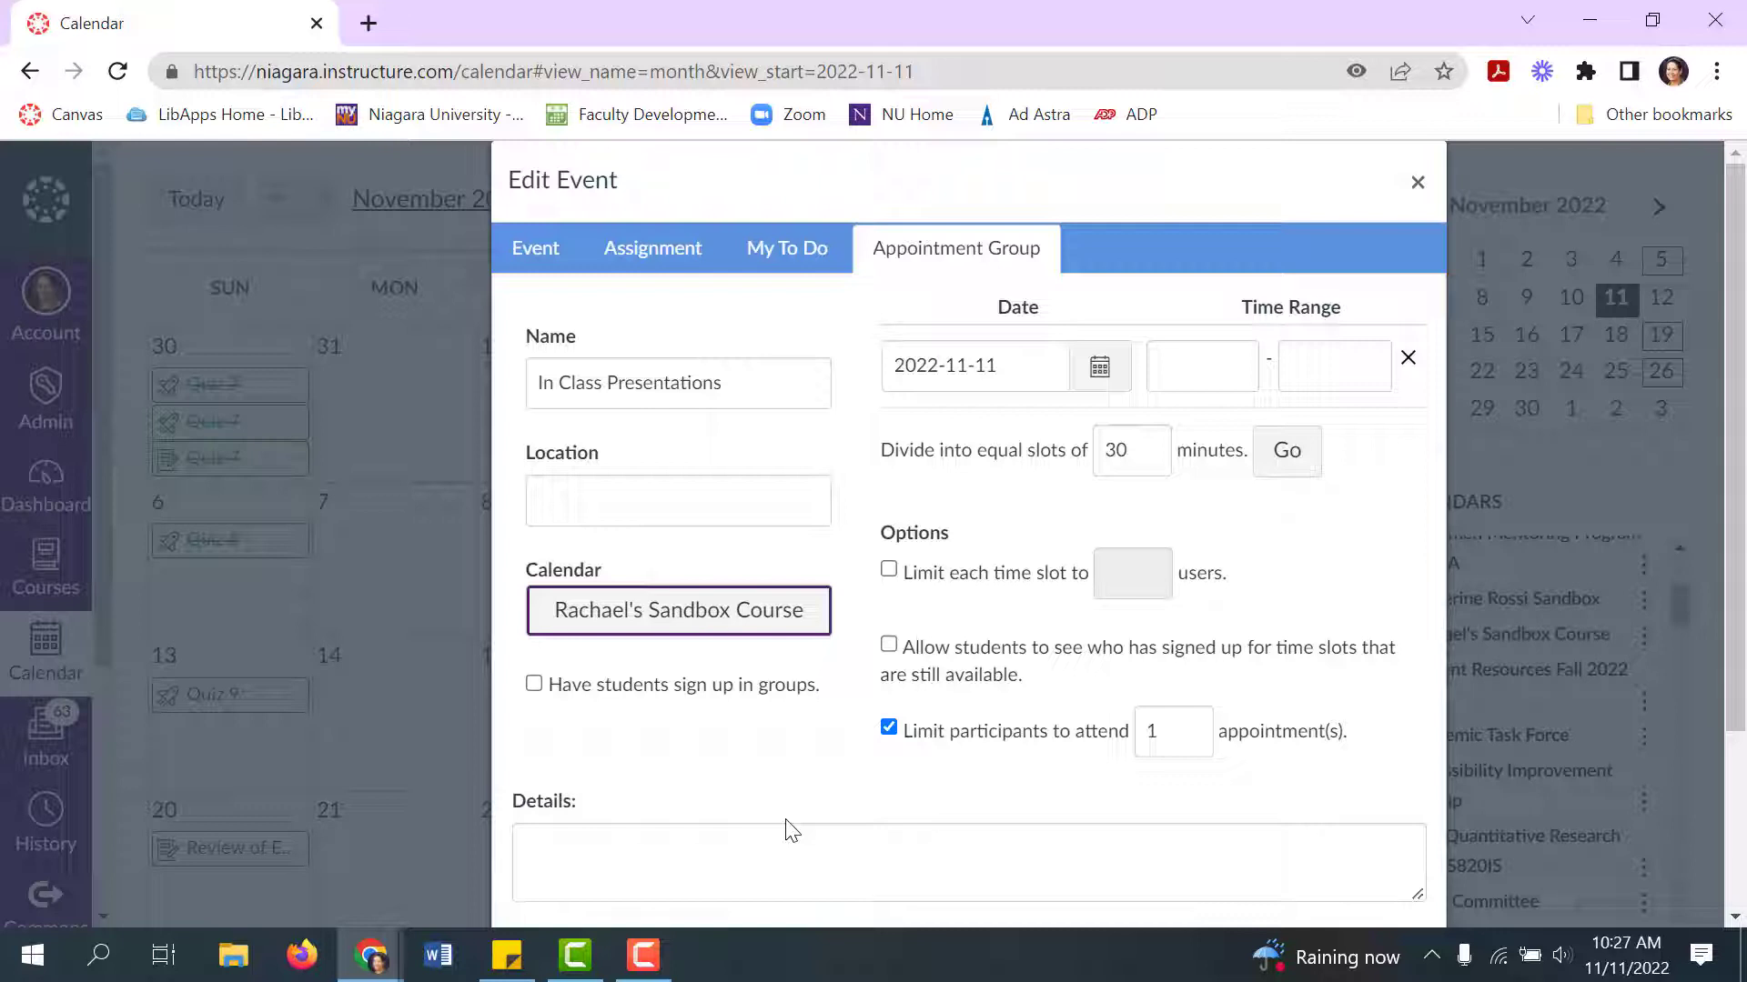
{"action": "mouse_move", "coordinate": [725, 724]}
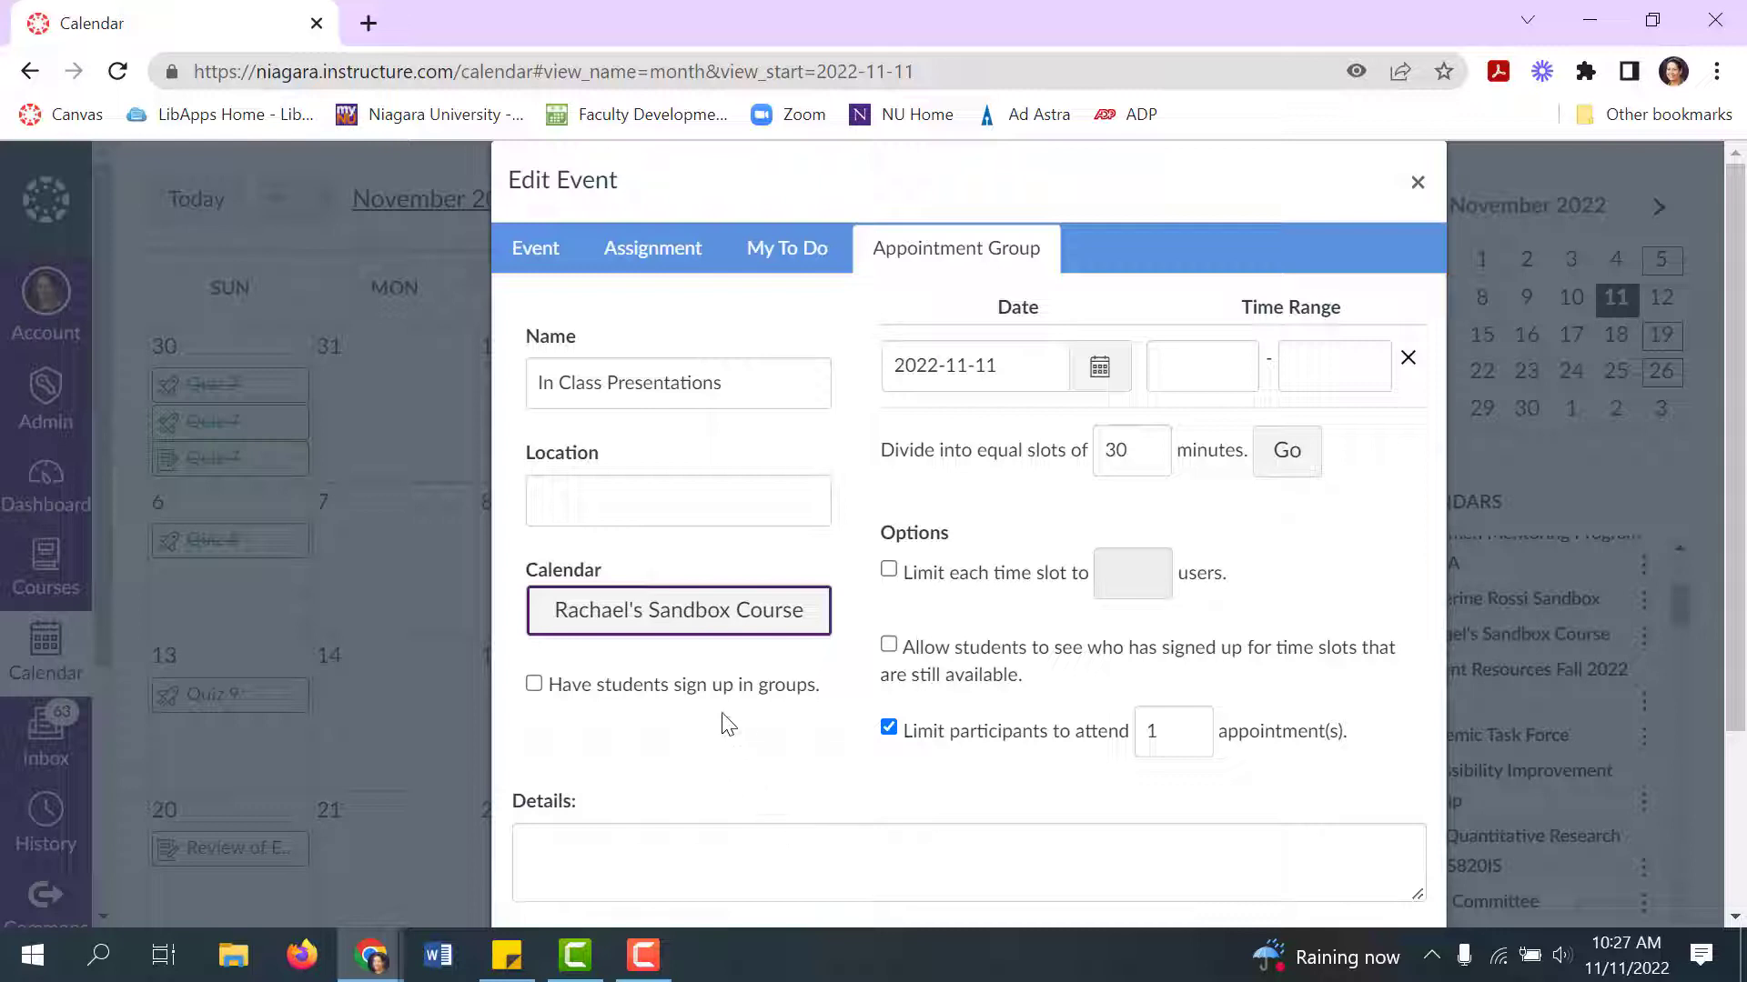
{"action": "mouse_move", "coordinate": [769, 716]}
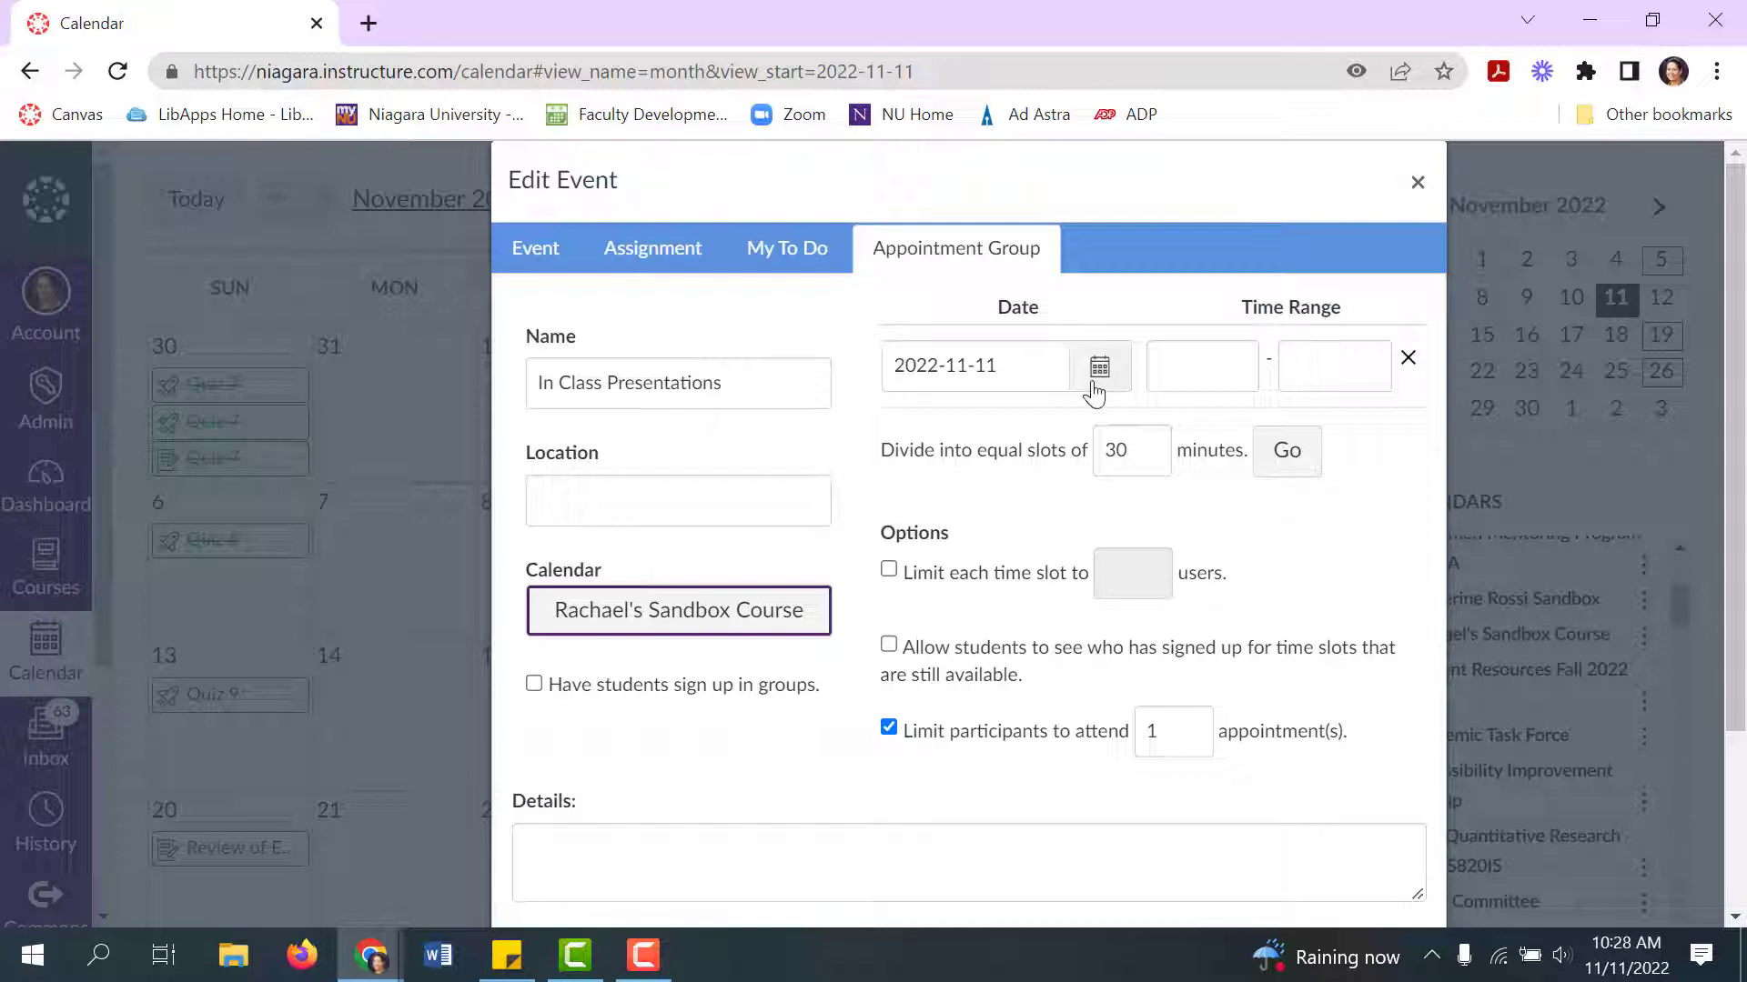
Step: Add 9:00–10:20 ranges on Nov 18 and Nov 22 with a 15-minute slot length
{"action": "left_click", "coordinate": [1098, 367]}
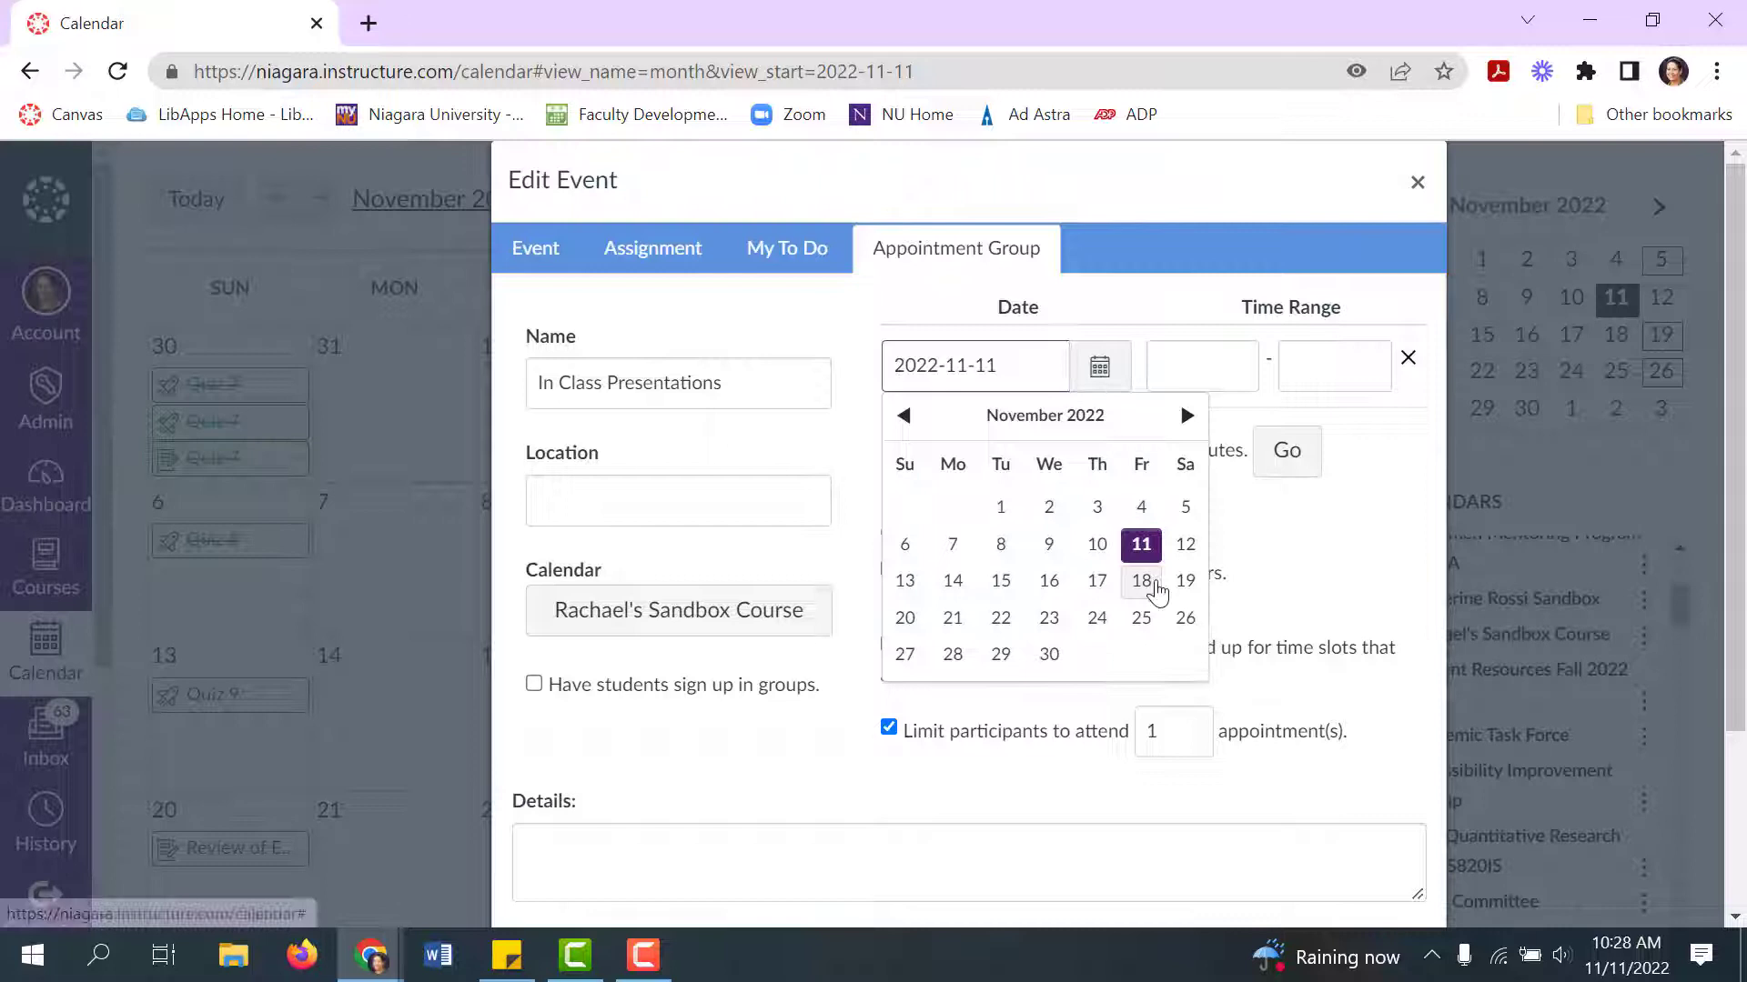
{"action": "left_click", "coordinate": [1140, 581]}
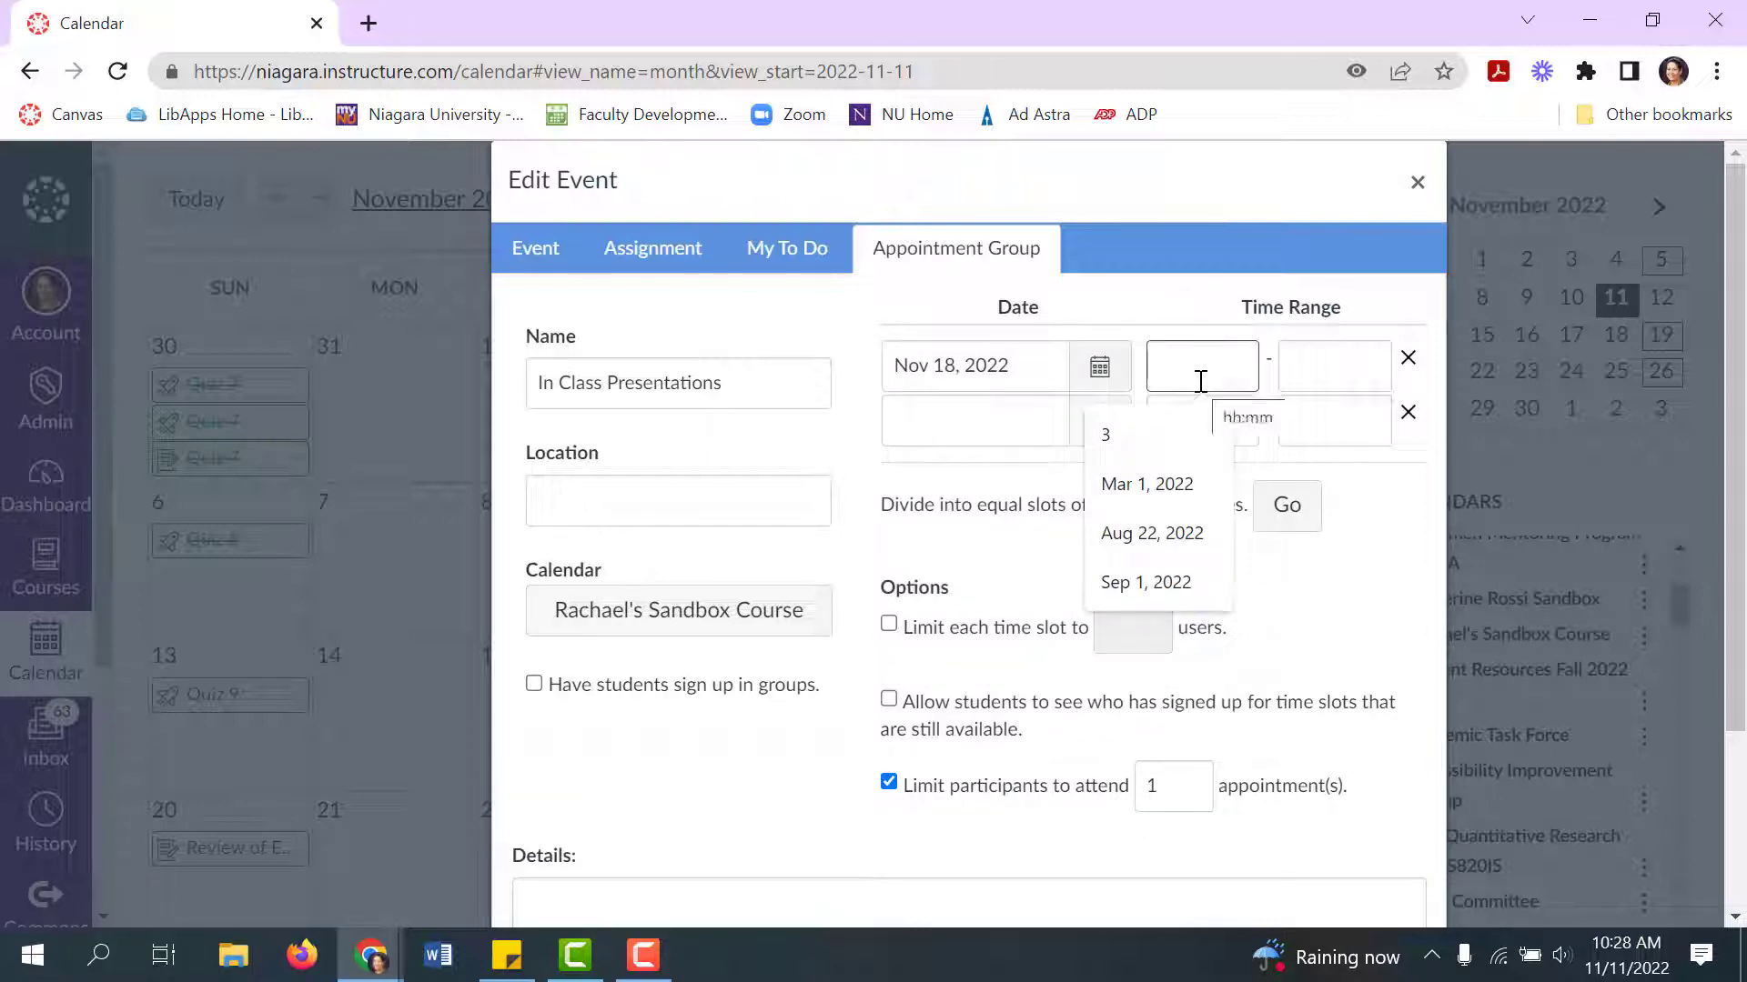
{"action": "type", "text": "9:00"}
{"action": "left_click", "coordinate": [1335, 366]}
{"action": "type", "text": "10:20"}
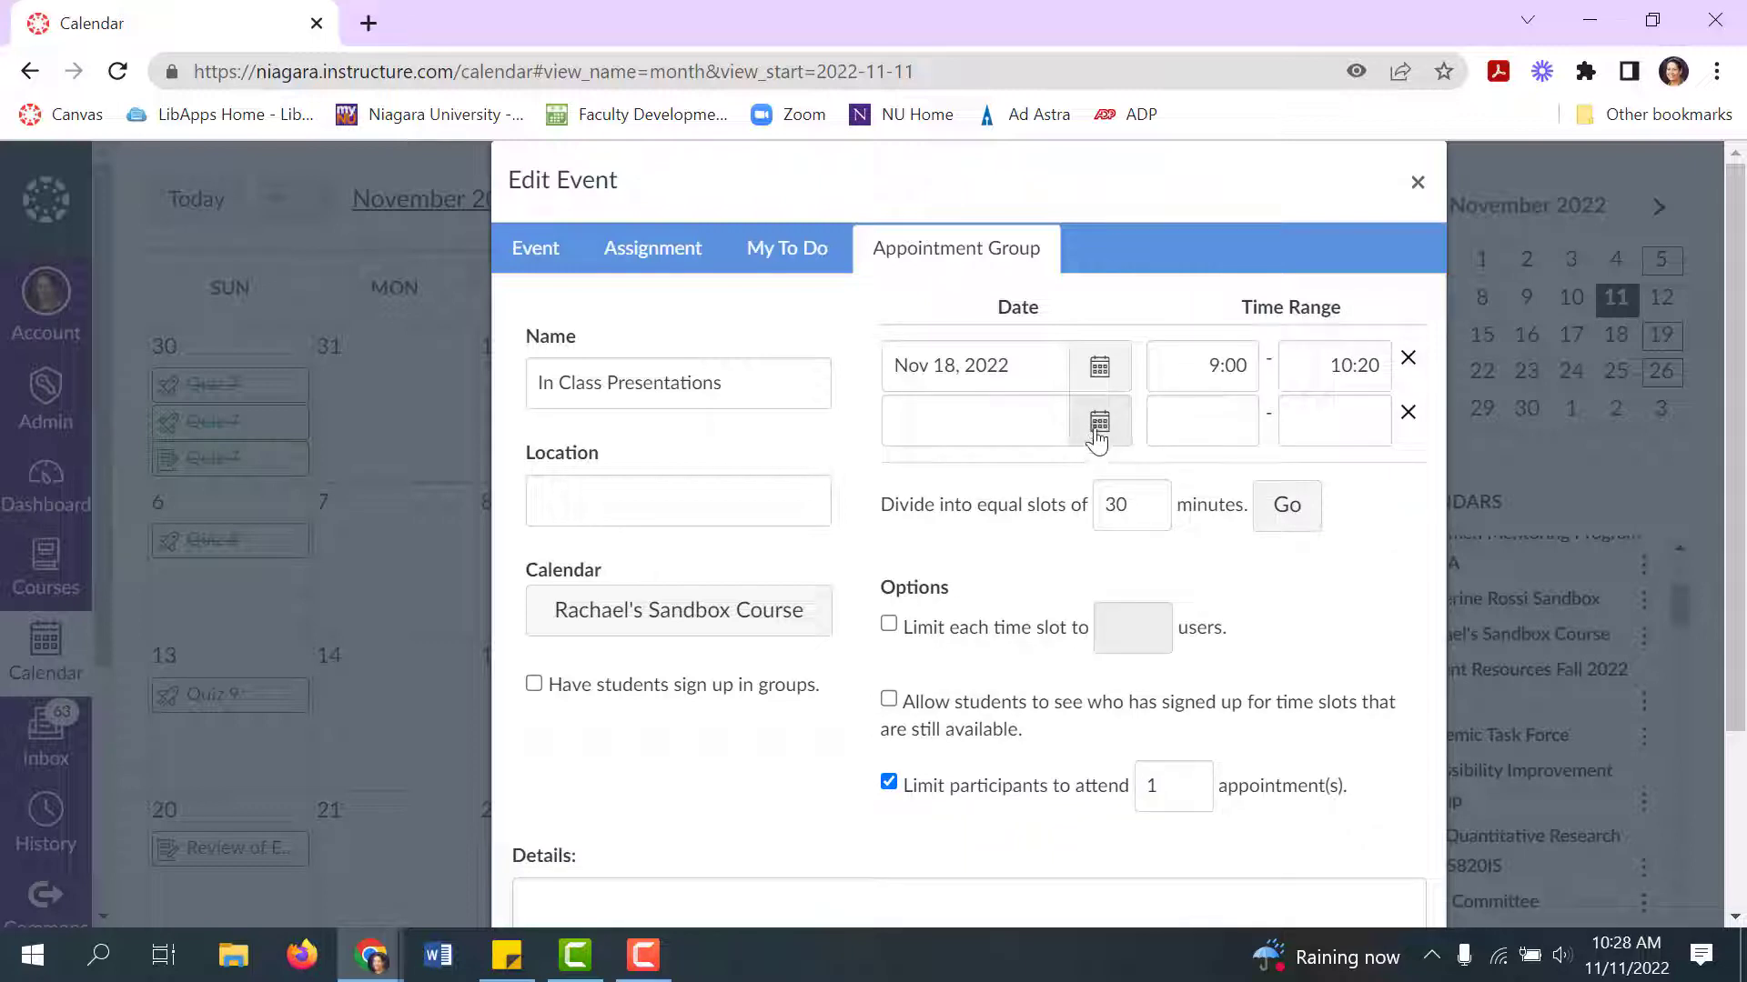
{"action": "left_click", "coordinate": [1098, 423]}
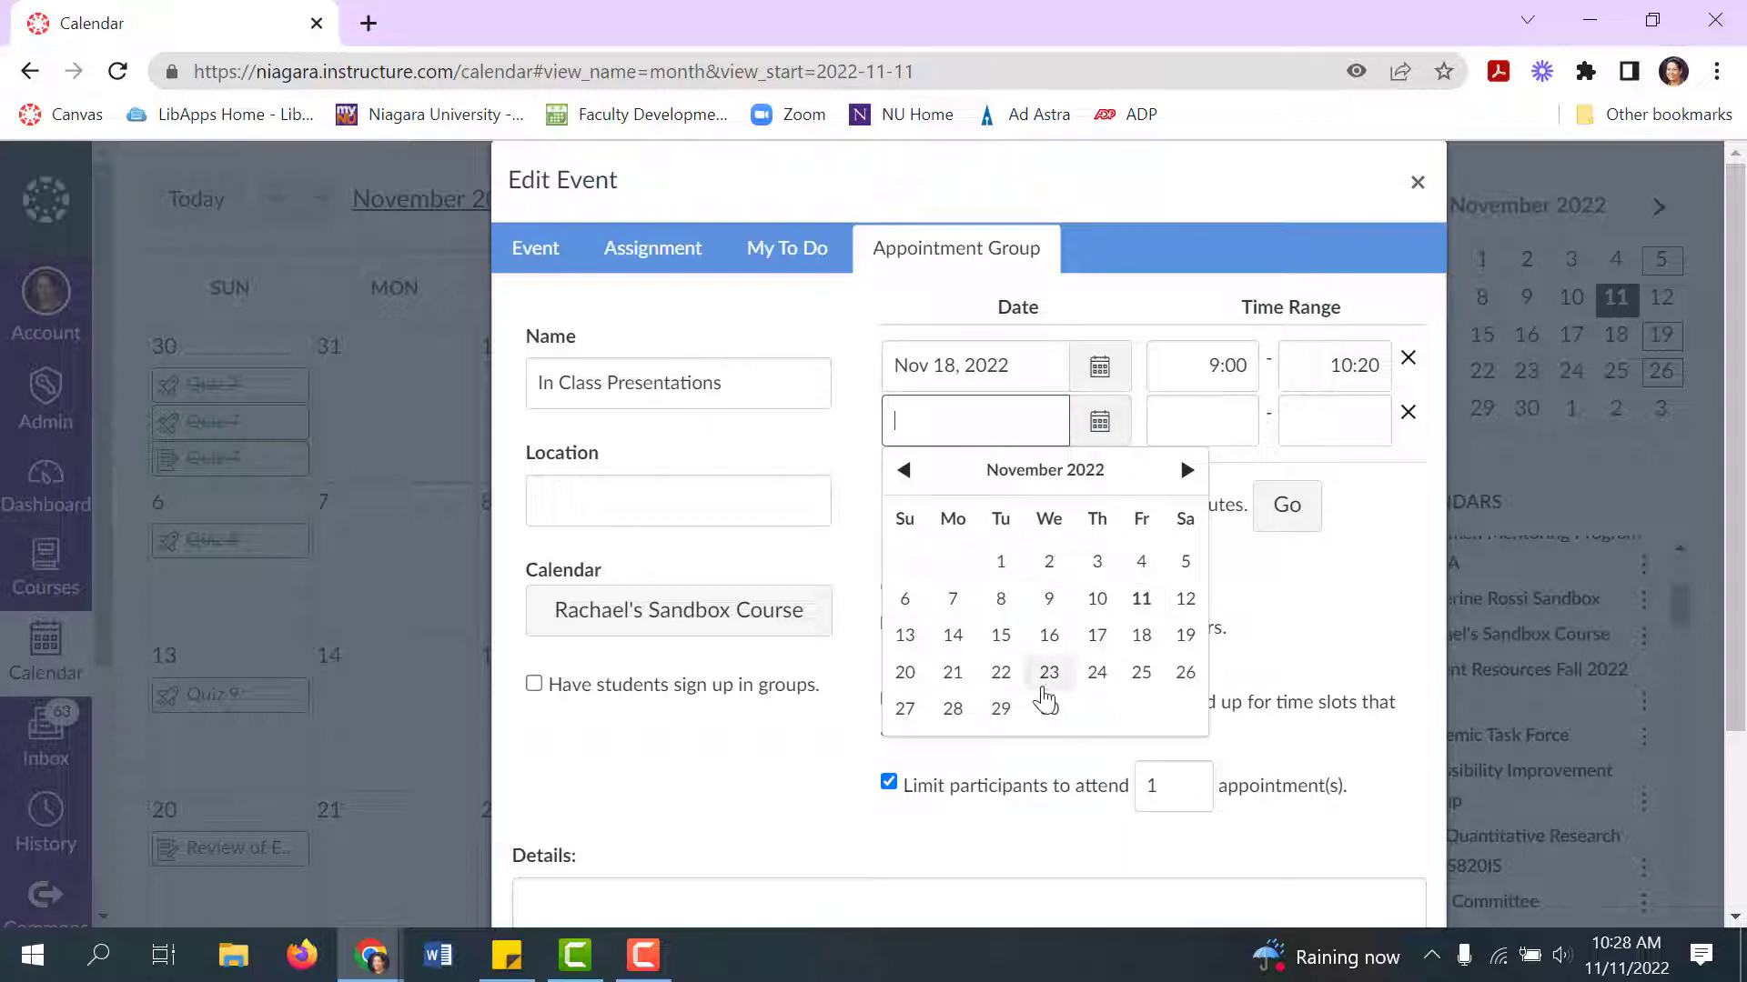
{"action": "left_click", "coordinate": [1000, 671]}
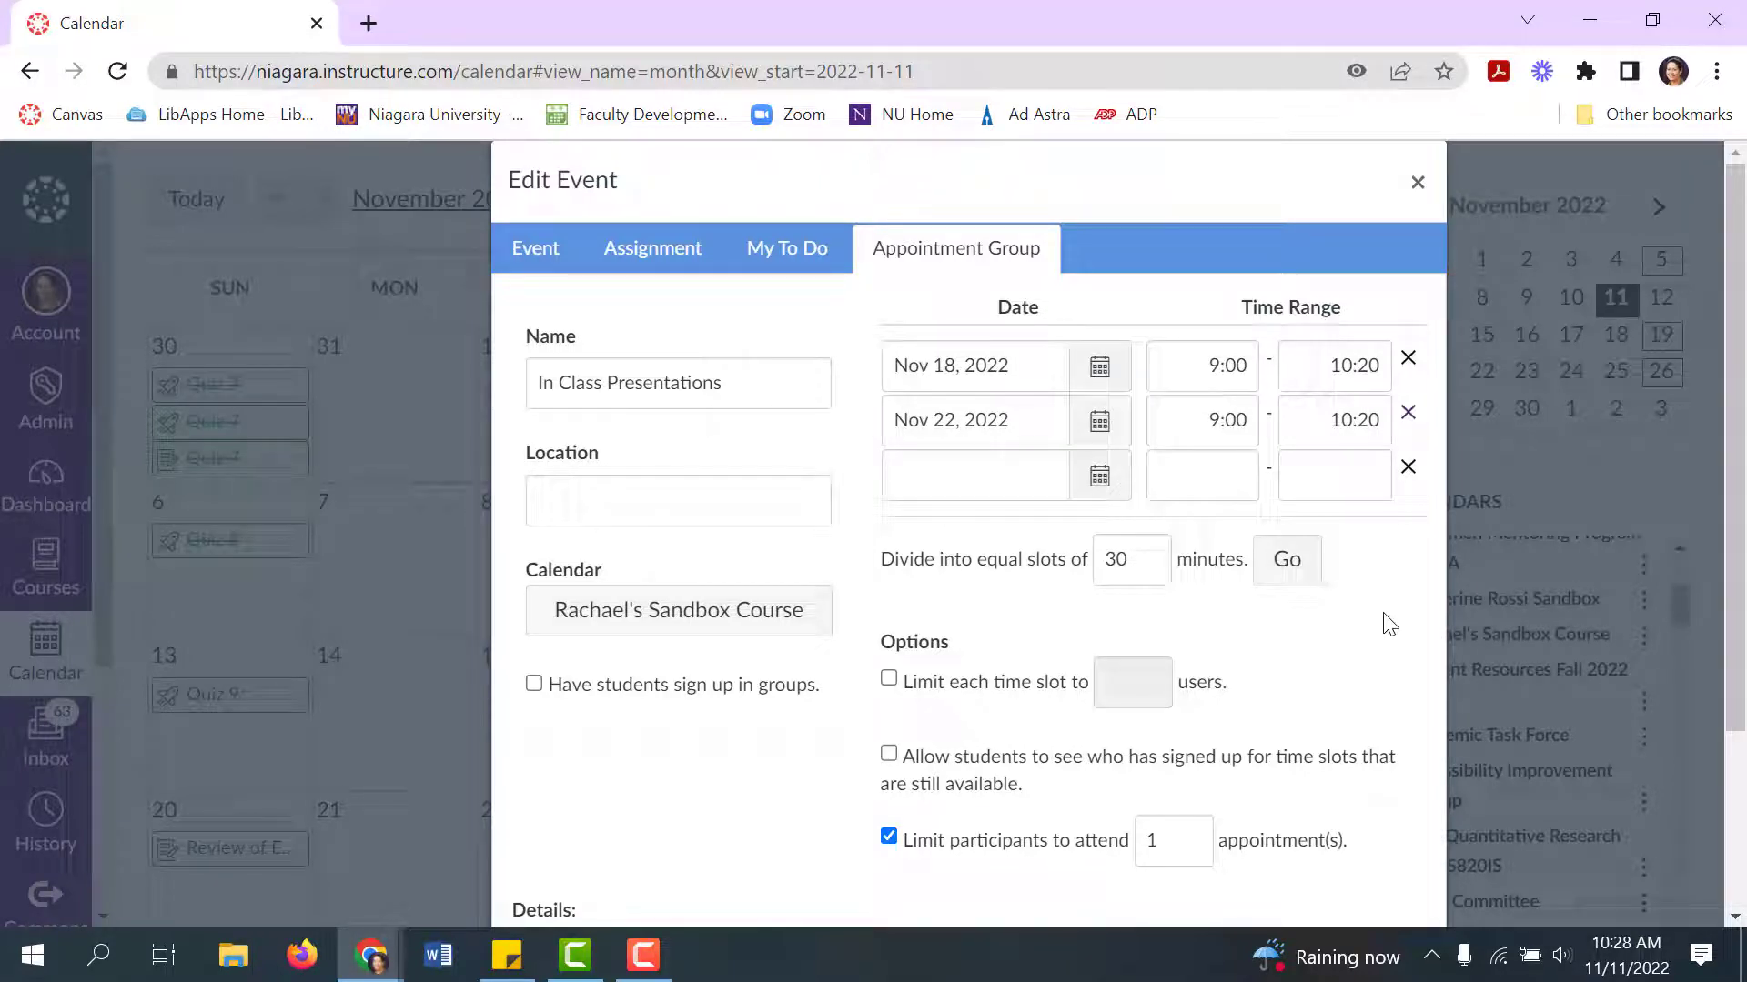
{"action": "left_click", "coordinate": [1120, 560]}
{"action": "type", "text": "15"}
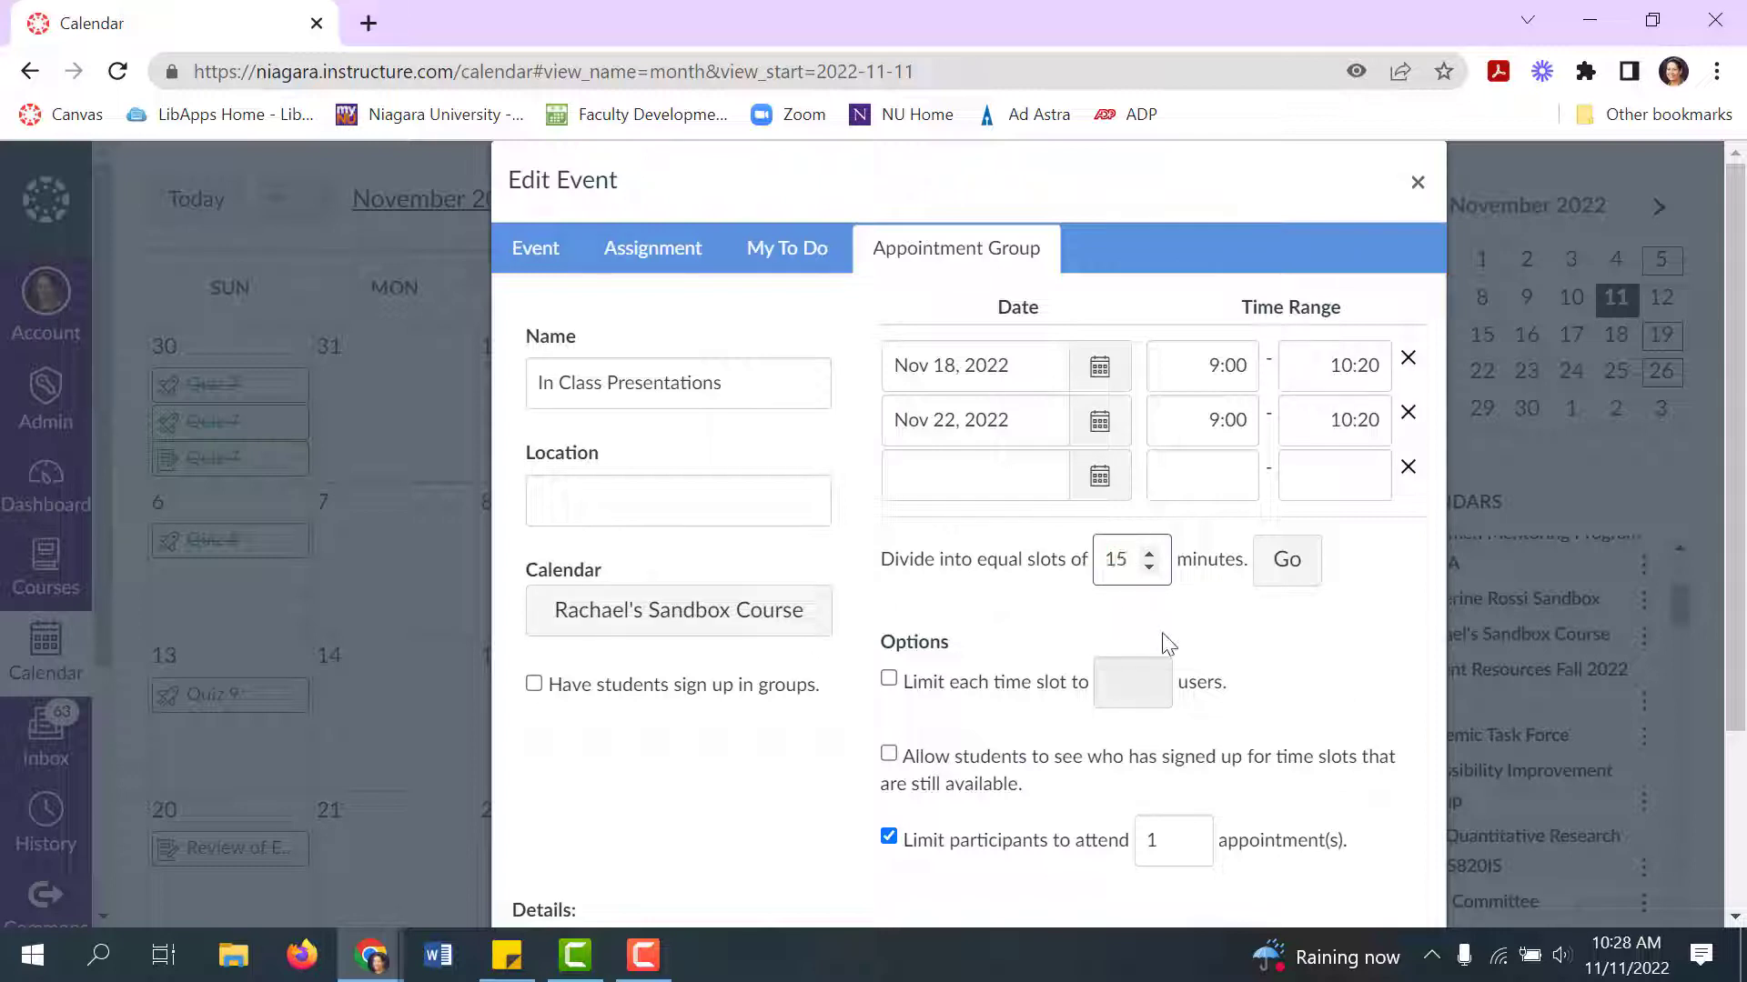
Step: Divide the ranges into 15-minute slots and limit each slot to one user
{"action": "left_click", "coordinate": [1285, 559]}
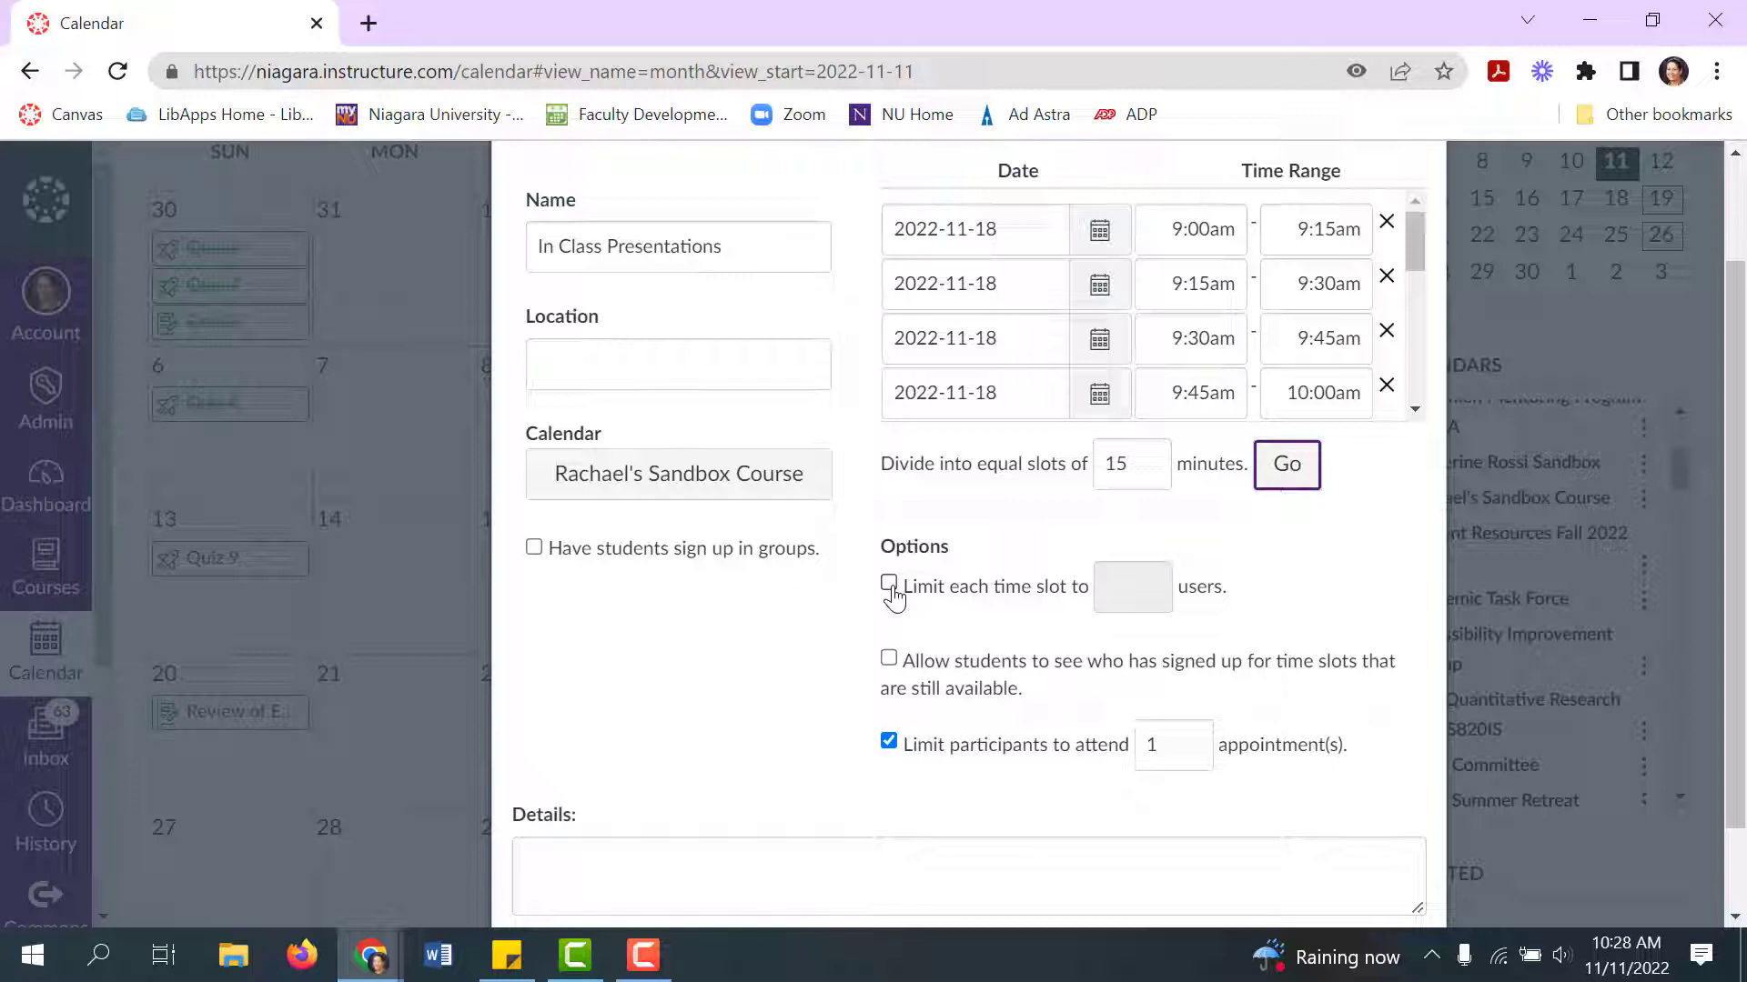
{"action": "left_click", "coordinate": [889, 582]}
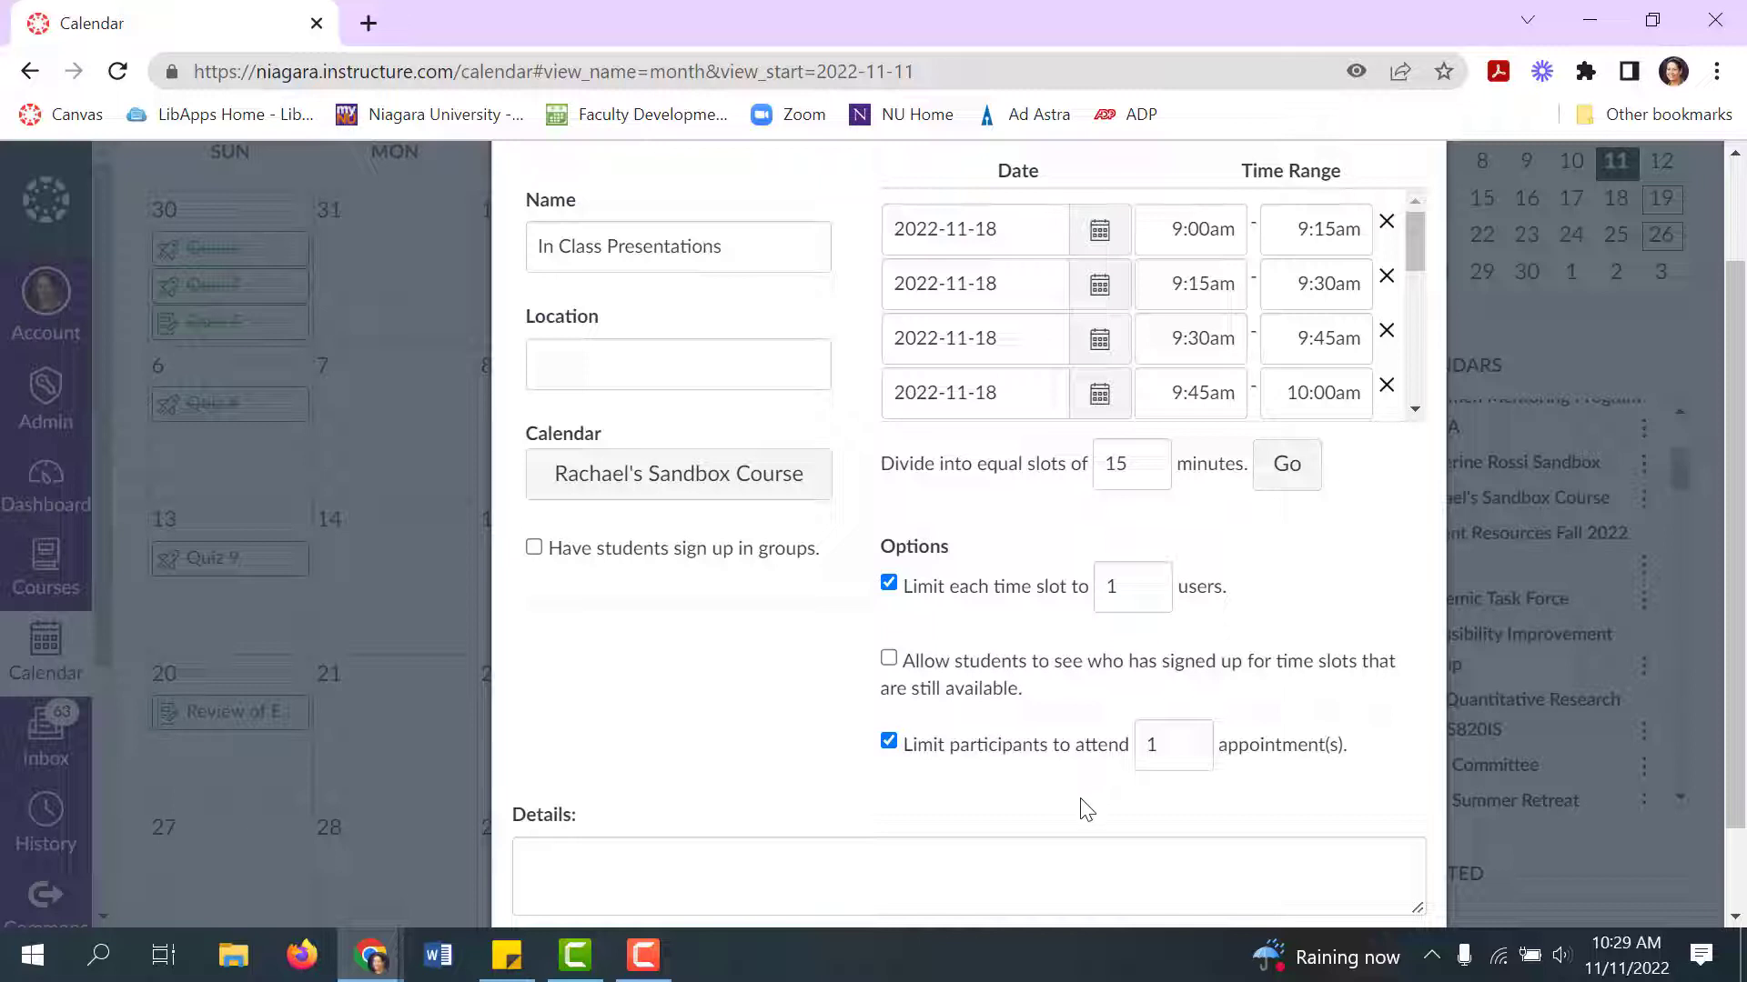
{"action": "scroll", "scroll_direction": "down", "scroll_amount": 3}
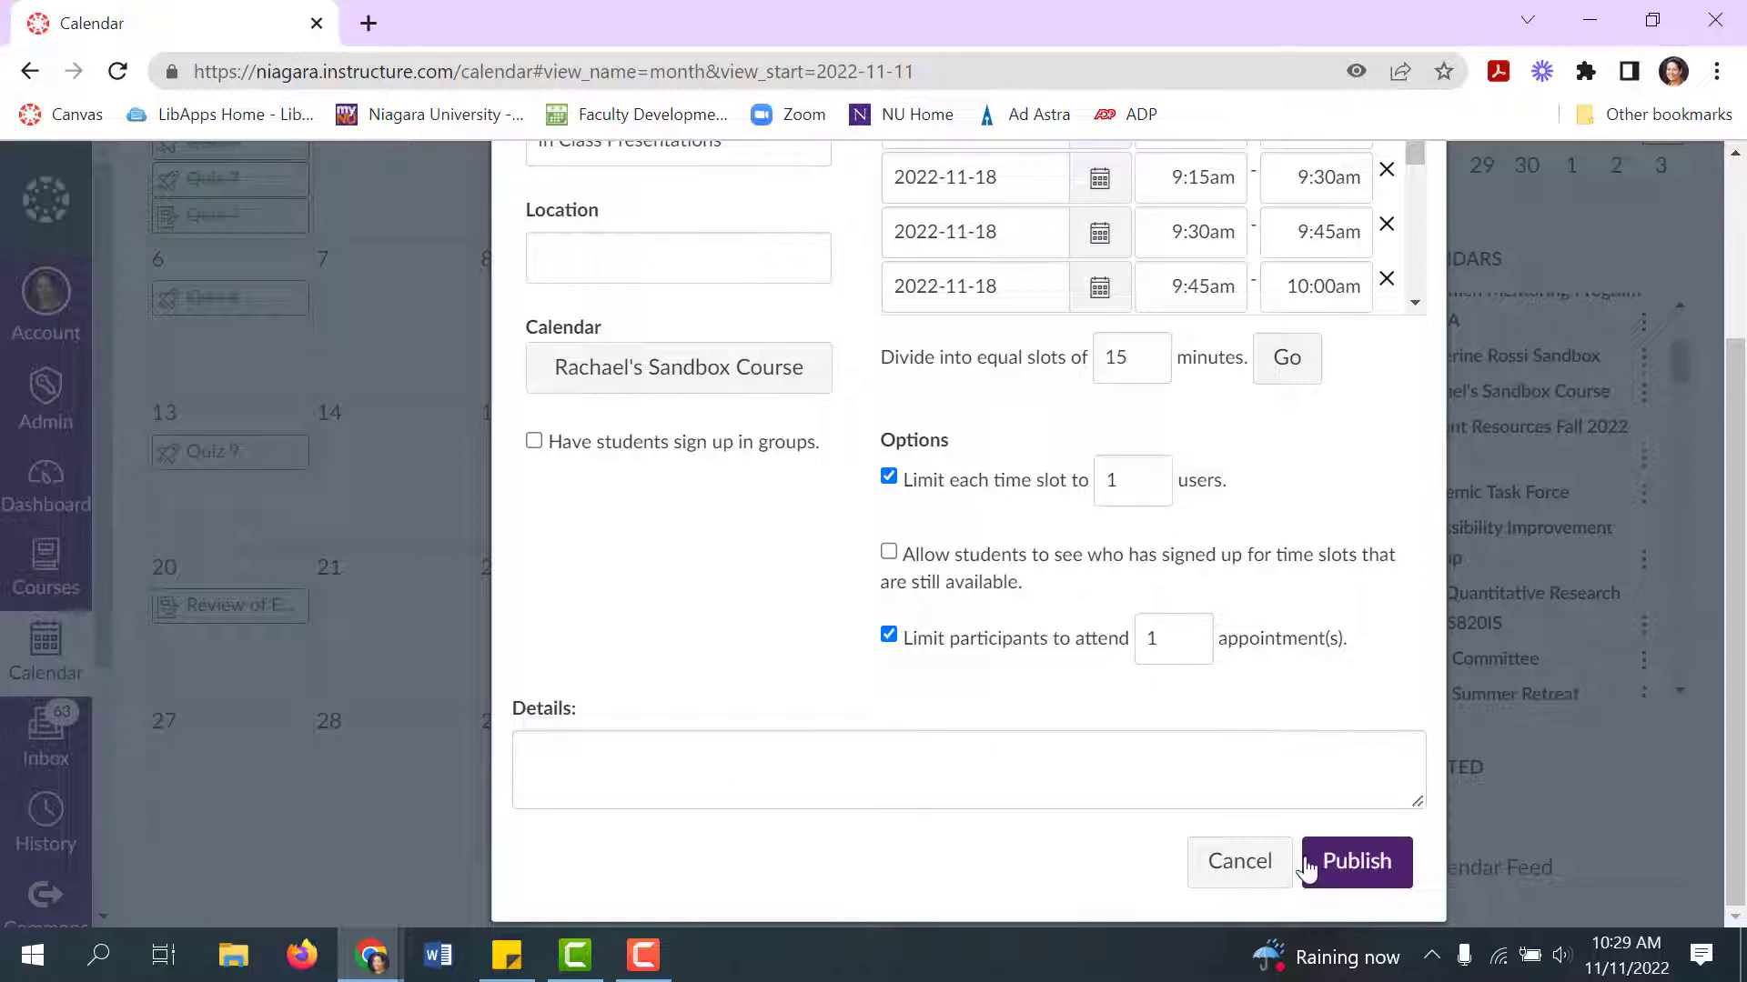
Step: Publish In Class Presentations and view its 15-minute slots on November 18
{"action": "left_click", "coordinate": [1355, 861]}
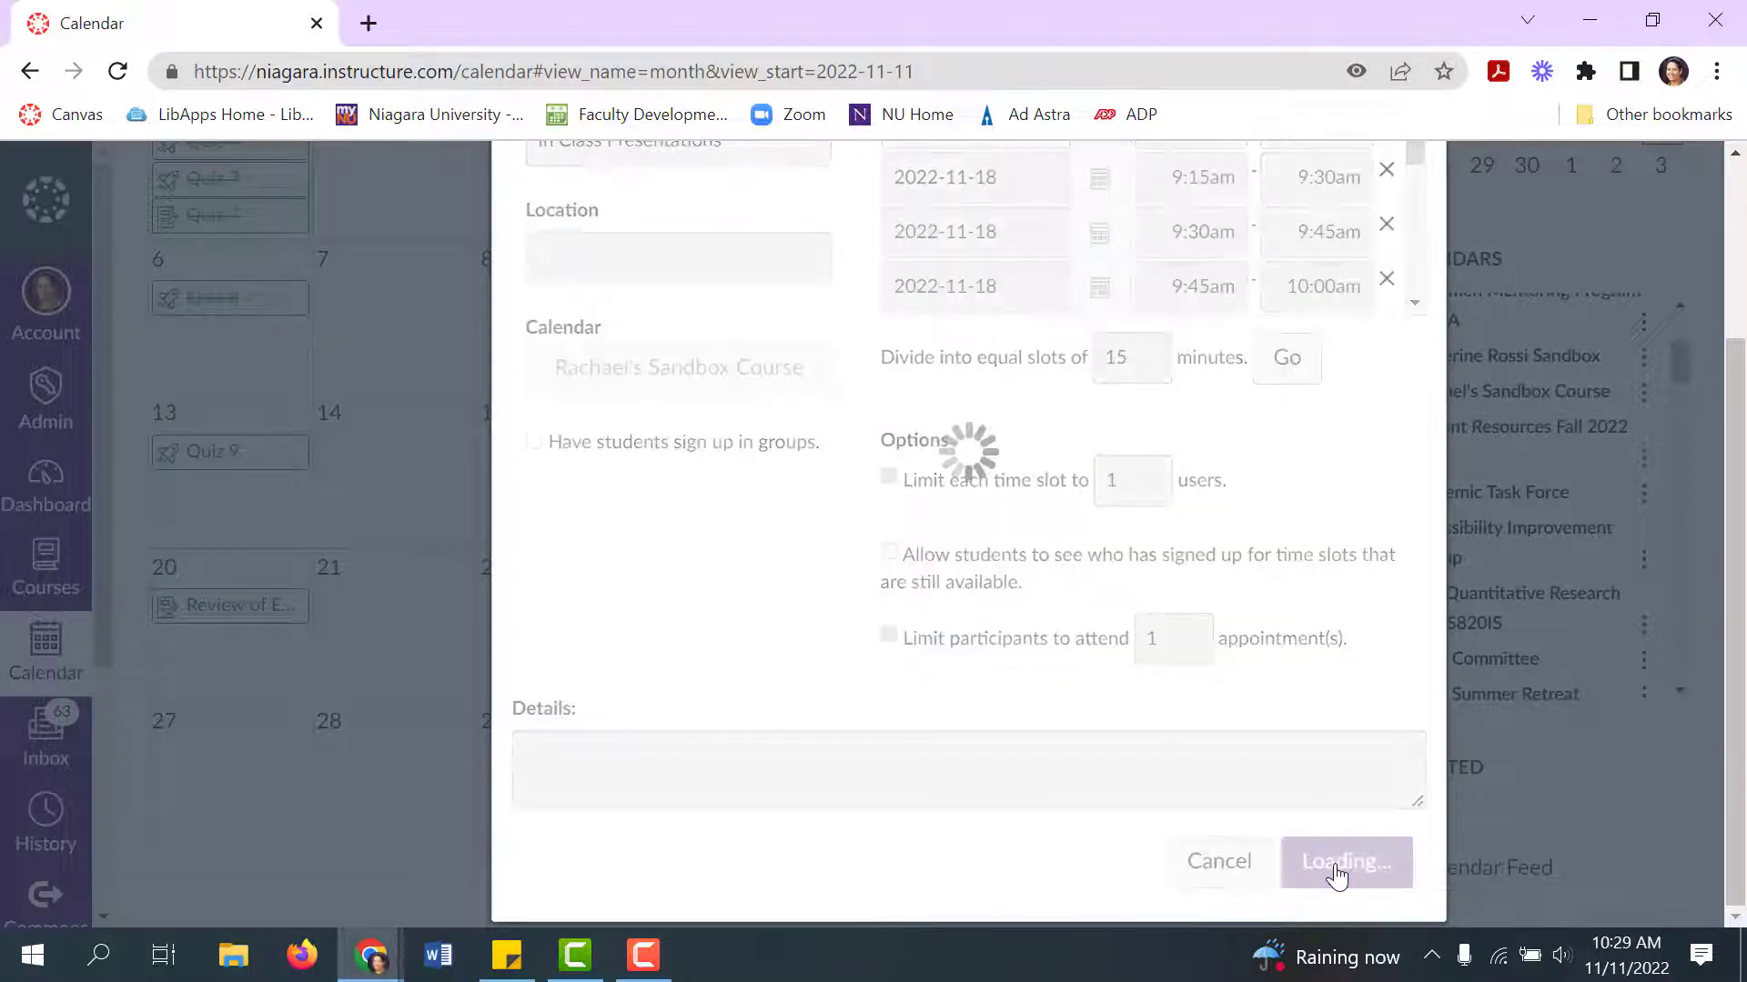
{"action": "left_click", "coordinate": [1346, 862]}
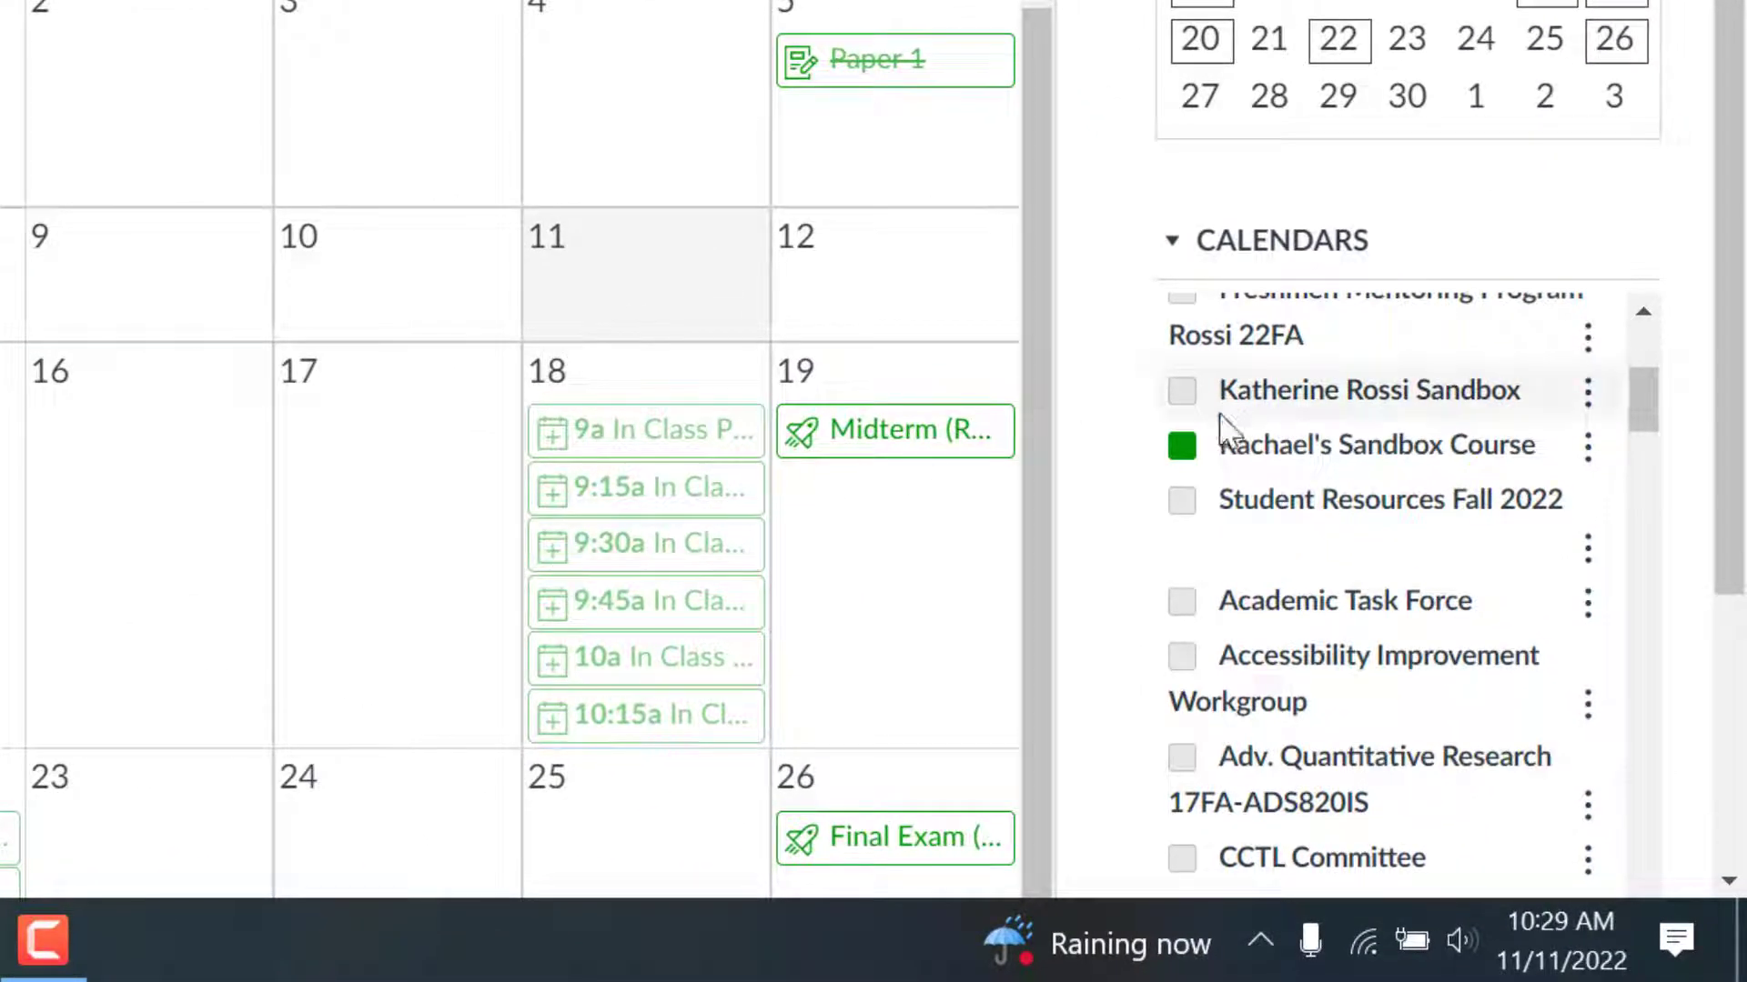
{"action": "mouse_move", "coordinate": [644, 431]}
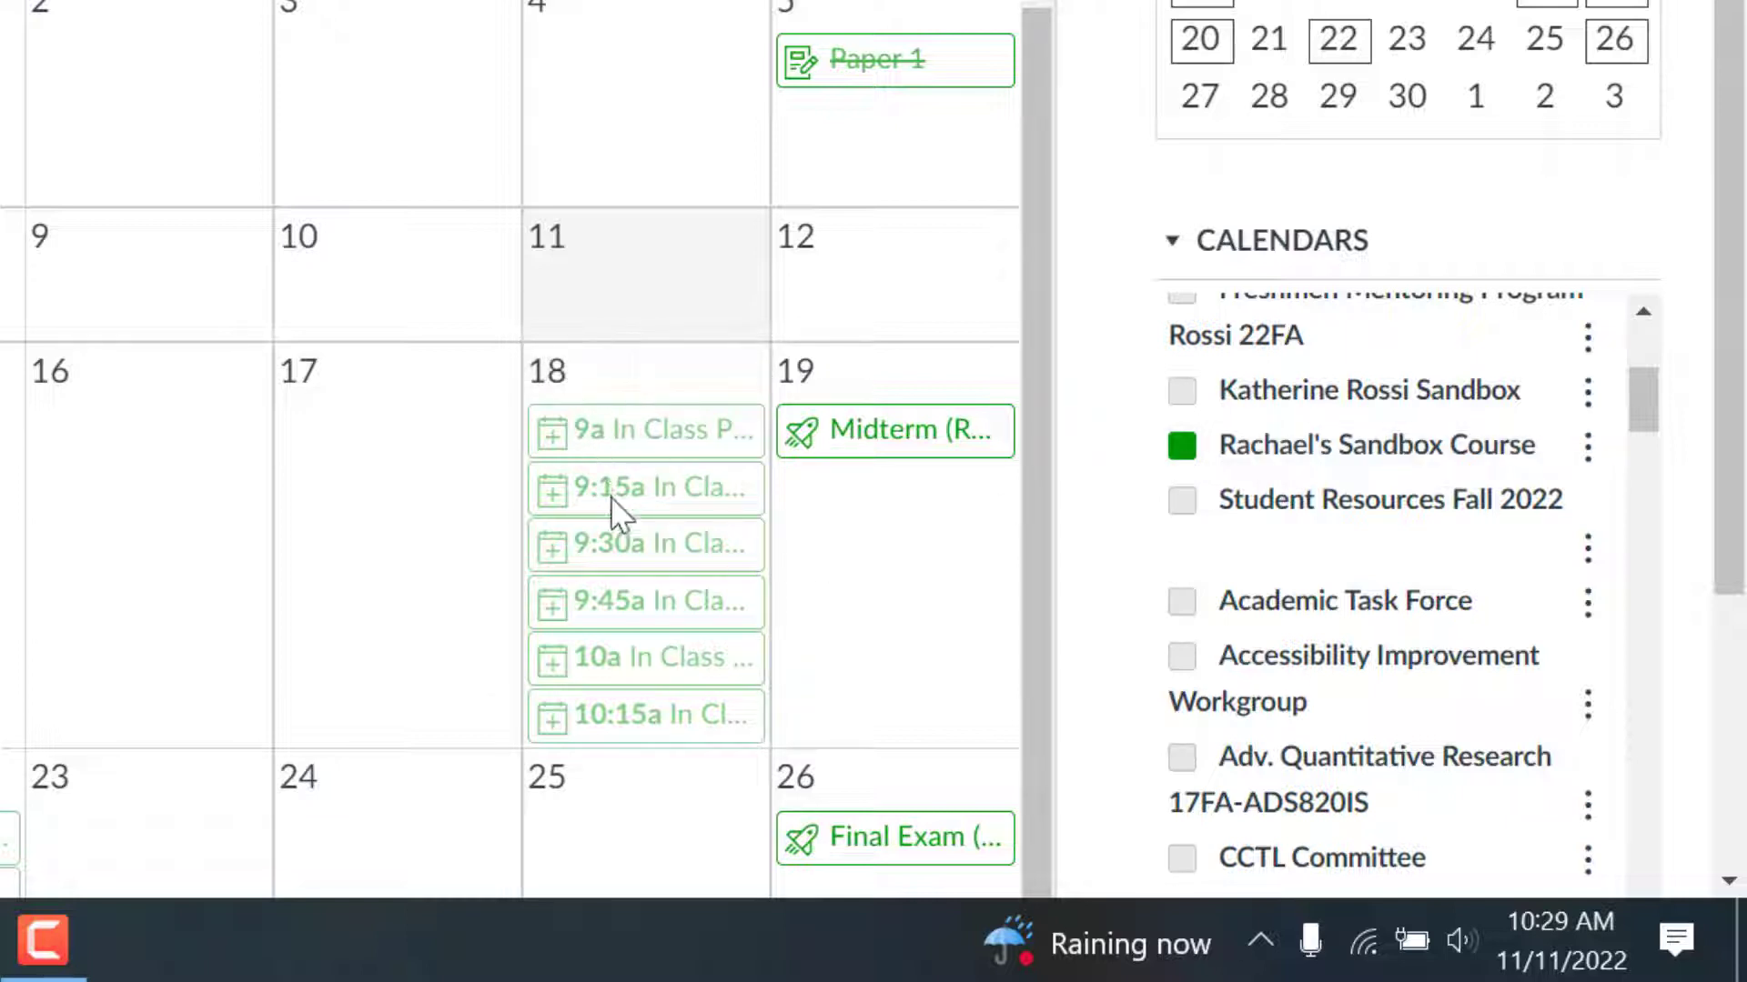
{"action": "mouse_move", "coordinate": [557, 329]}
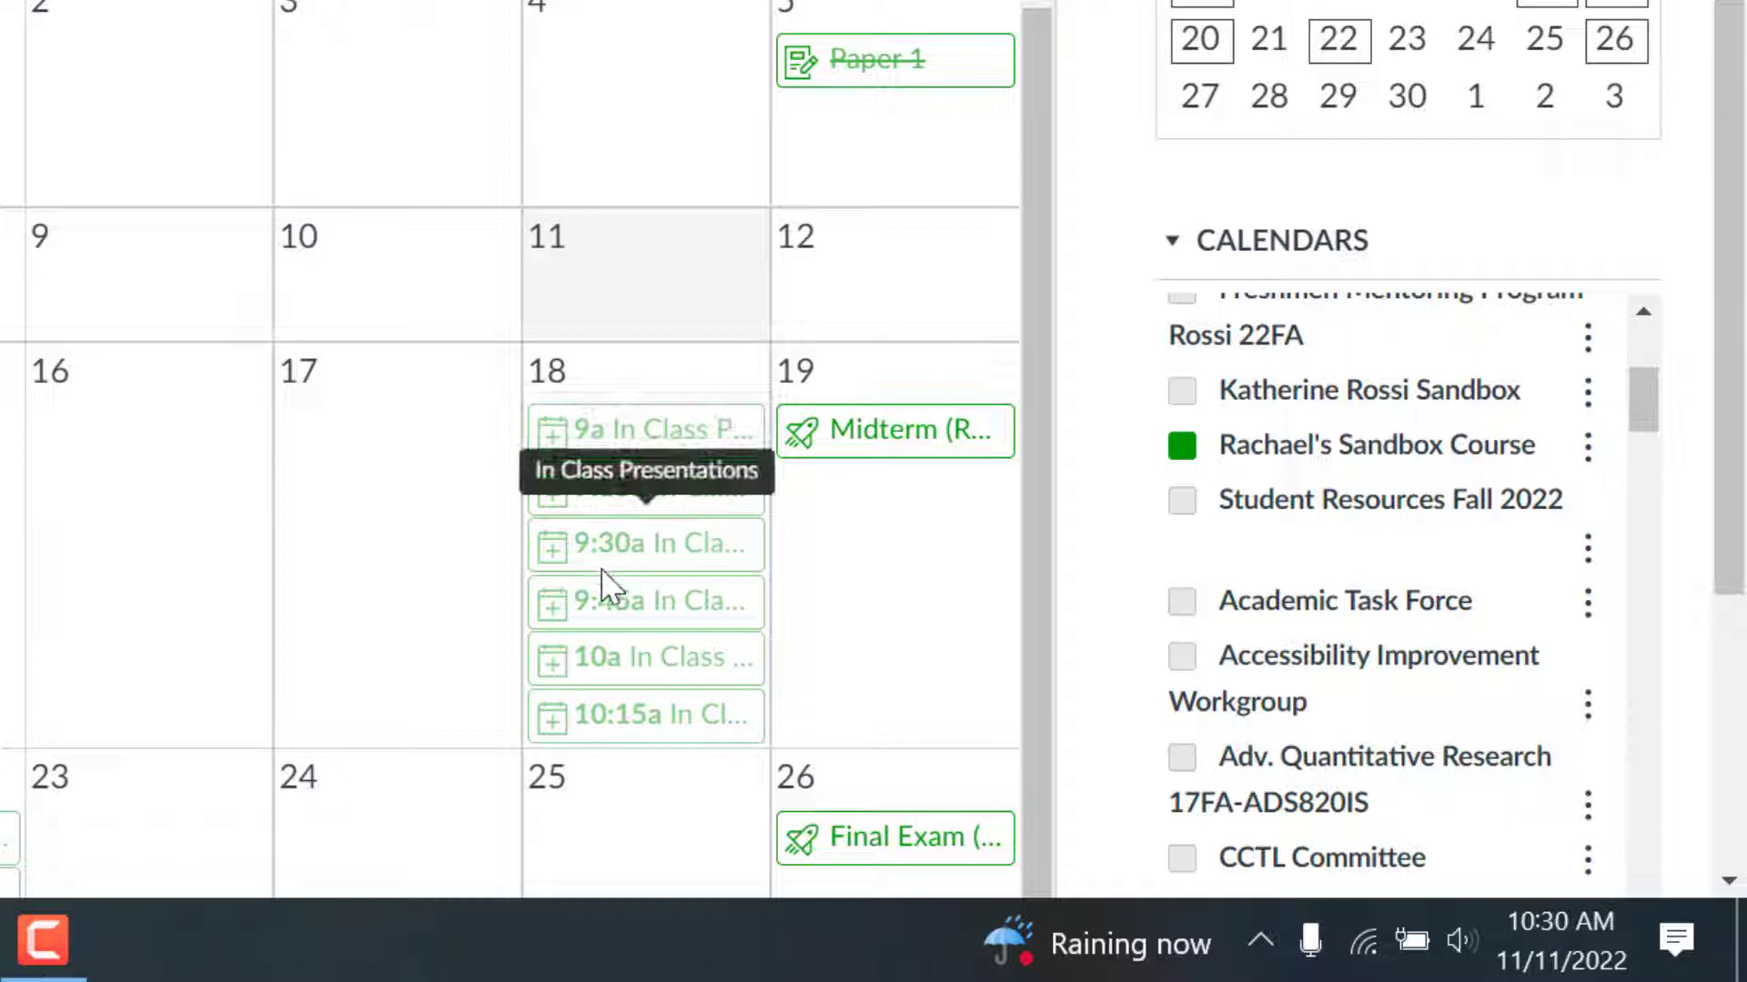
{"action": "scroll", "scroll_direction": "down", "scroll_amount": 3}
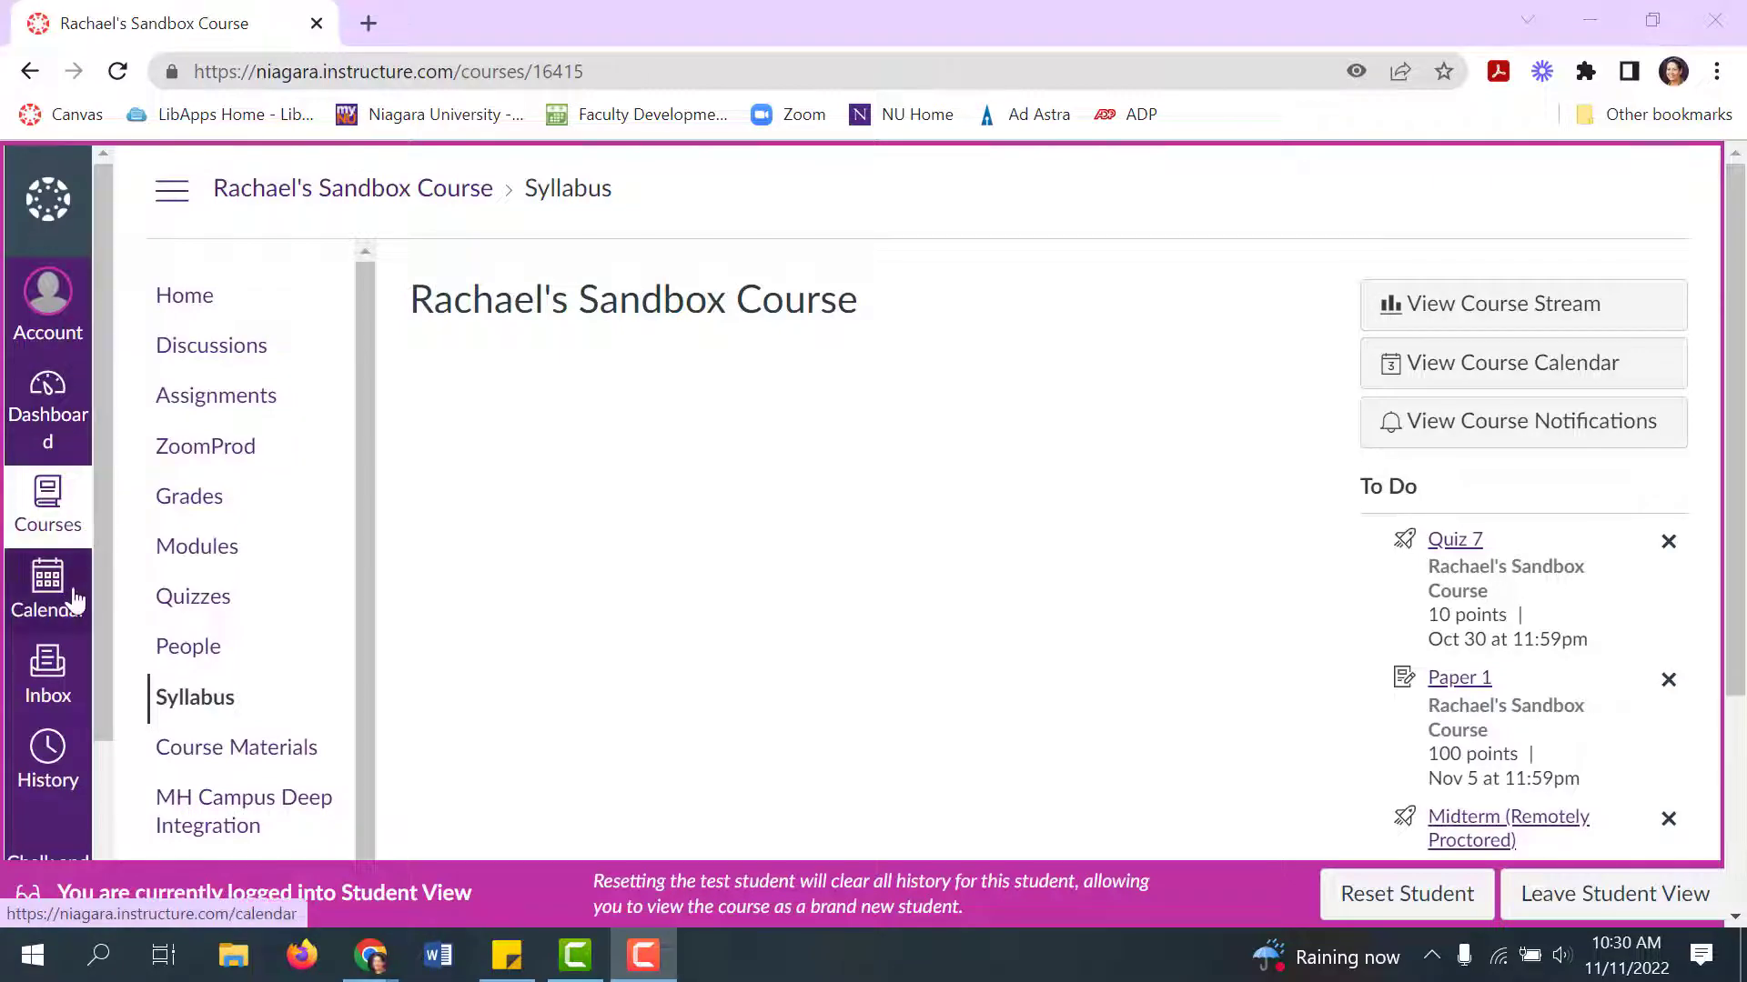
Step: As Test Student, show the sandbox course's appointments and reserve the Nov 22 9:45am slot
{"action": "left_click", "coordinate": [46, 585]}
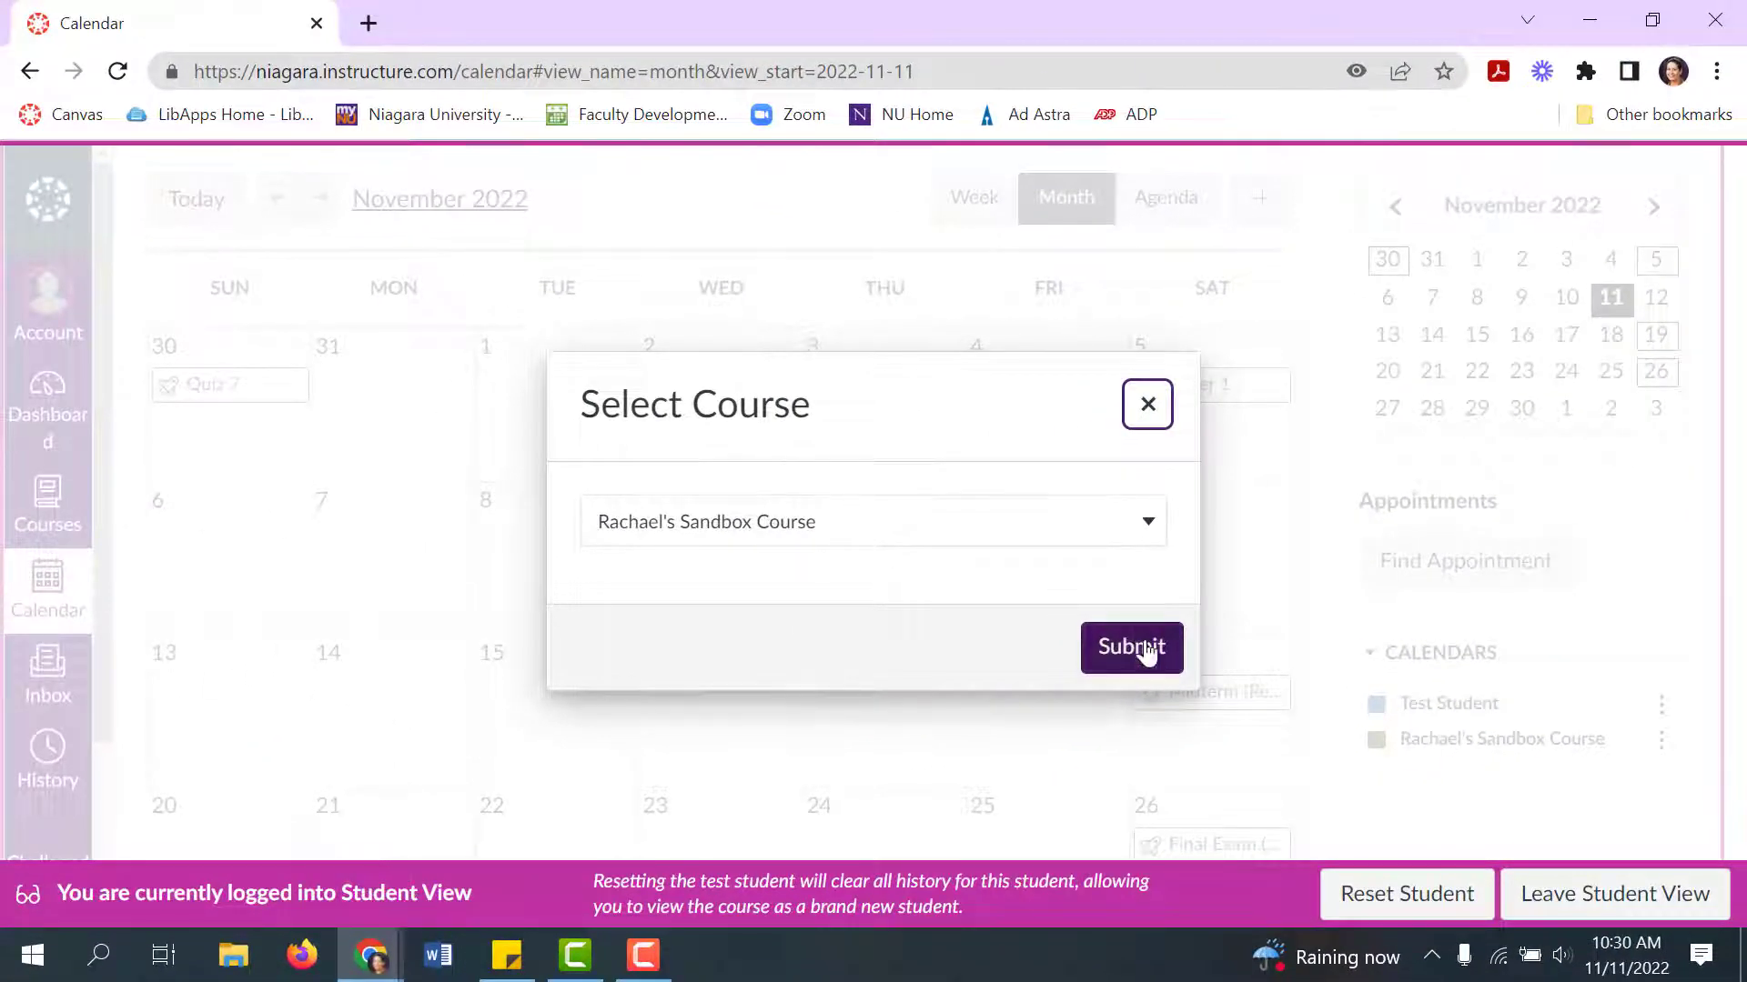
{"action": "left_click", "coordinate": [1131, 647]}
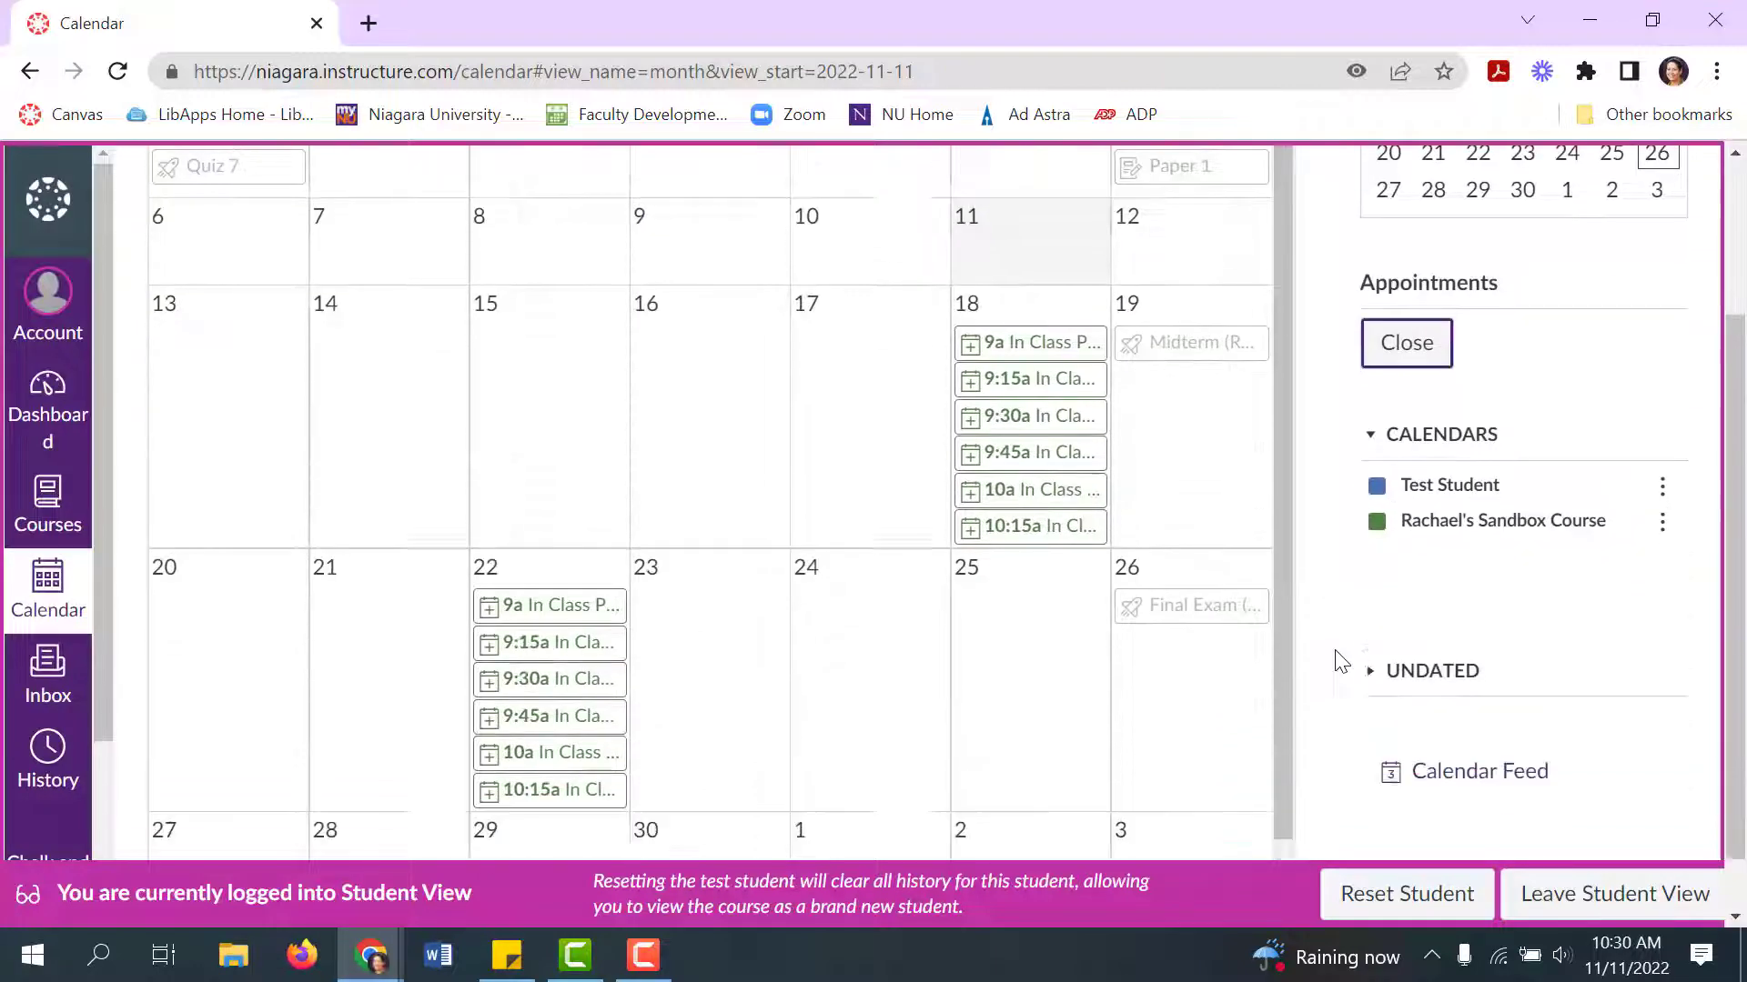
{"action": "scroll", "scroll_direction": "down", "scroll_amount": 3}
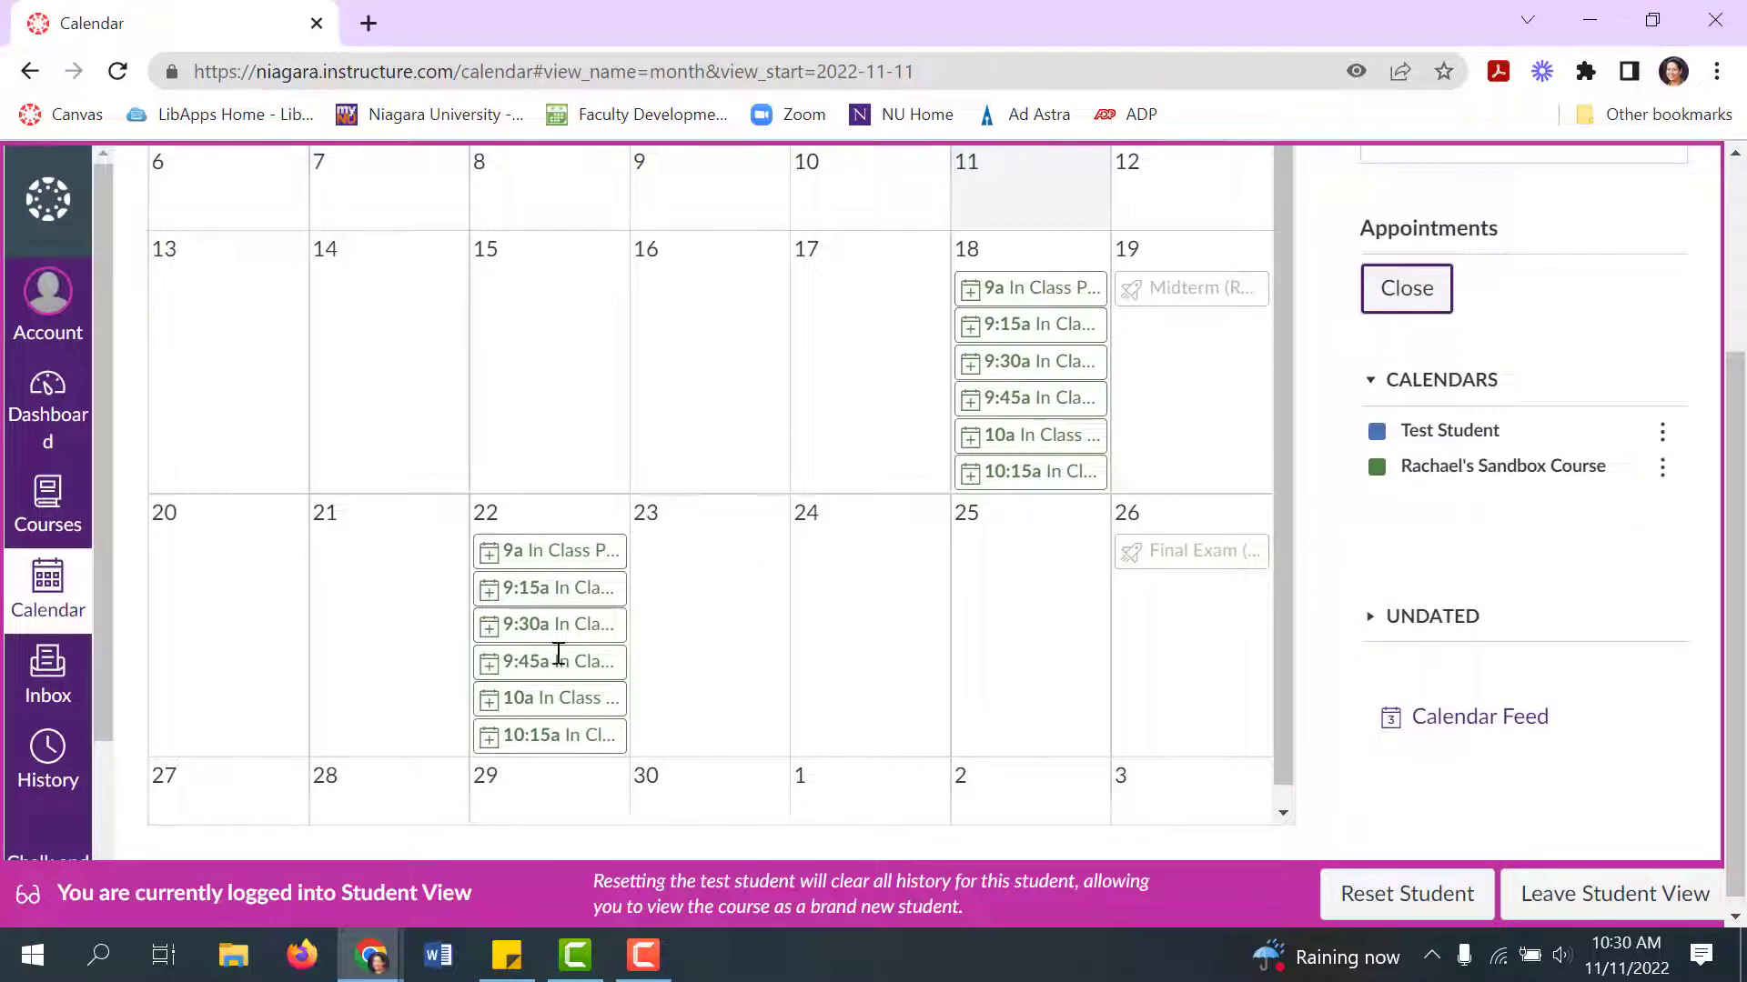
{"action": "mouse_move", "coordinate": [548, 624]}
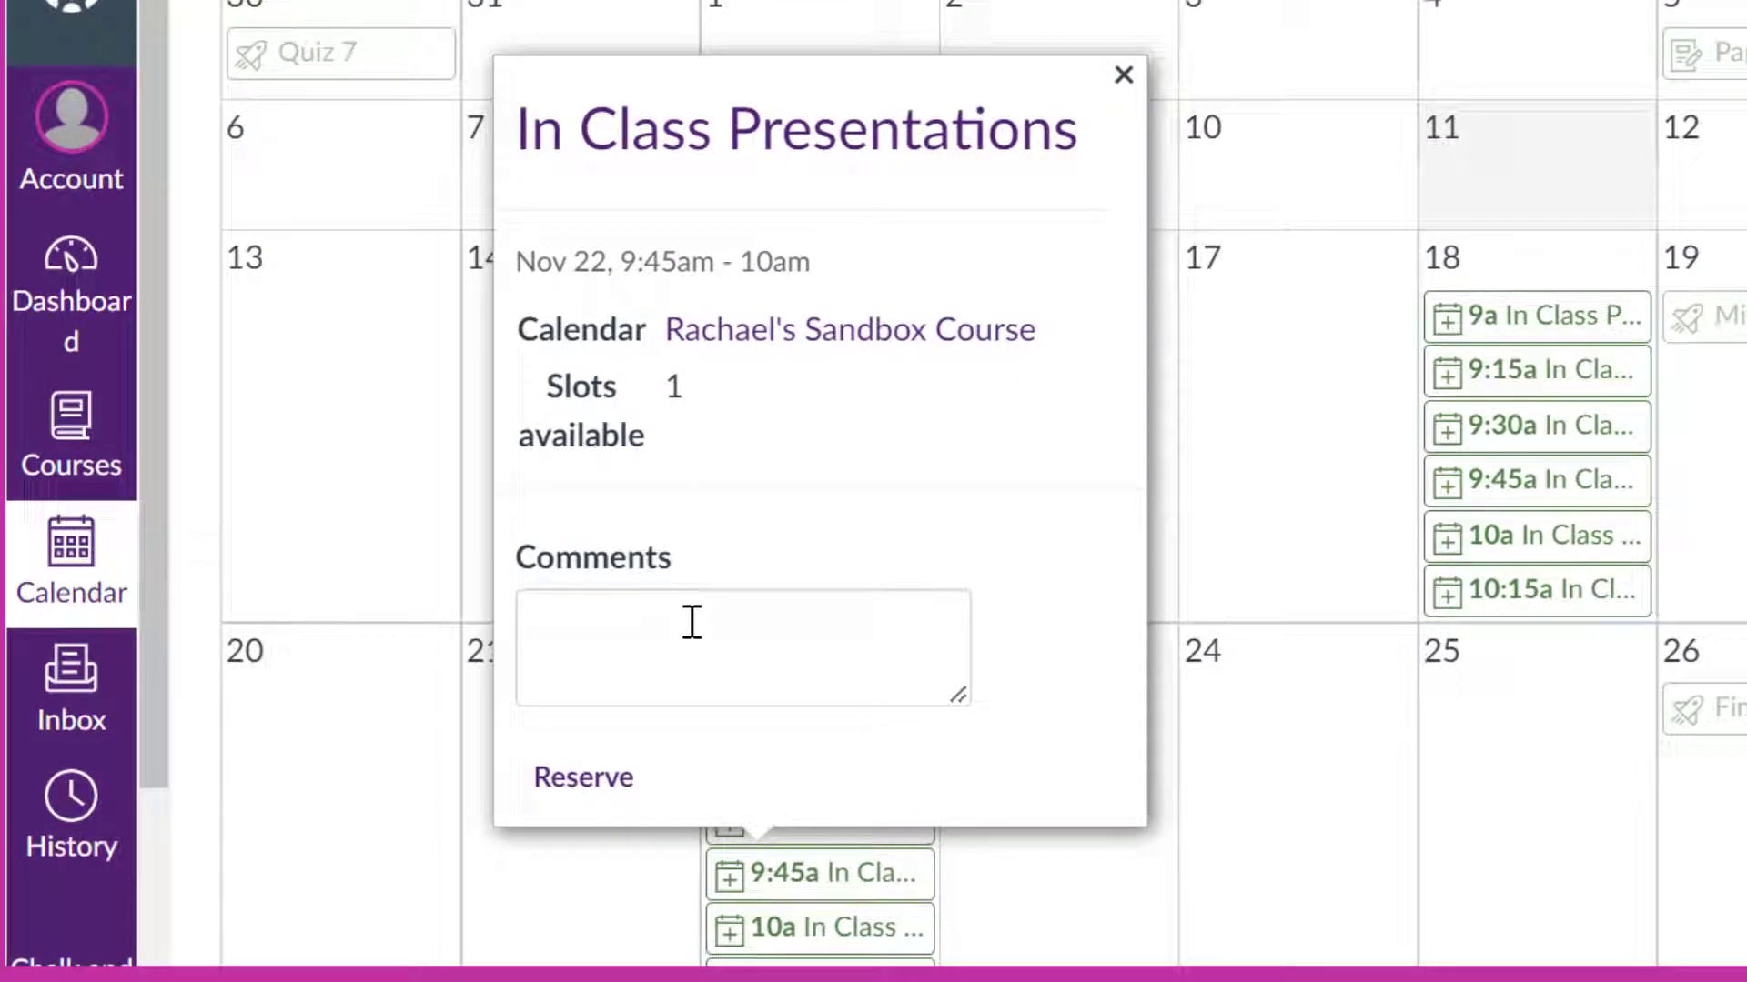
{"action": "left_click", "coordinate": [1125, 75]}
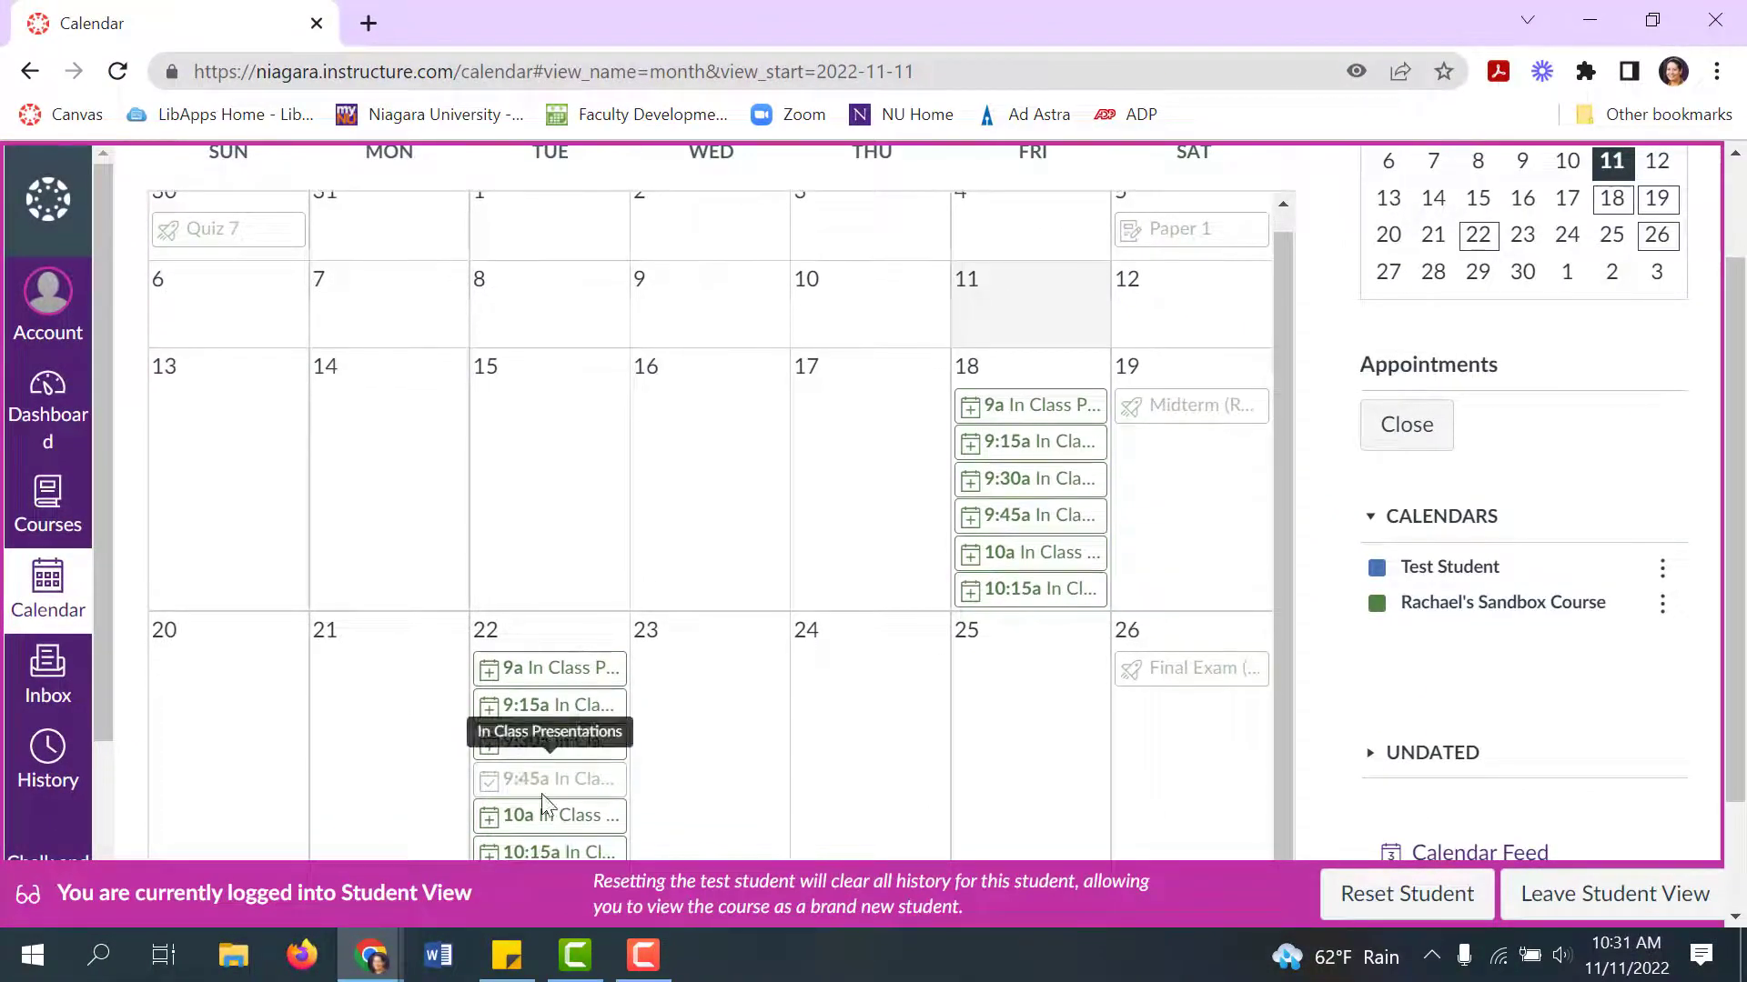
Step: Exit Student View and verify Test Student attends the Nov 22 9:45am slot
{"action": "left_click", "coordinate": [1613, 893]}
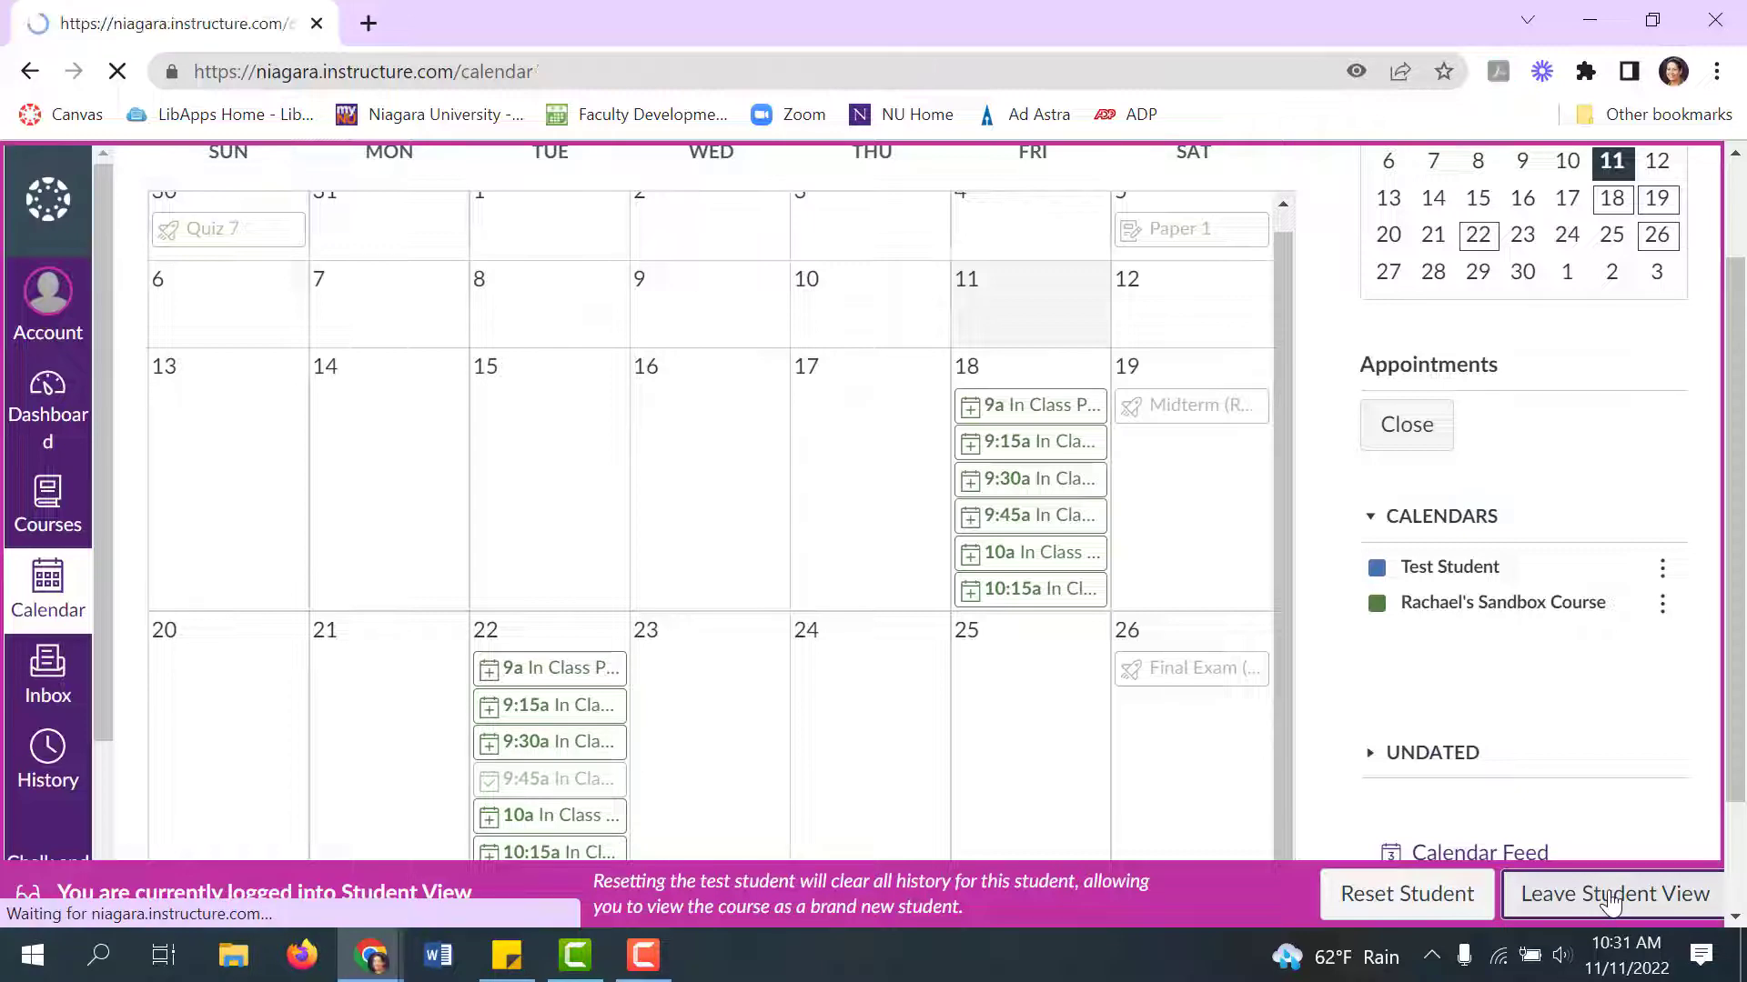
{"action": "left_click", "coordinate": [1612, 893]}
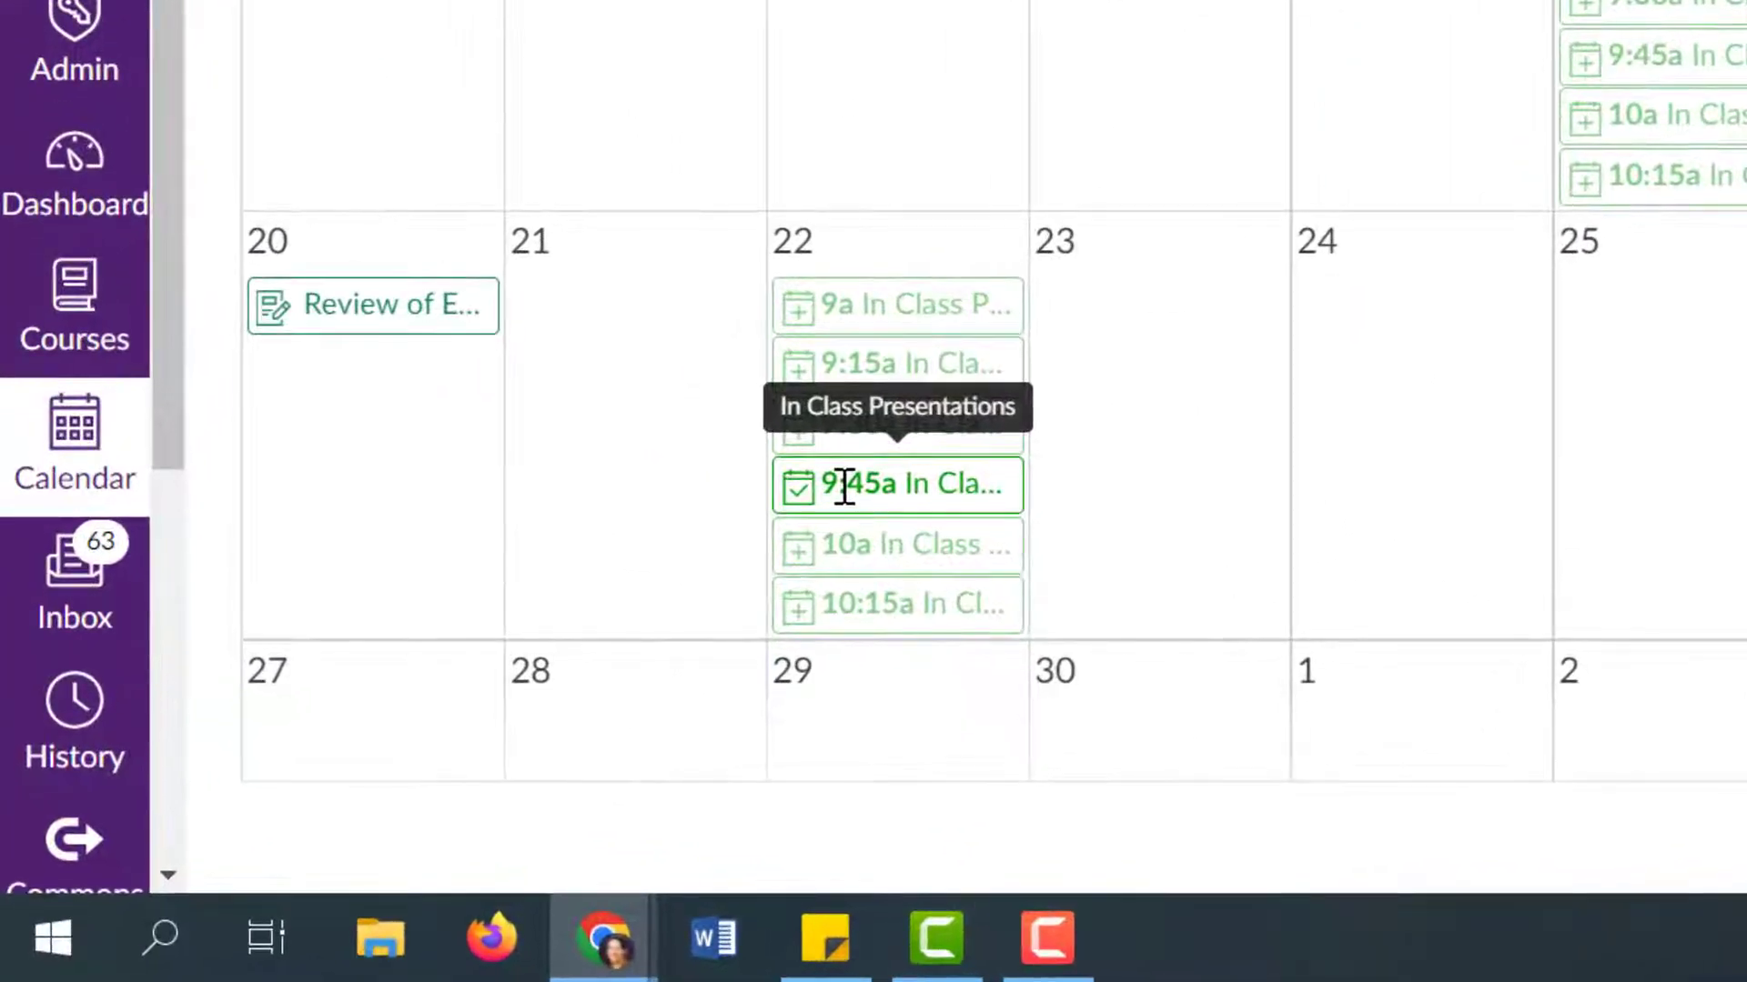
{"action": "left_click", "coordinate": [897, 483]}
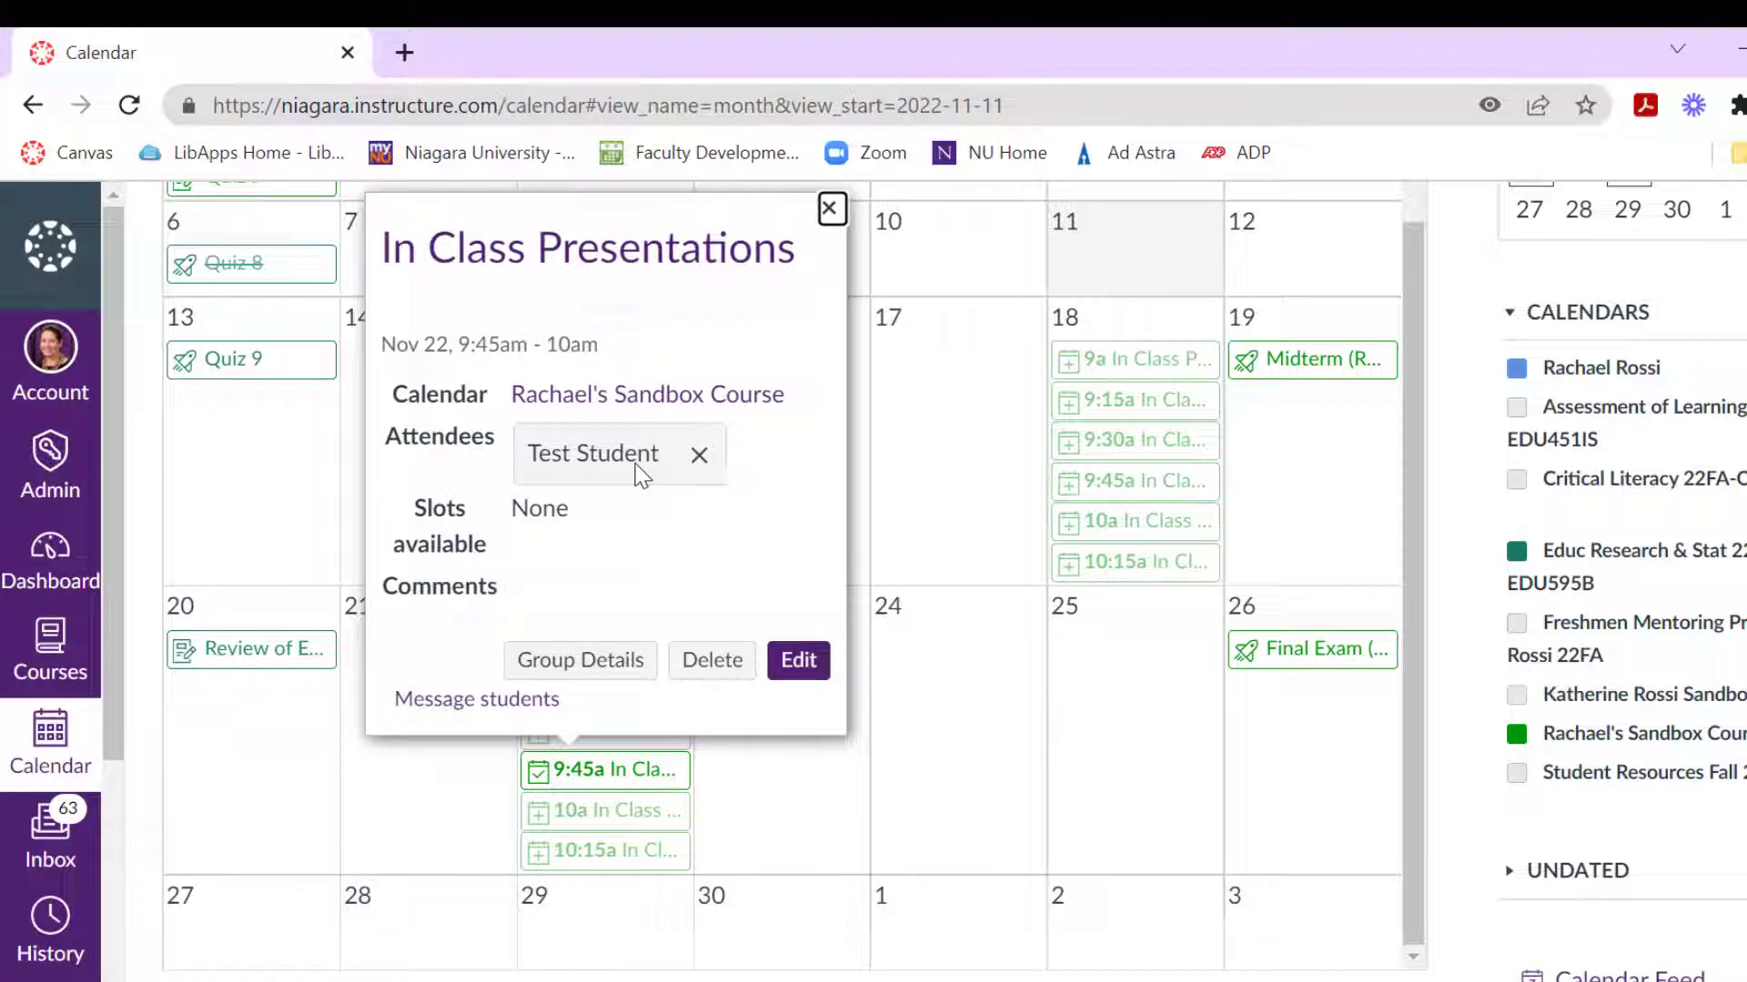
{"action": "left_click", "coordinate": [830, 209]}
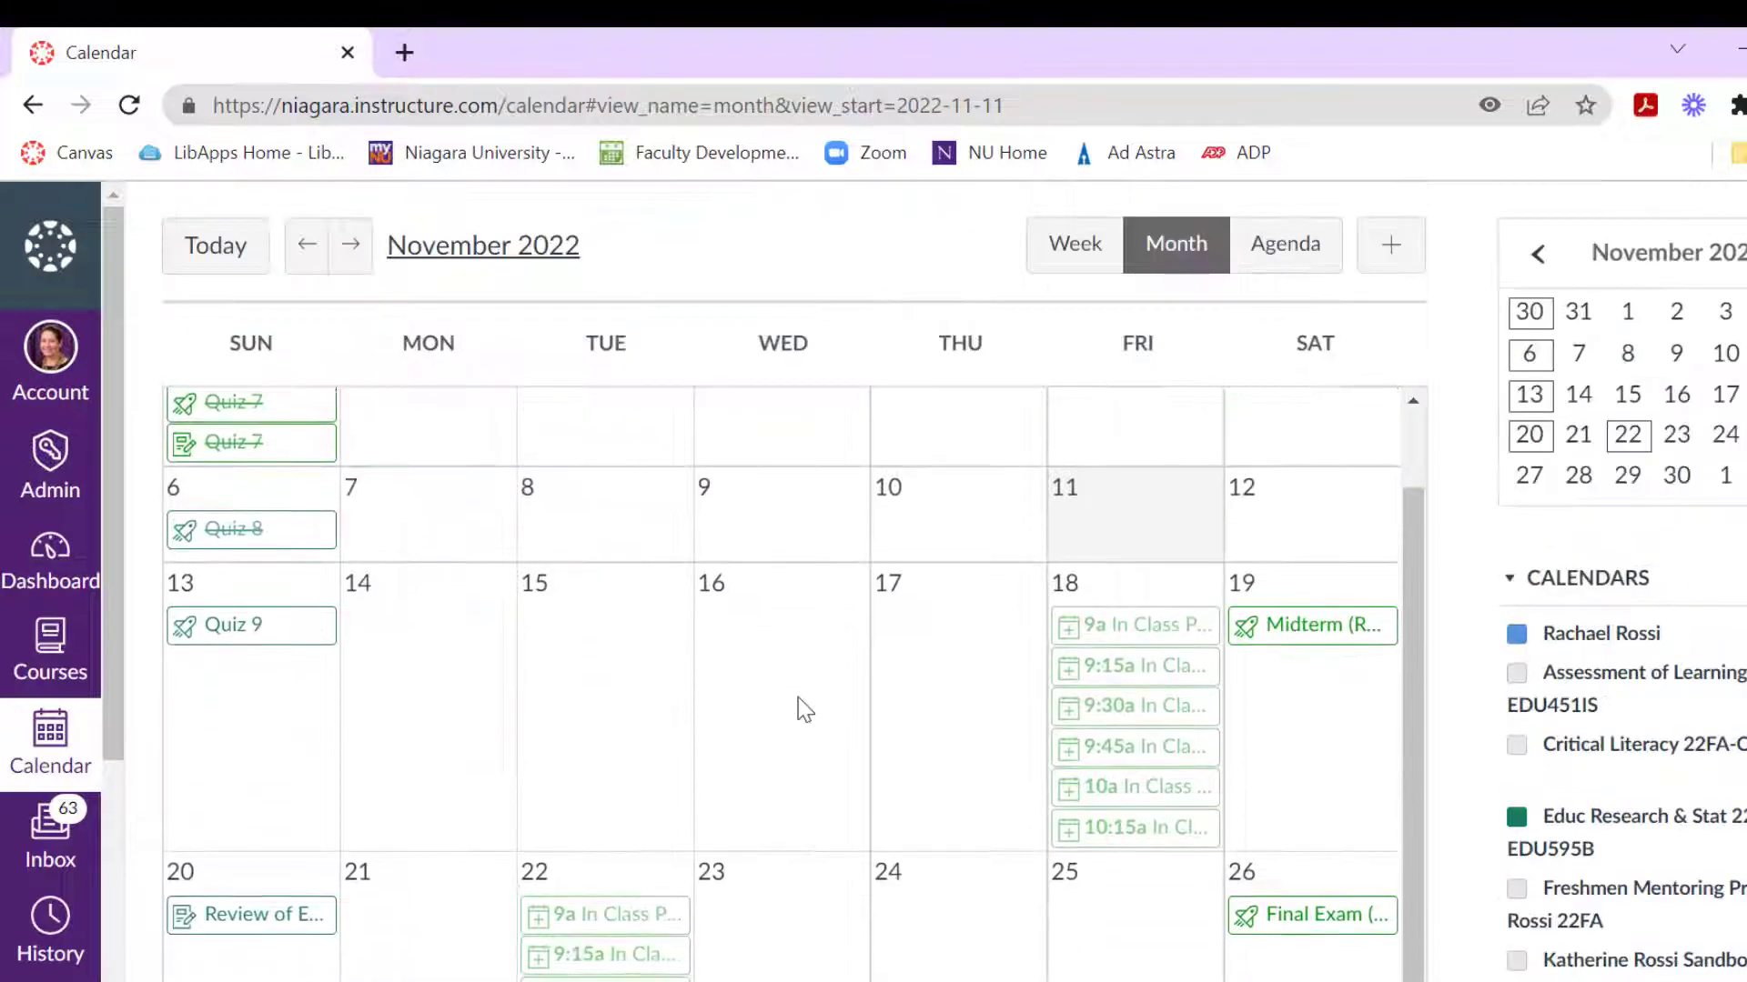
{"action": "mouse_move", "coordinate": [765, 700]}
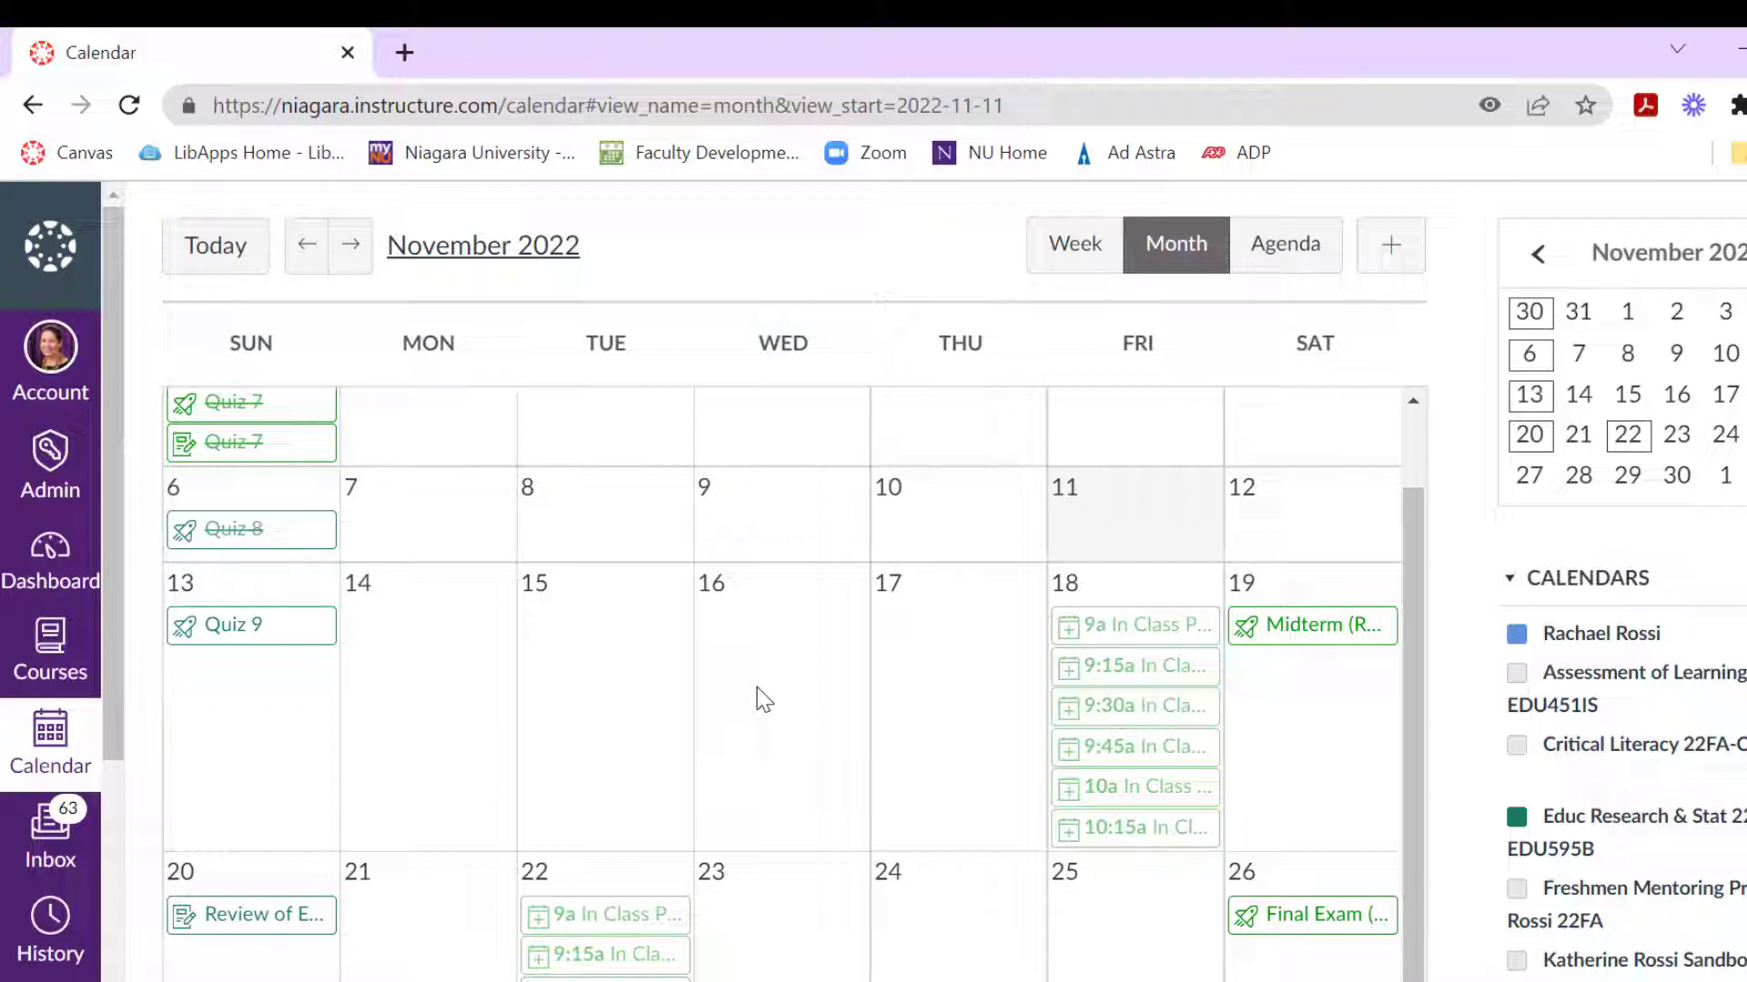
{"action": "mouse_move", "coordinate": [1135, 624]}
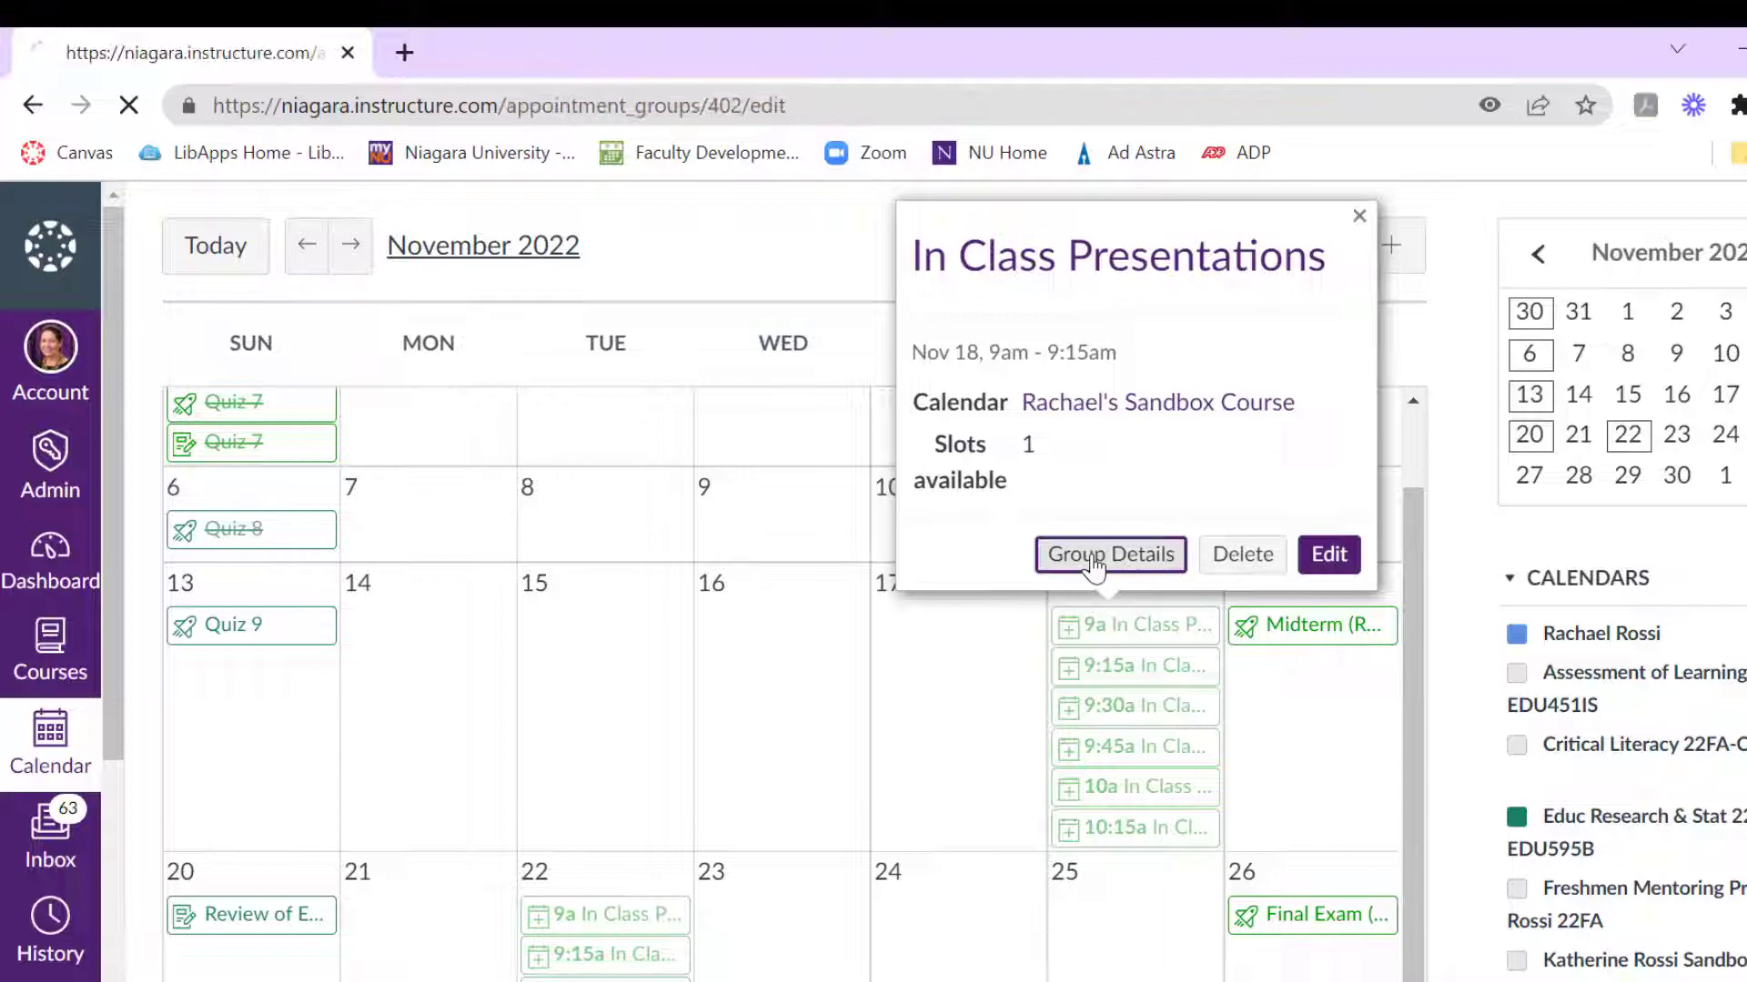
Step: Open Group Details from a slot and scroll to the Appointments list
{"action": "left_click", "coordinate": [1326, 555]}
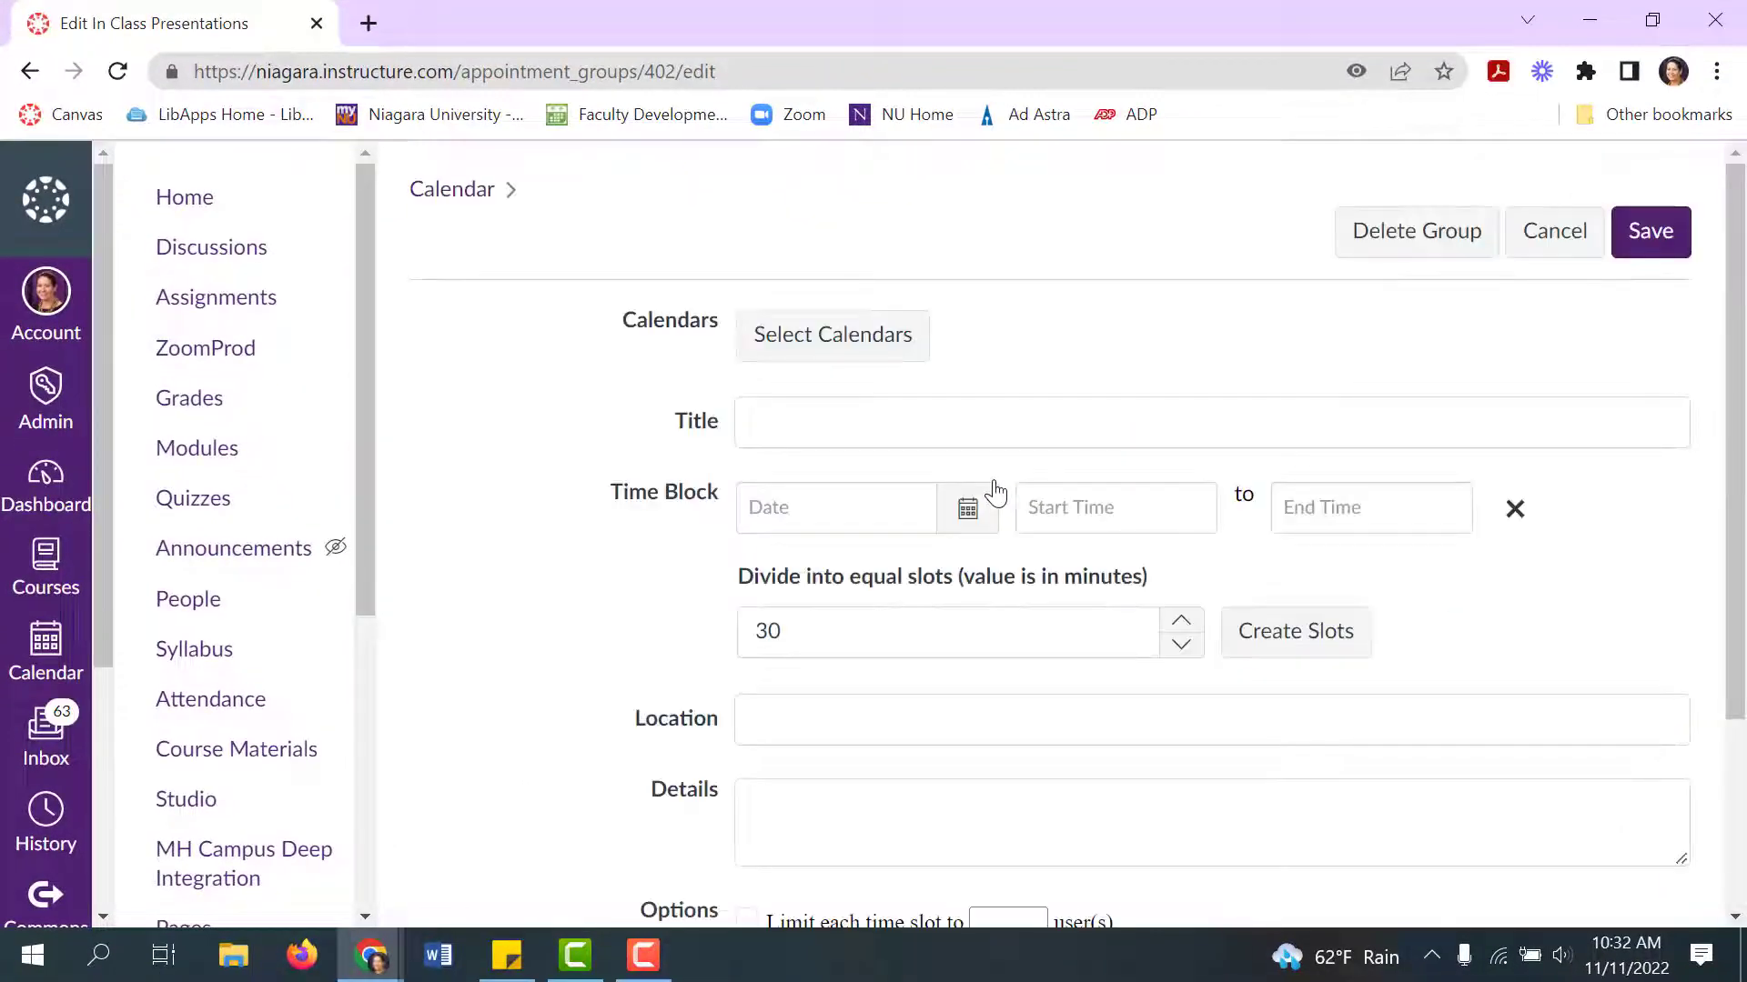
{"action": "left_click", "coordinate": [1294, 630]}
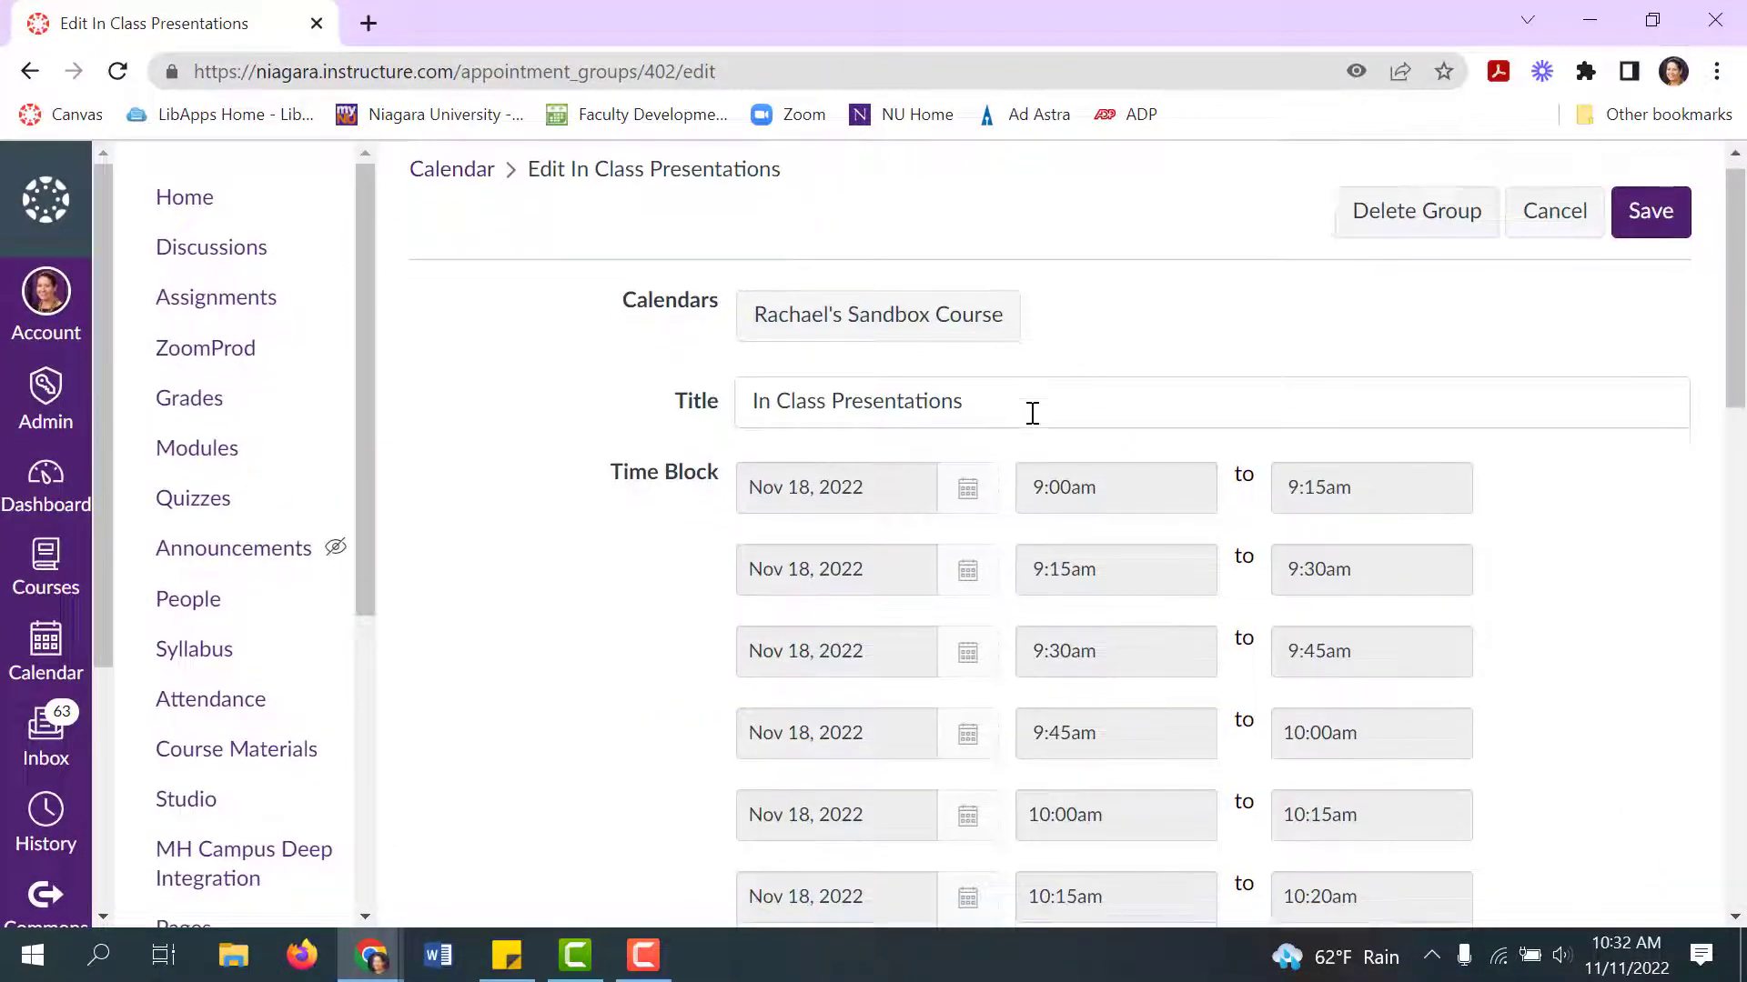
{"action": "scroll", "scroll_direction": "down", "scroll_amount": 3}
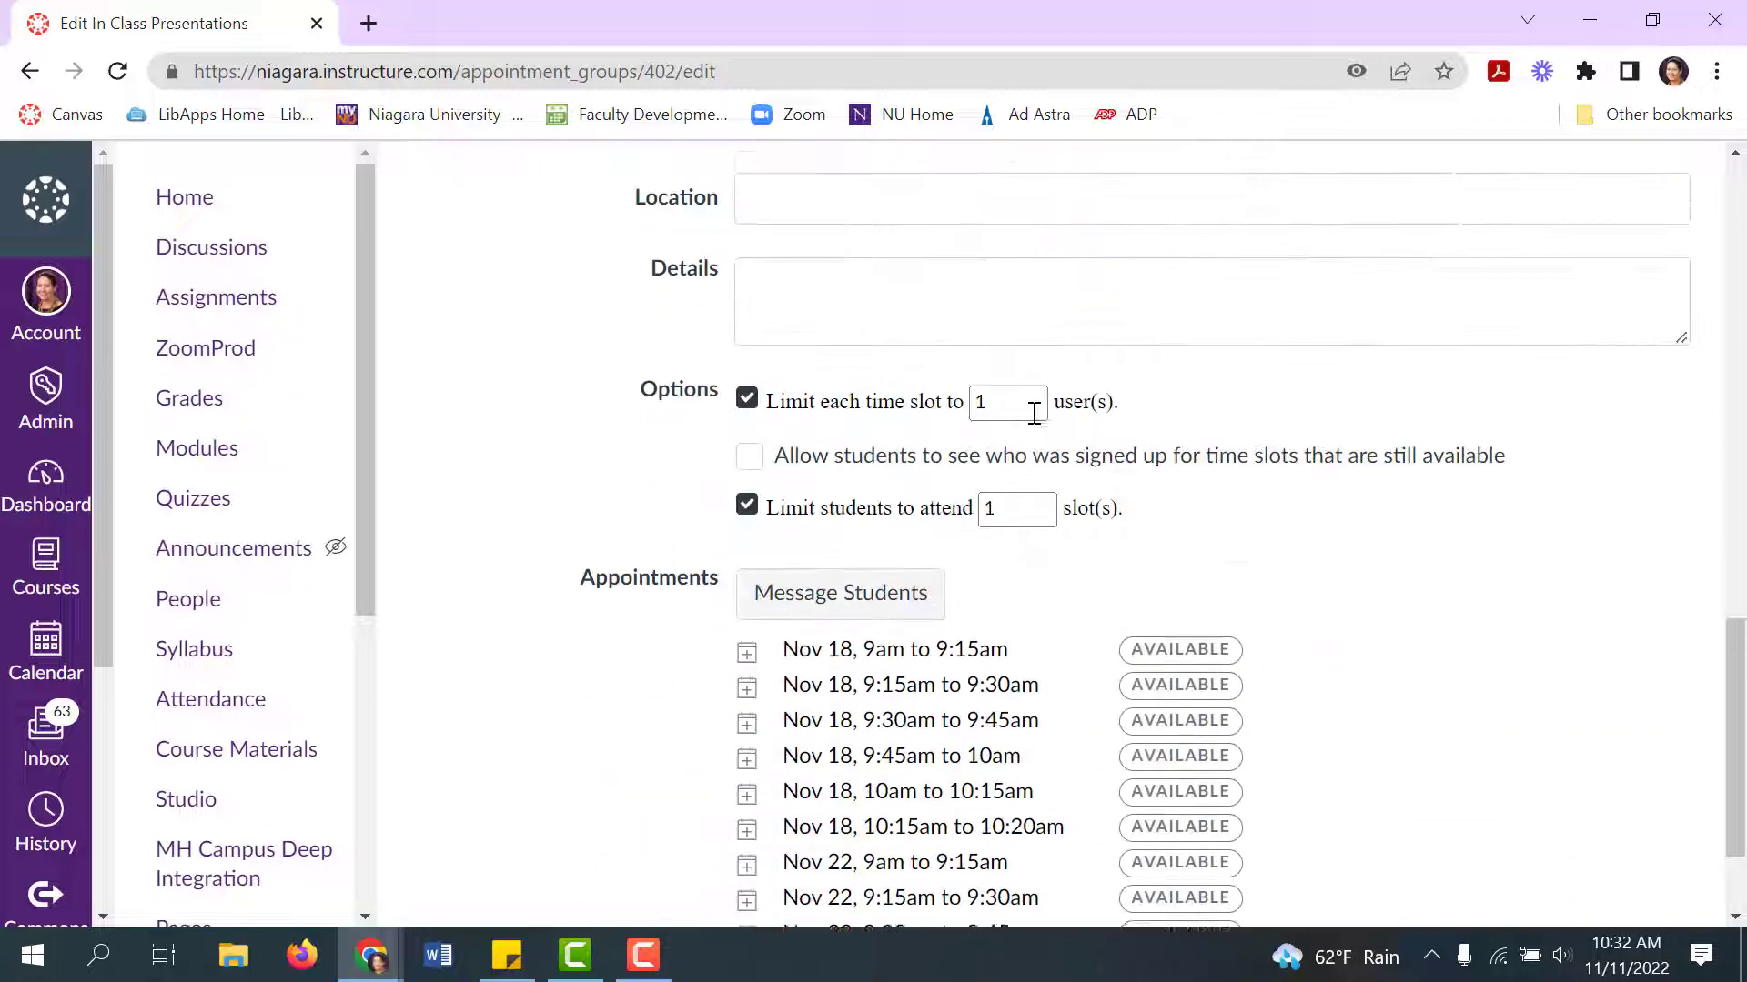